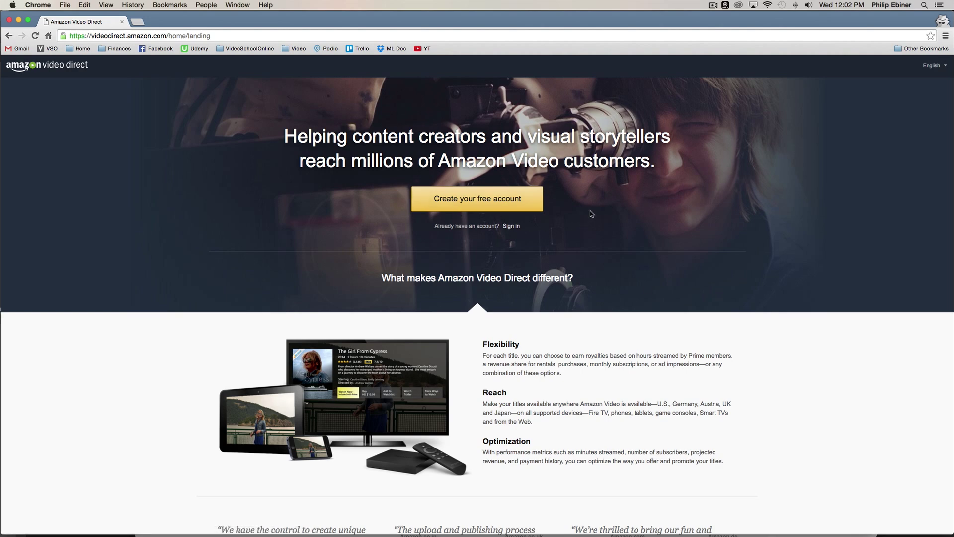
Sign in to the existing account and reach the dashboard showing zero minutes streamed.
left_click(510, 225)
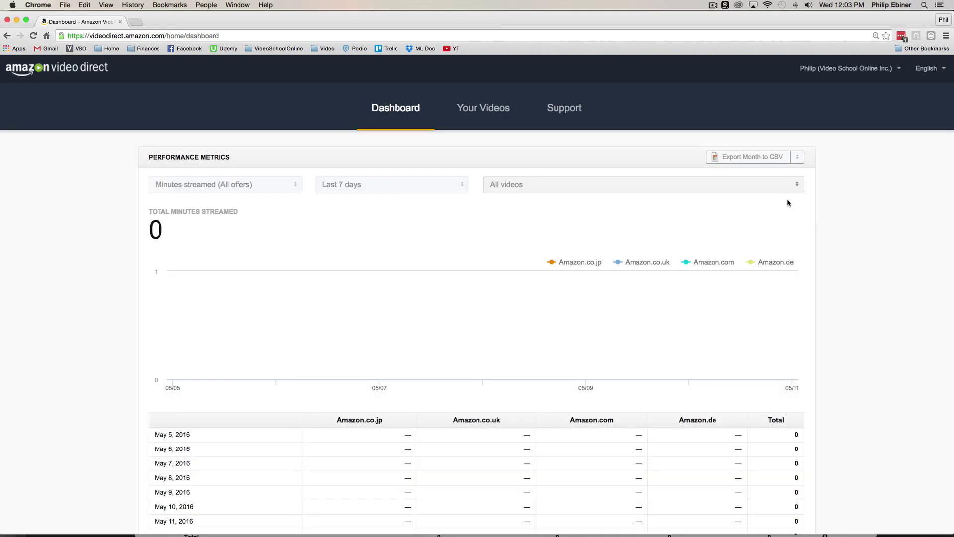
scroll("down", 3)
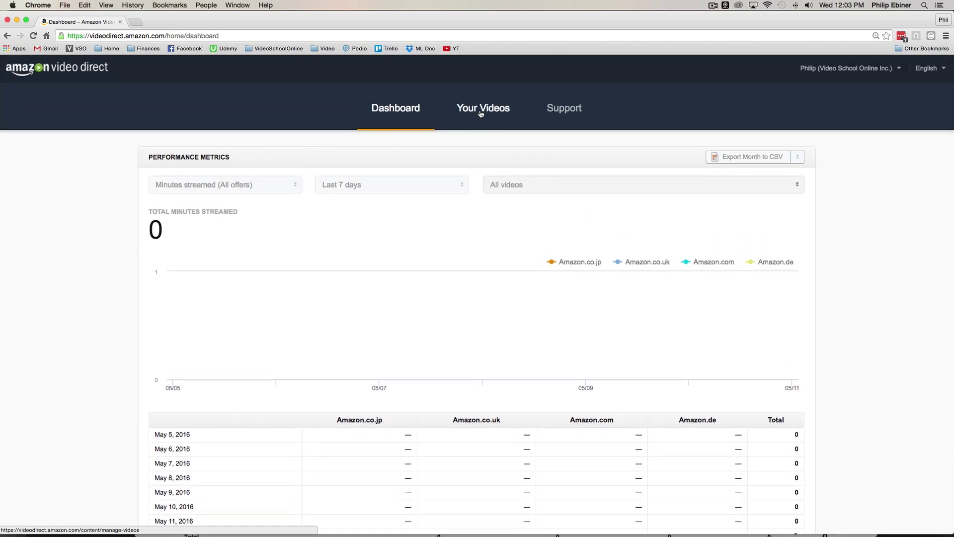
left_click(482, 108)
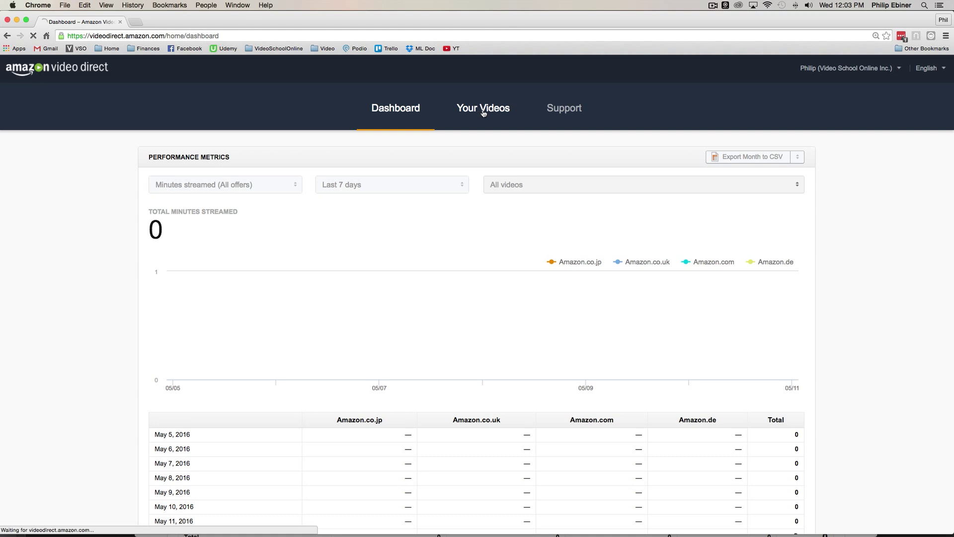
View the table of five standalone titles and their status per Amazon marketplace.
left_click(483, 107)
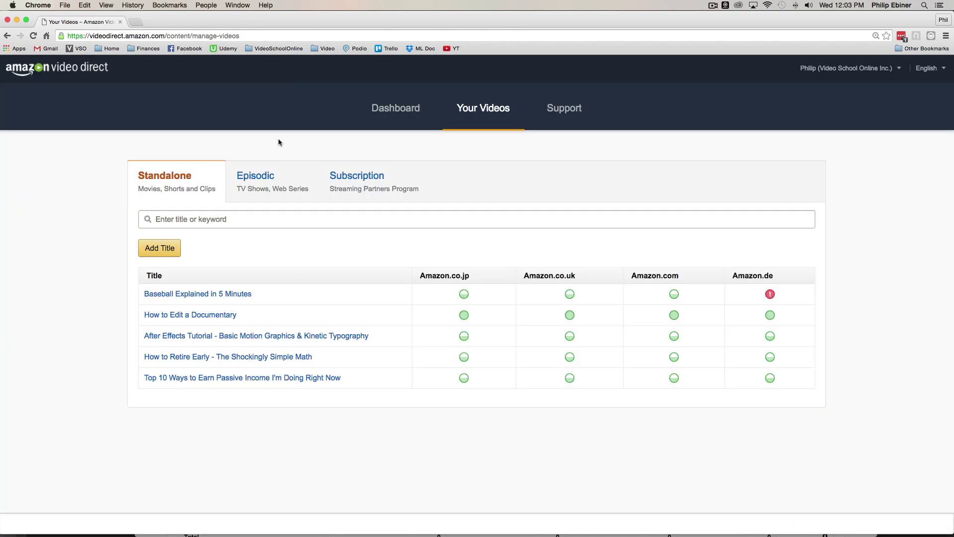
mouse_move(493, 345)
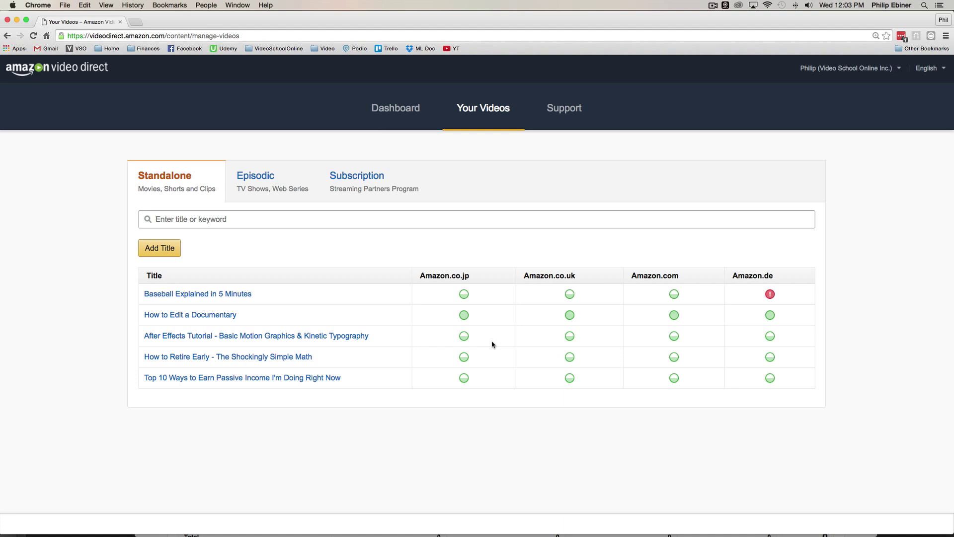
mouse_move(516, 342)
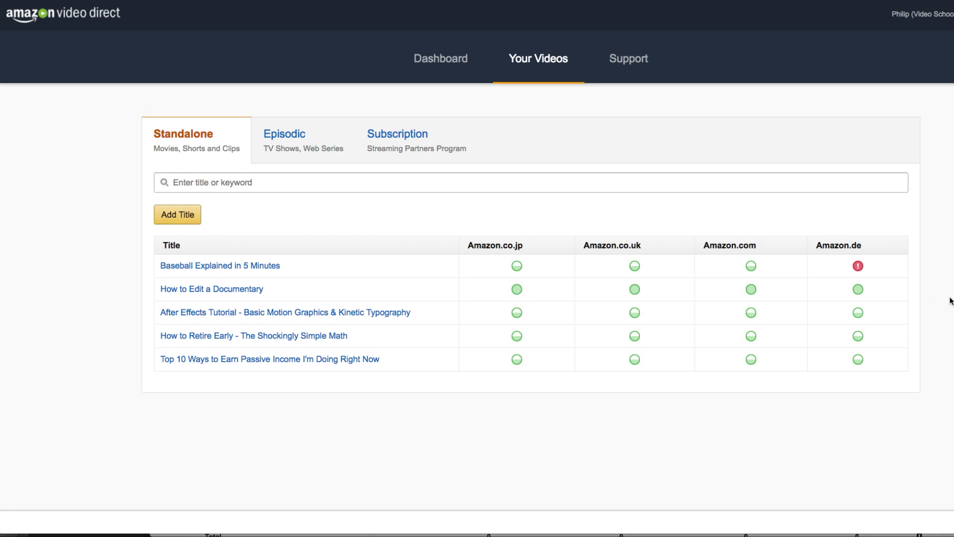
mouse_move(749, 248)
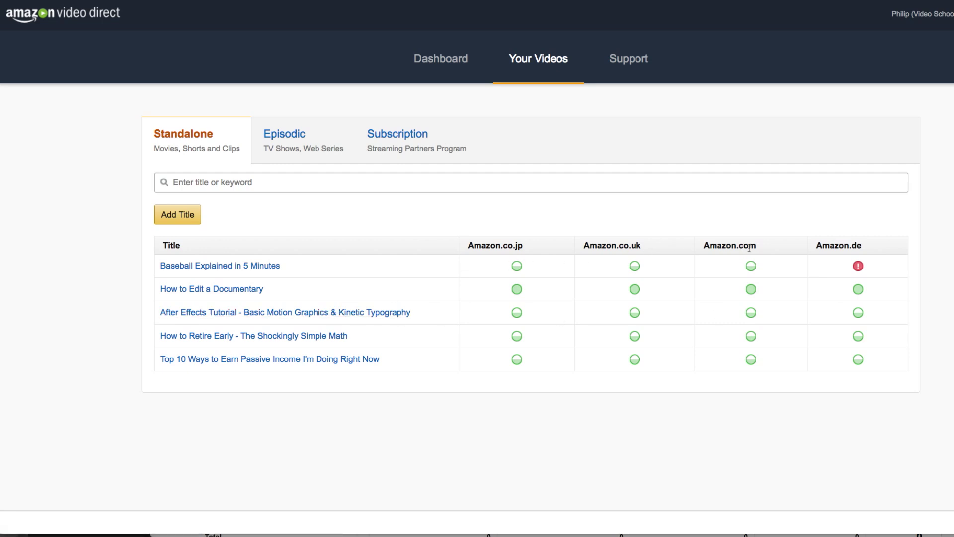
mouse_move(233, 245)
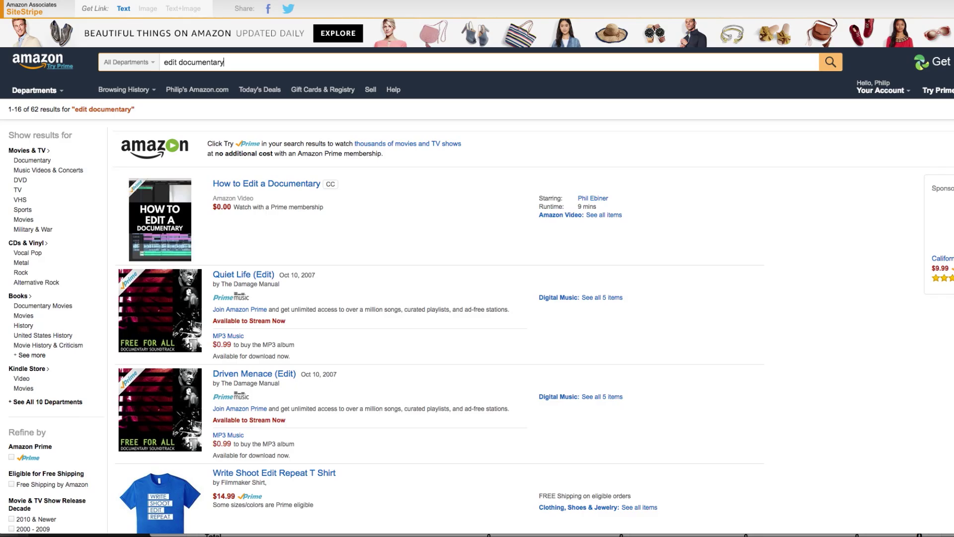
mouse_move(356, 203)
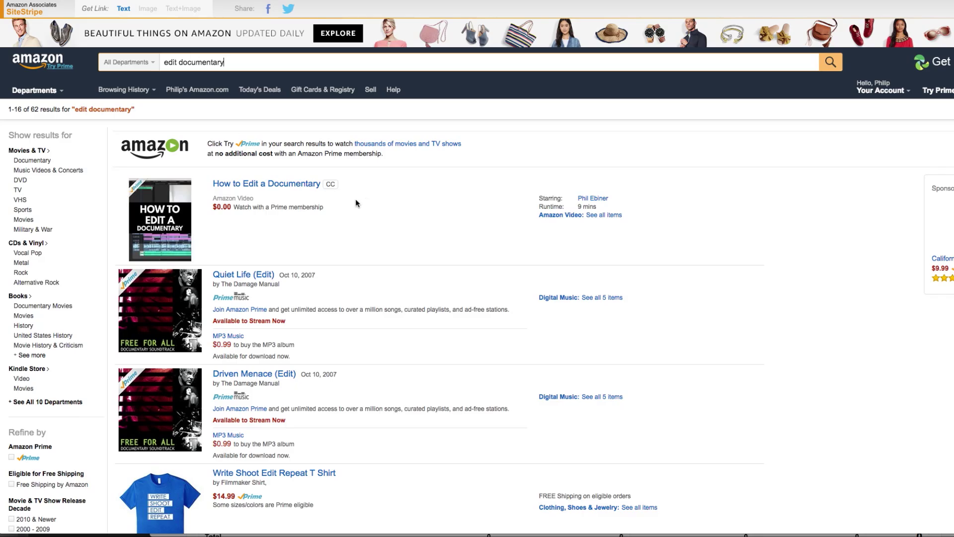
mouse_move(267, 183)
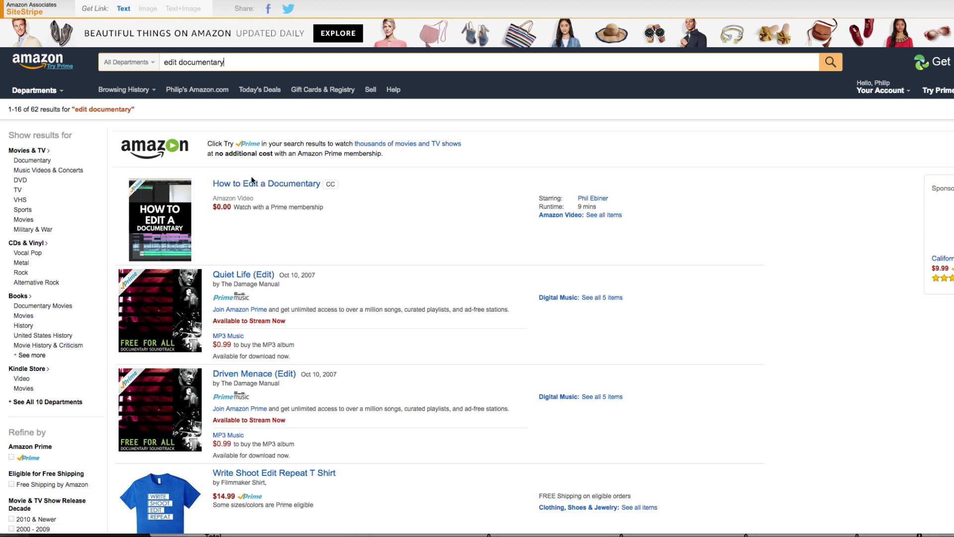
scroll("down", 3)
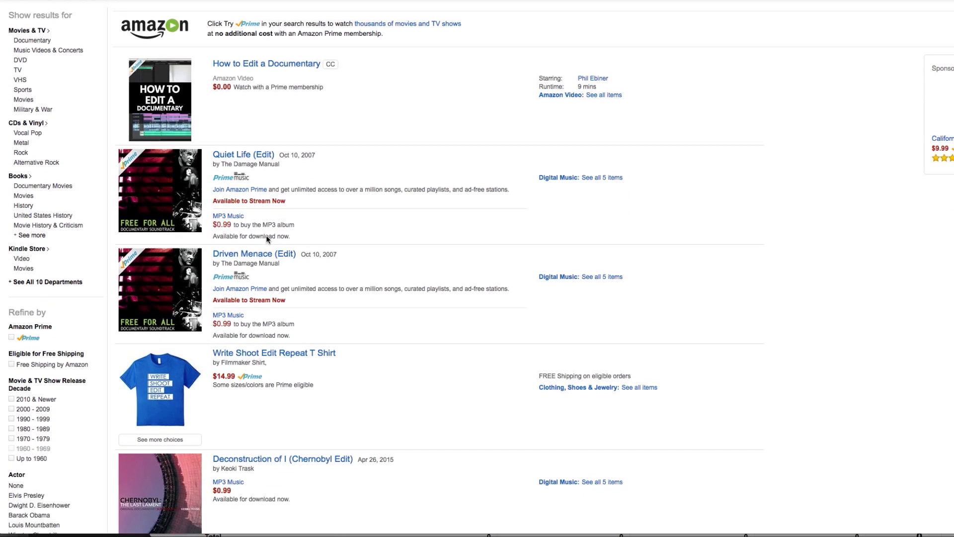
scroll("down", 3)
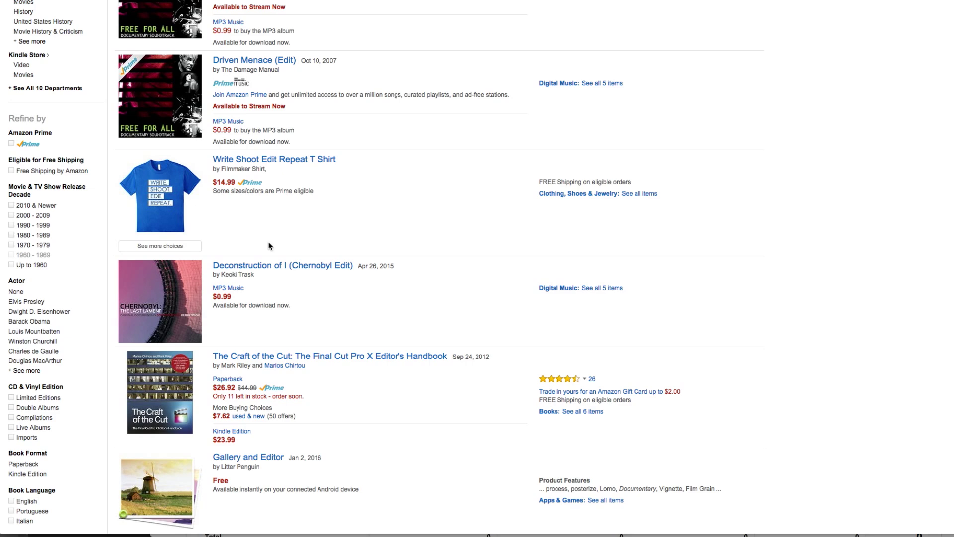
scroll("down", 3)
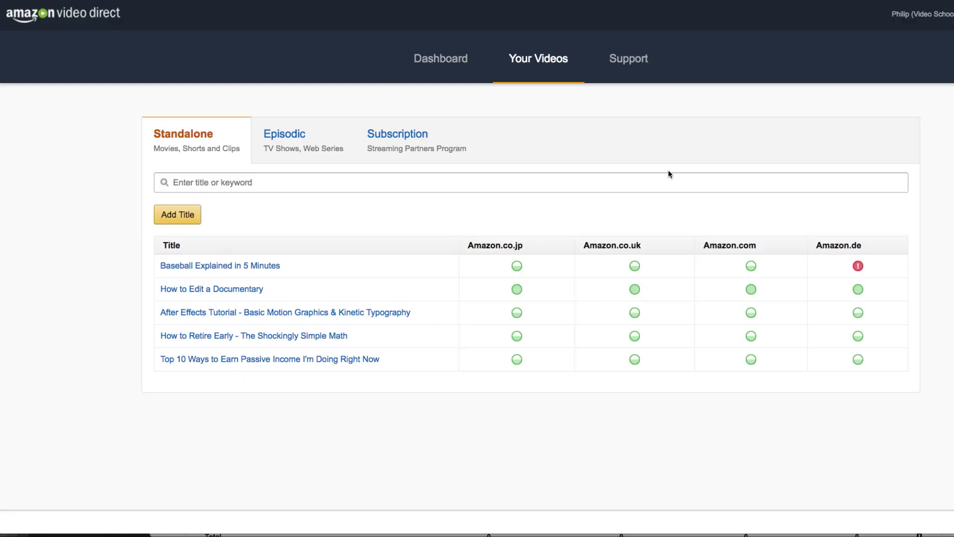
Start a new title in the Add Title form and browse the category list without choosing.
left_click(177, 215)
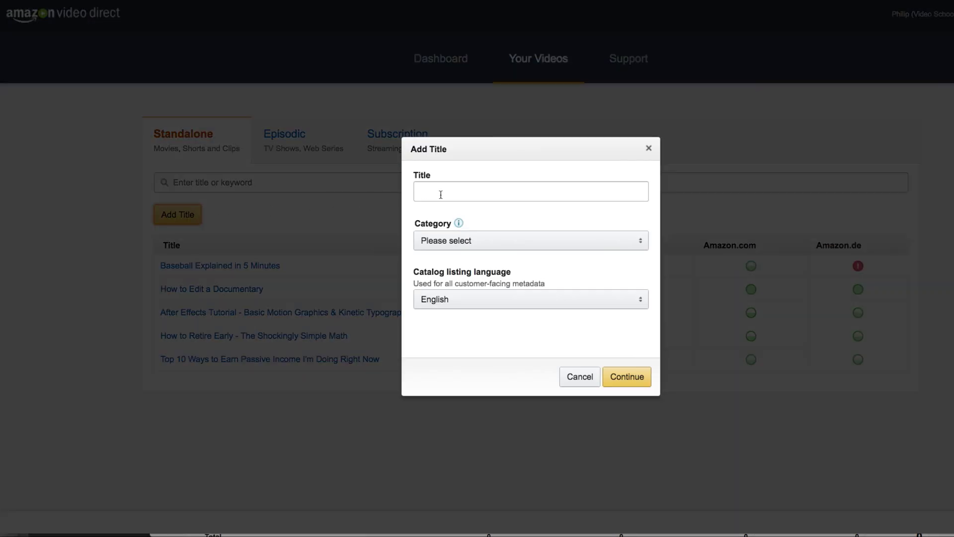
left_click(530, 190)
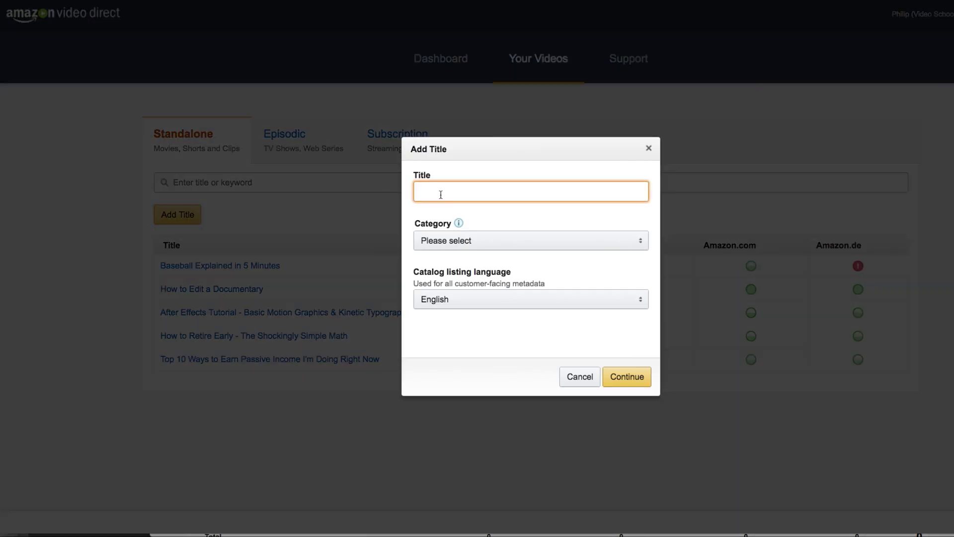
left_click(529, 239)
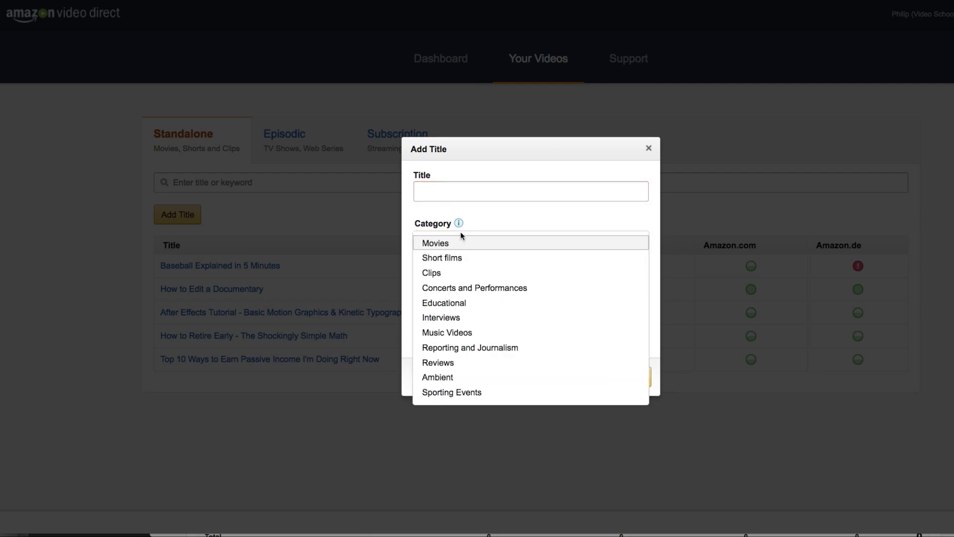
mouse_move(474, 287)
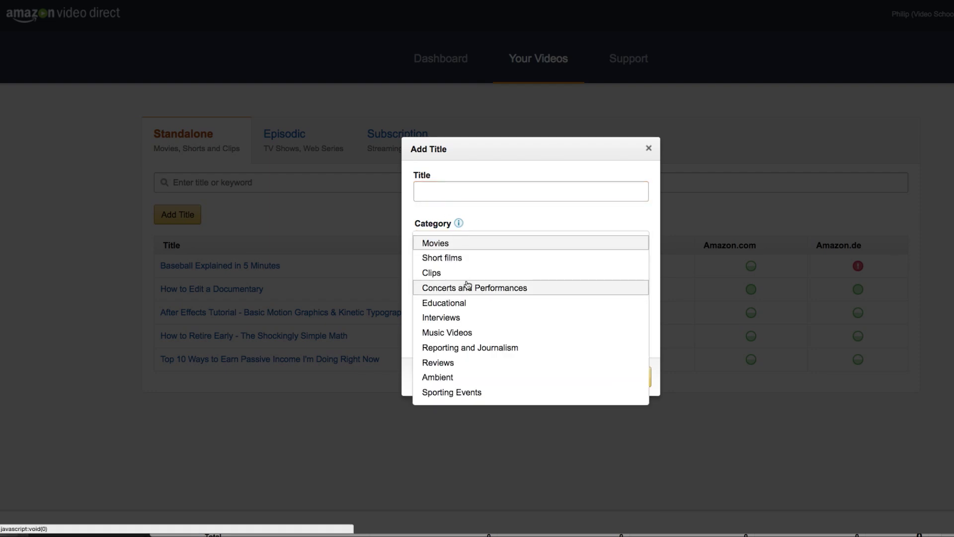
mouse_move(441, 257)
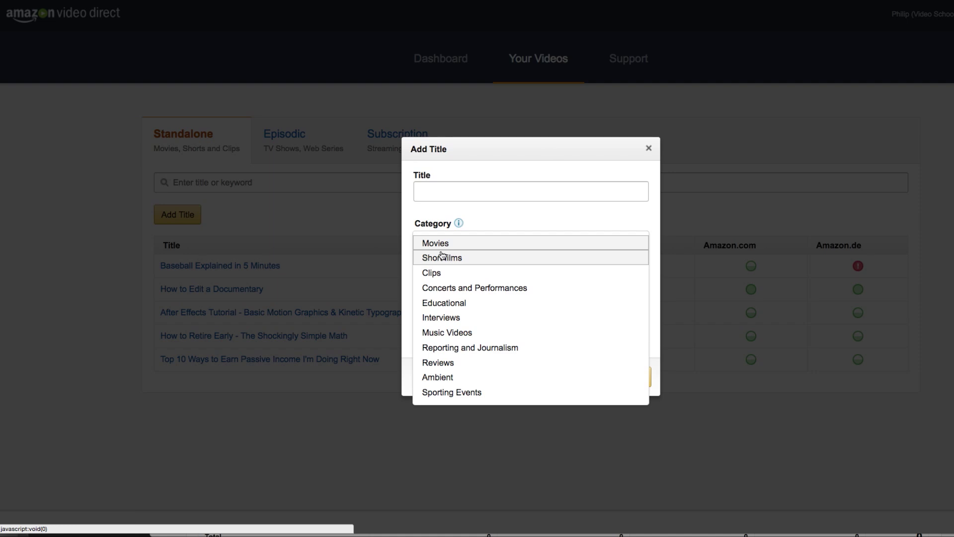
left_click(528, 240)
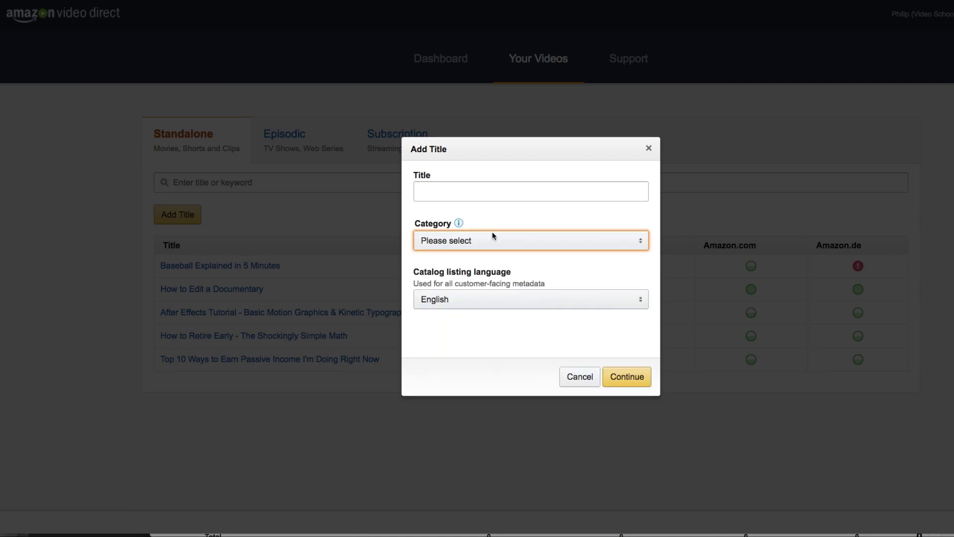
mouse_move(460, 302)
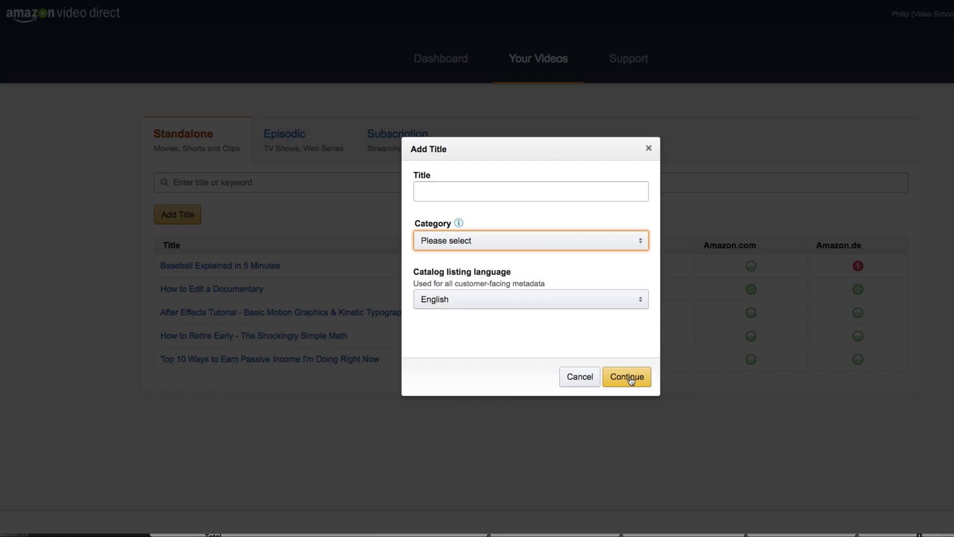
Fill the 'How to Retire Early' listing's title, synopsis and genres.
left_click(626, 377)
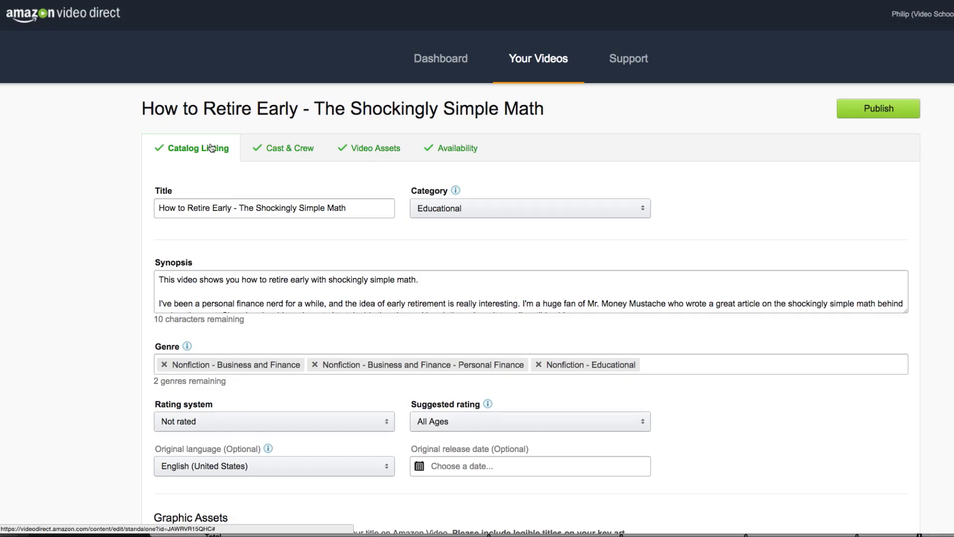
left_click(274, 208)
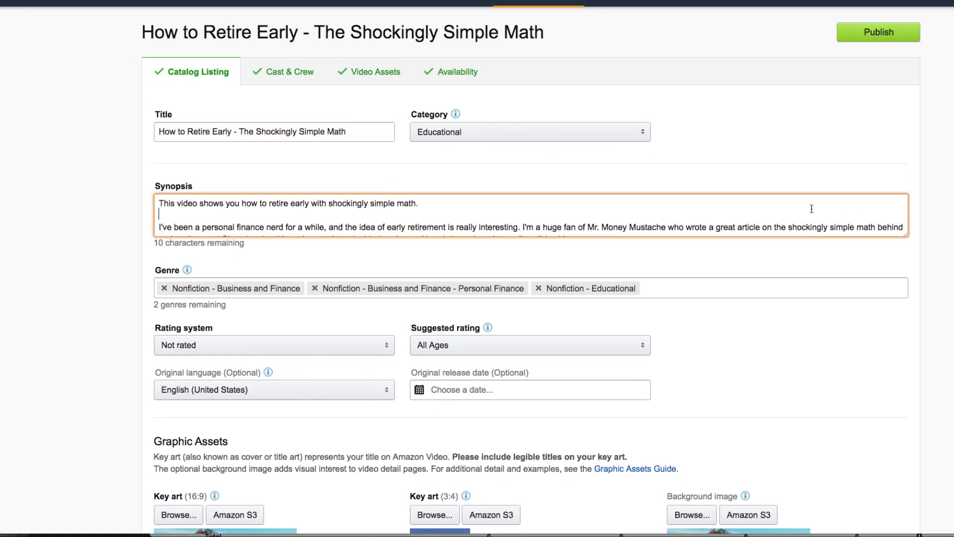
mouse_move(901, 238)
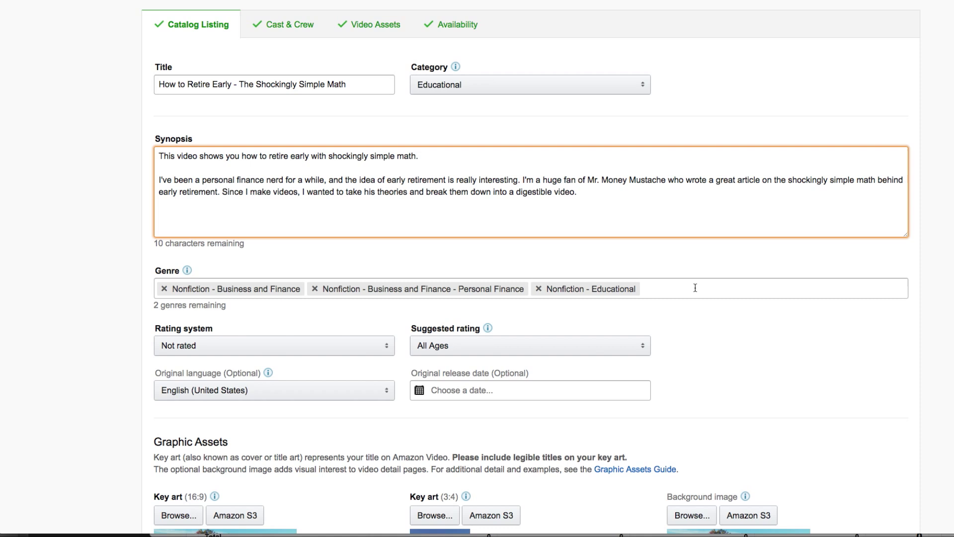
left_click(718, 288)
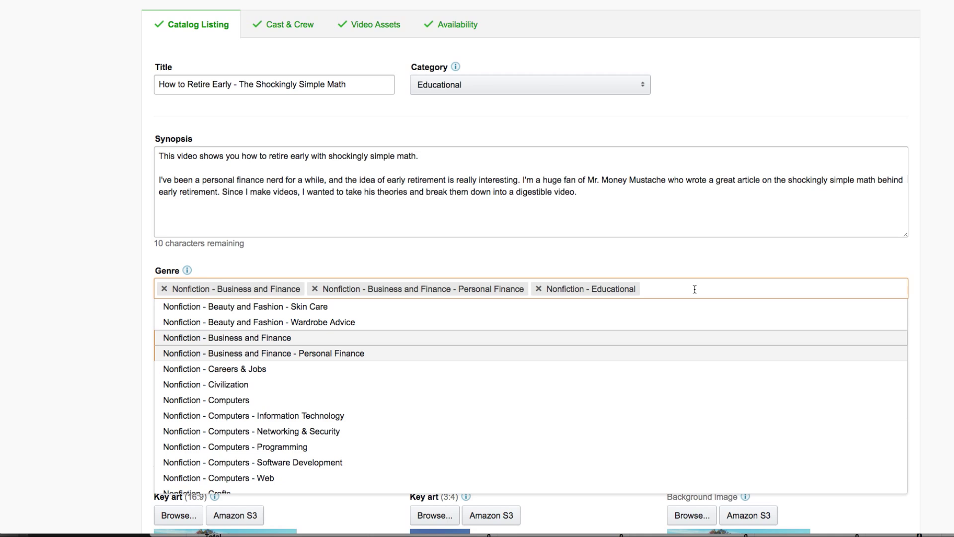
mouse_move(300, 352)
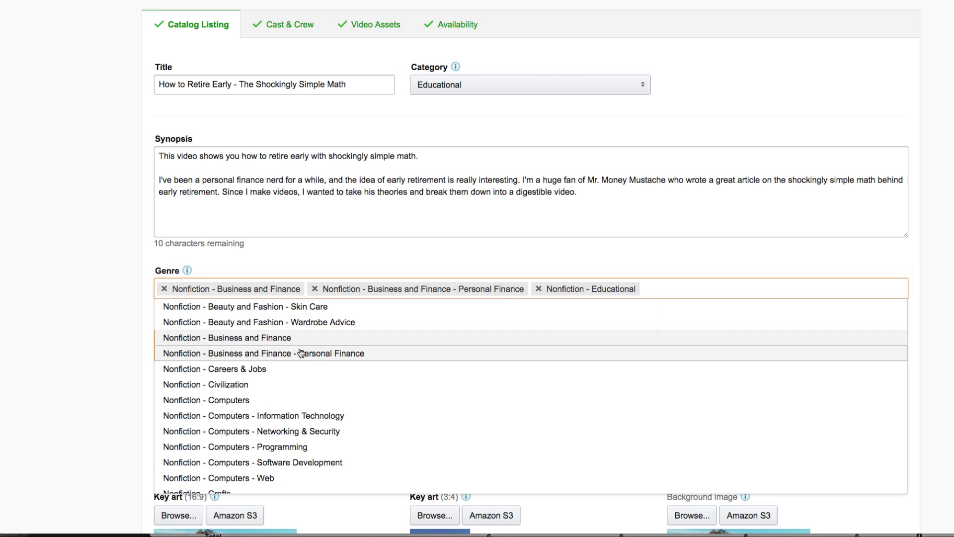
mouse_move(320, 315)
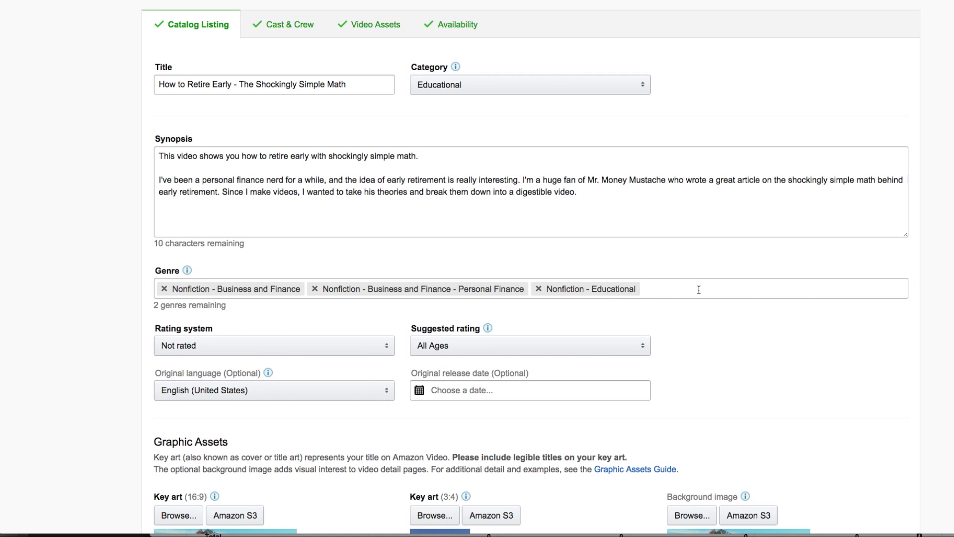
scroll("down", 3)
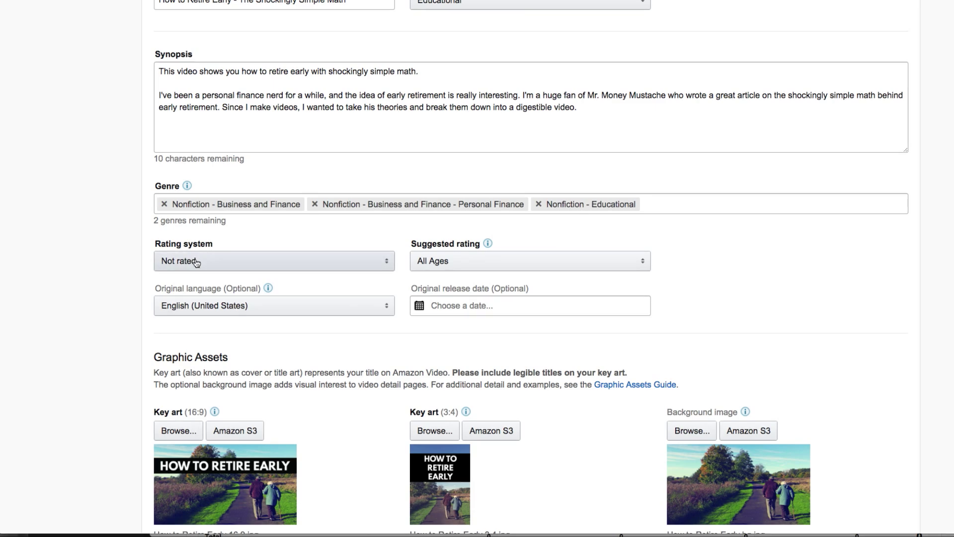
Set rating system Not rated, suggested rating All Ages, original language English (United States).
left_click(273, 260)
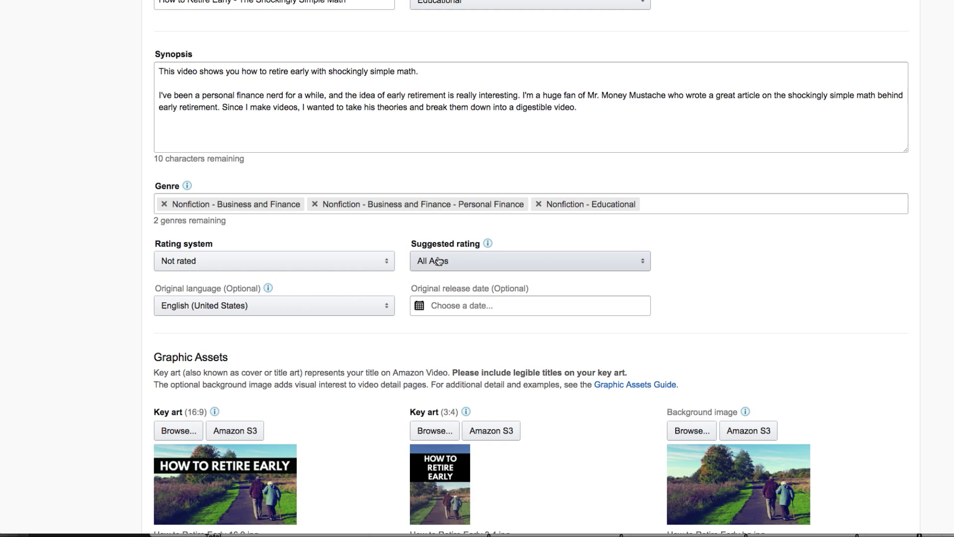
left_click(528, 260)
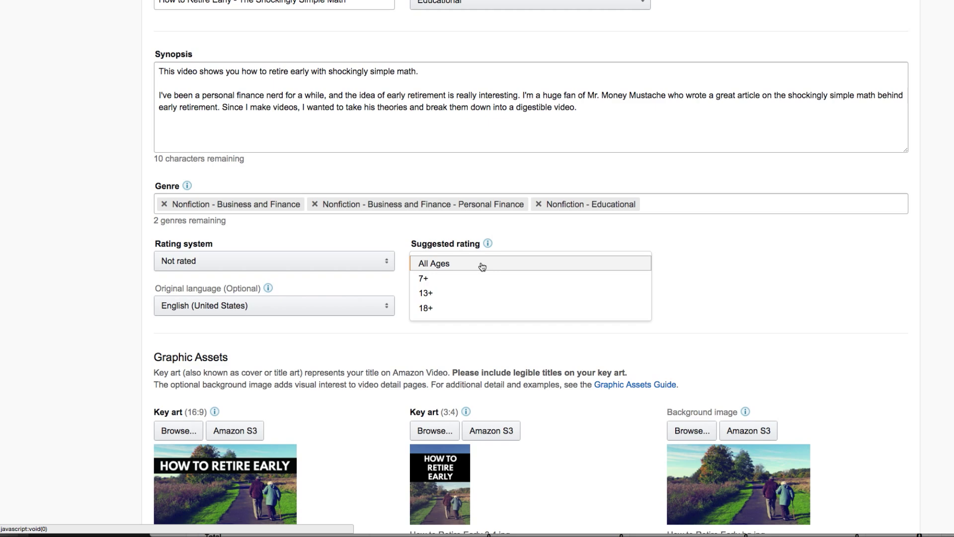
mouse_move(316, 241)
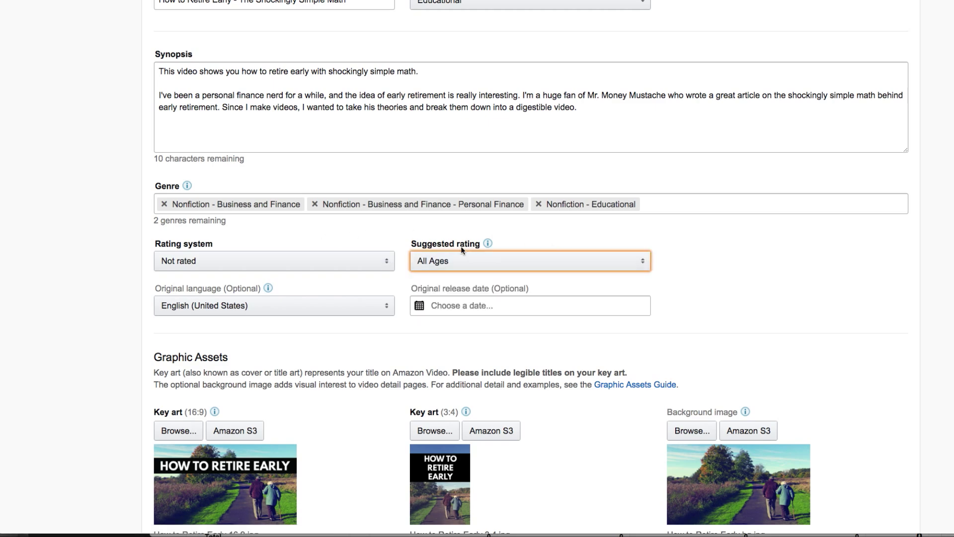
scroll("down", 3)
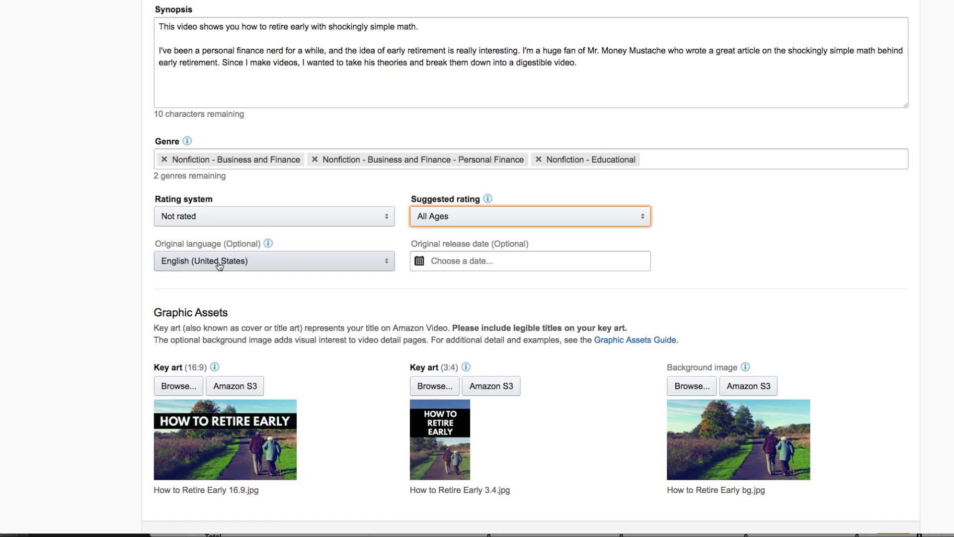
mouse_move(332, 267)
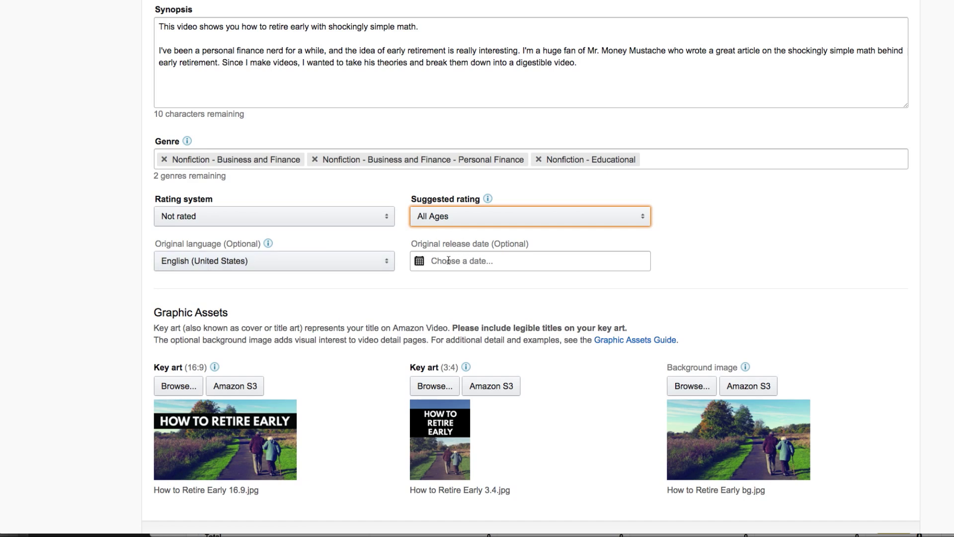
scroll("down", 3)
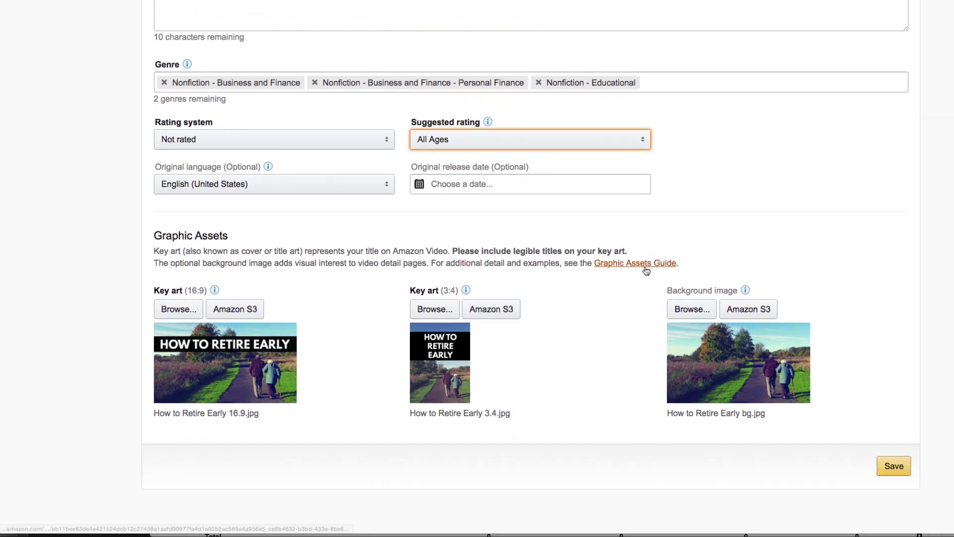
mouse_move(540, 218)
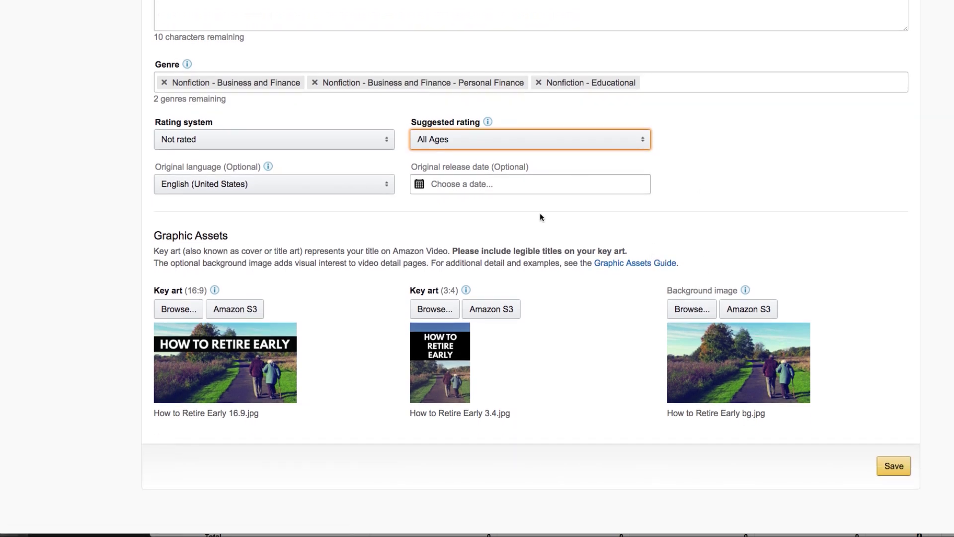
scroll("down", 3)
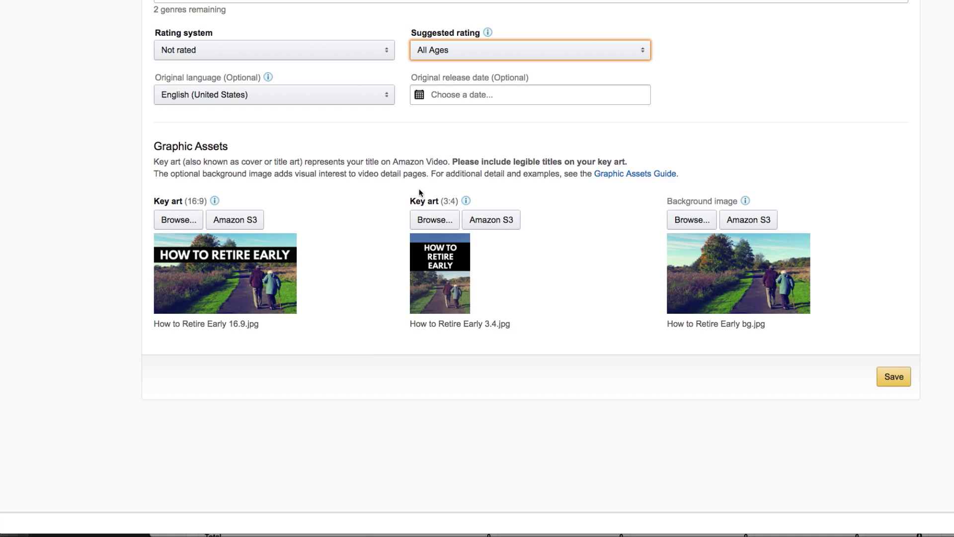
mouse_move(457, 245)
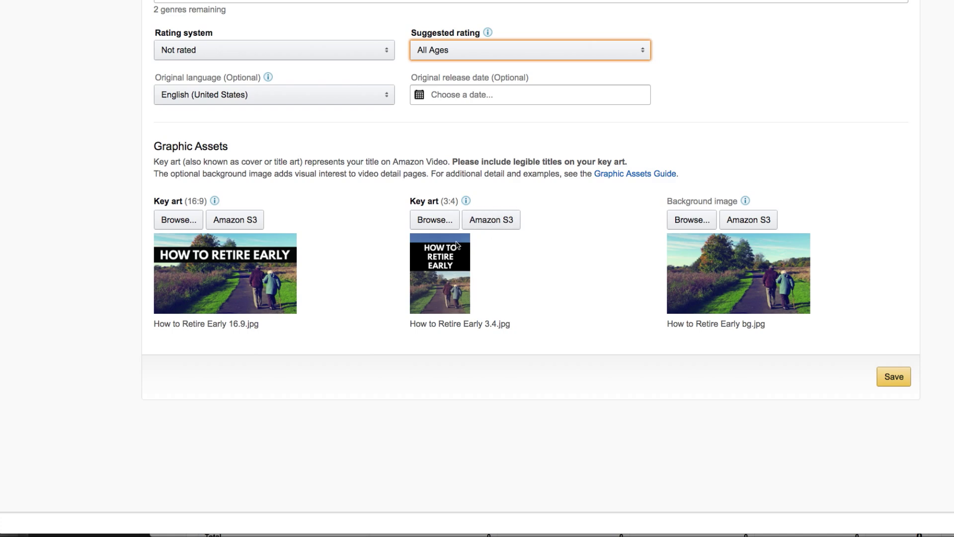
mouse_move(207, 235)
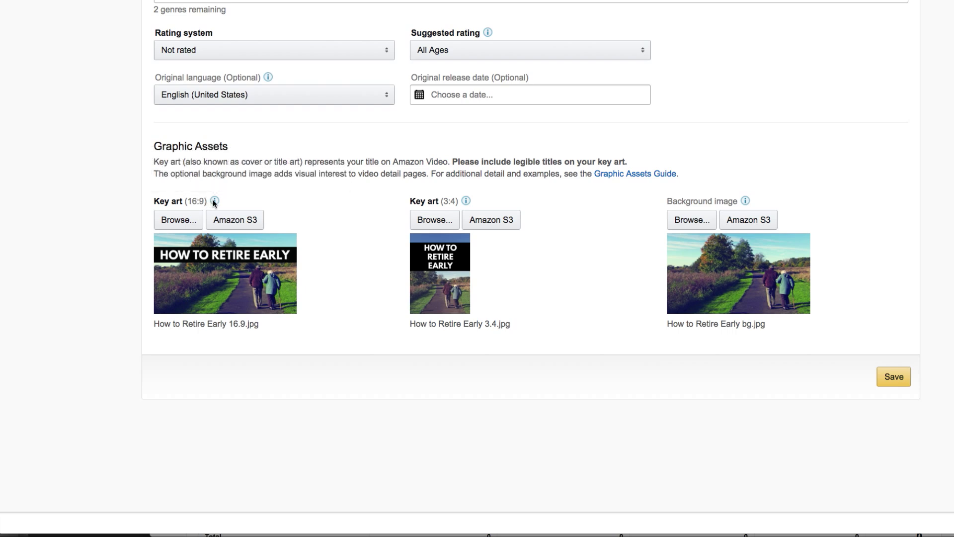
mouse_move(213, 201)
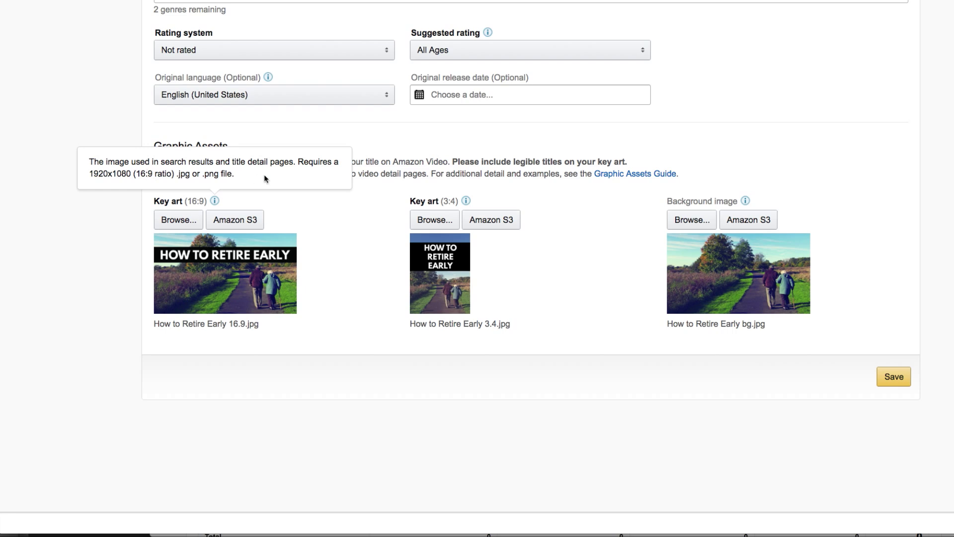
mouse_move(467, 201)
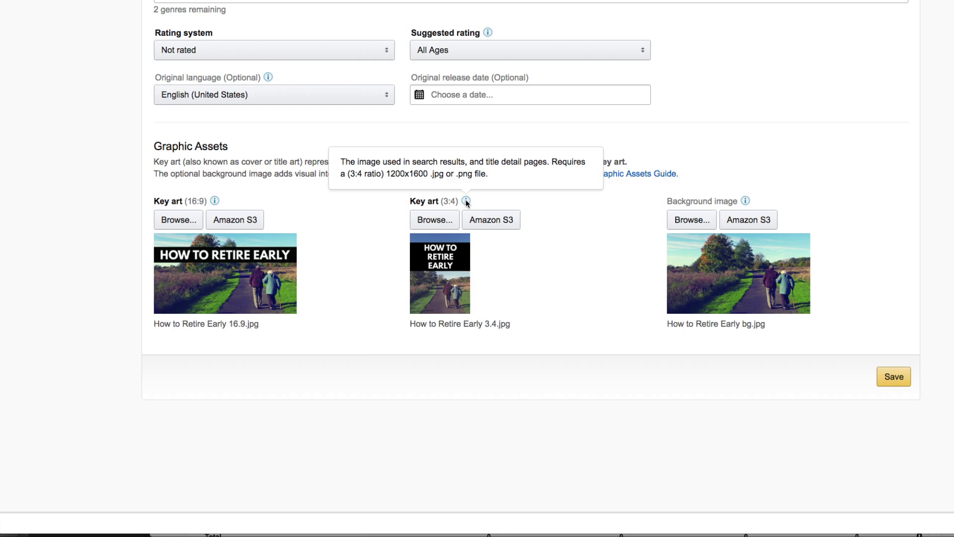
mouse_move(480, 202)
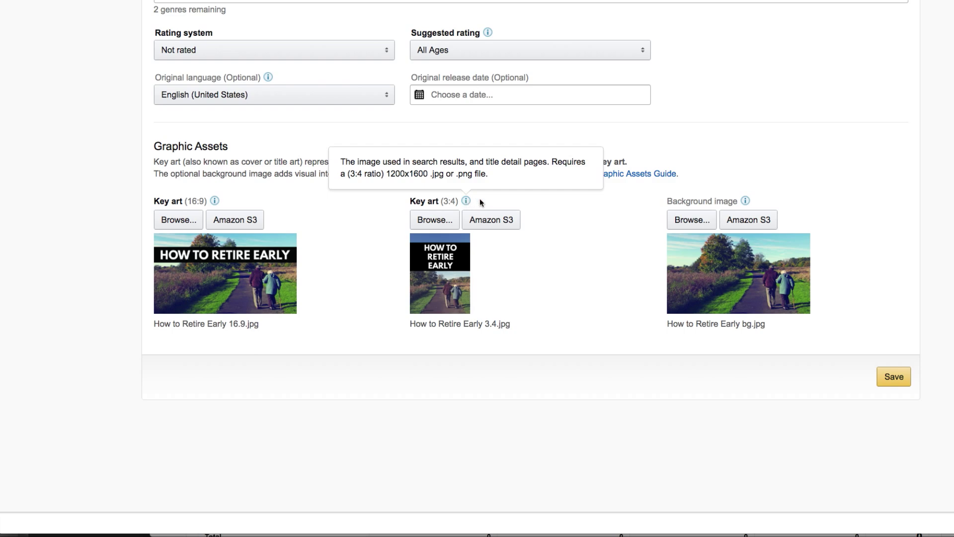
mouse_move(744, 202)
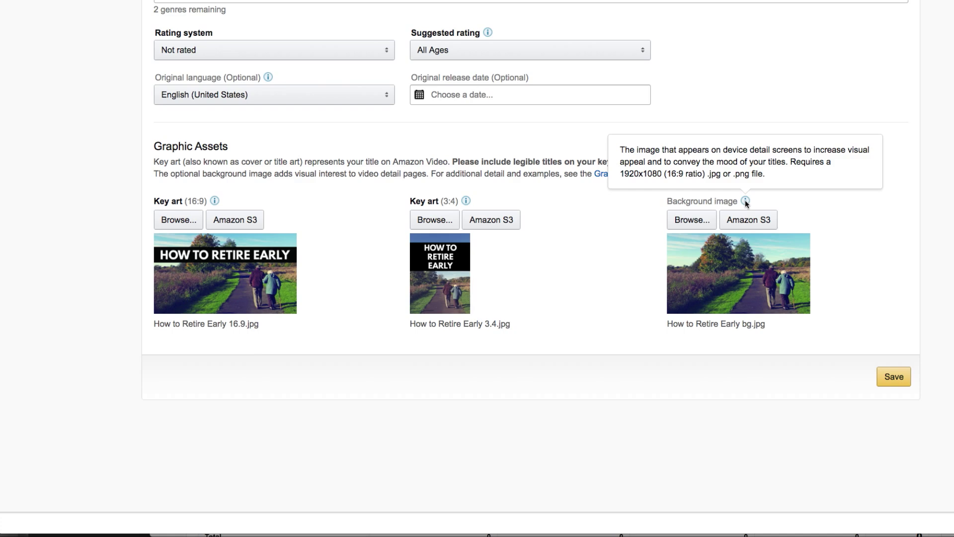
mouse_move(272, 214)
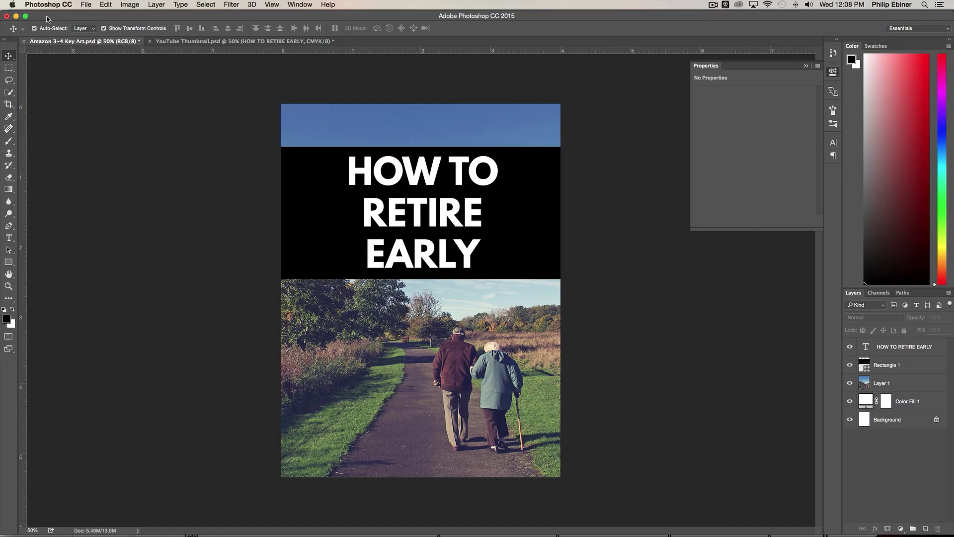
Start a new Photoshop document at 1200 by 1600 pixels for 3:4 key art.
left_click(85, 5)
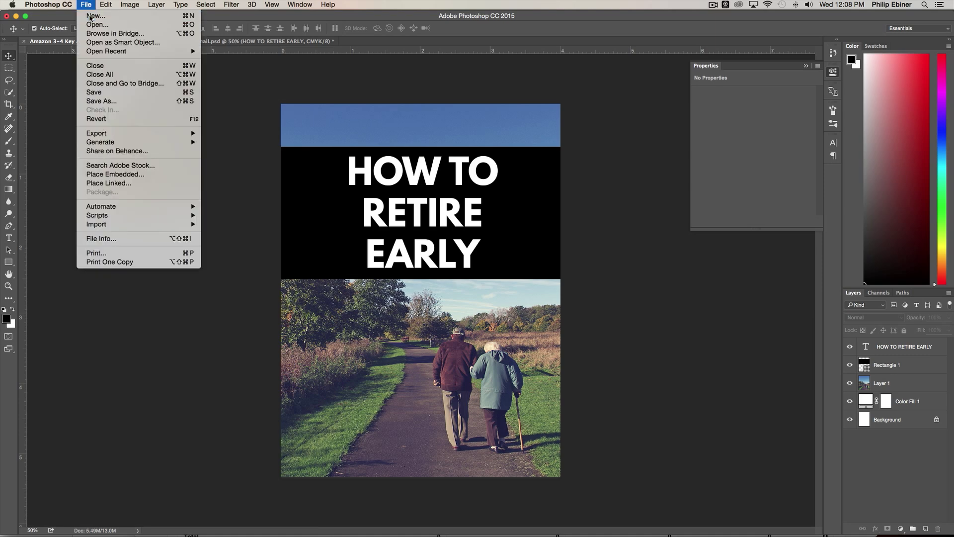
left_click(95, 16)
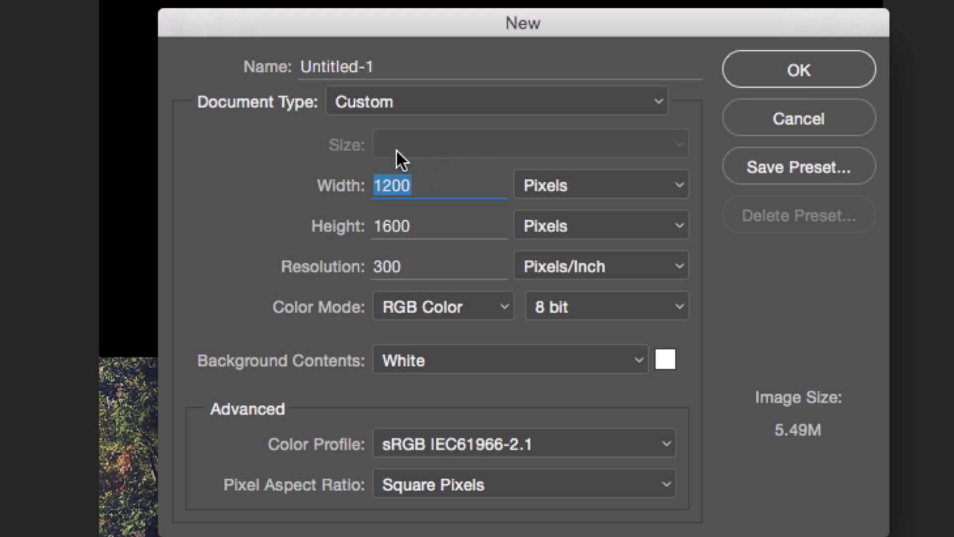
mouse_move(407, 186)
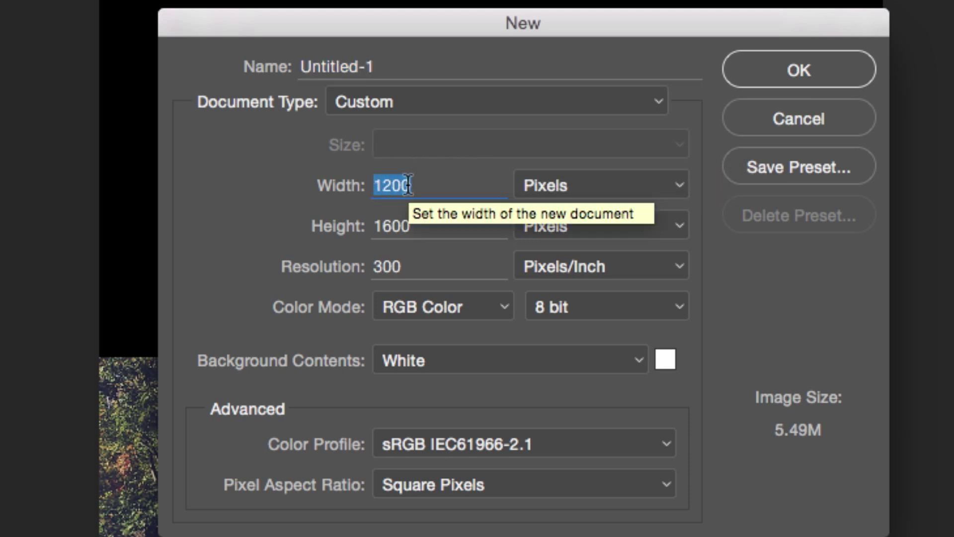
mouse_move(401, 227)
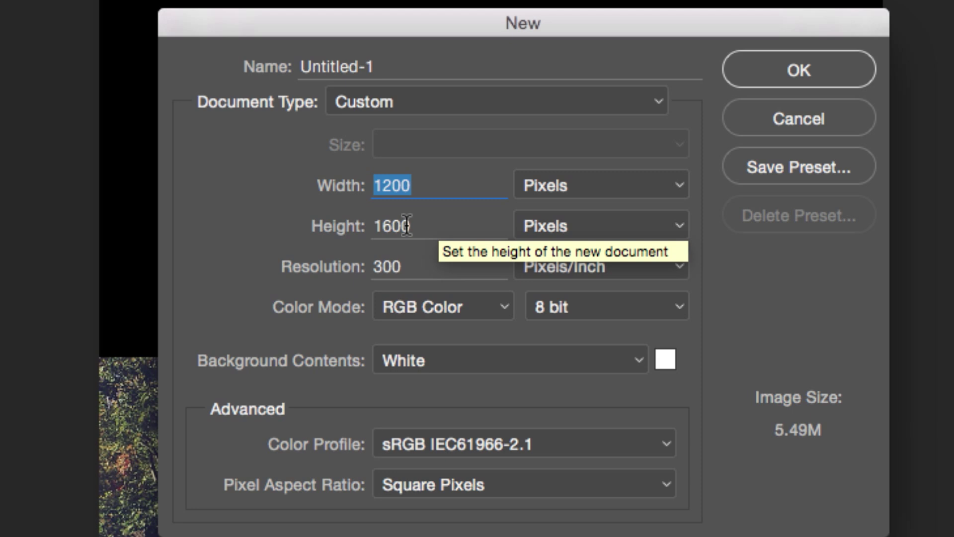
mouse_move(559, 164)
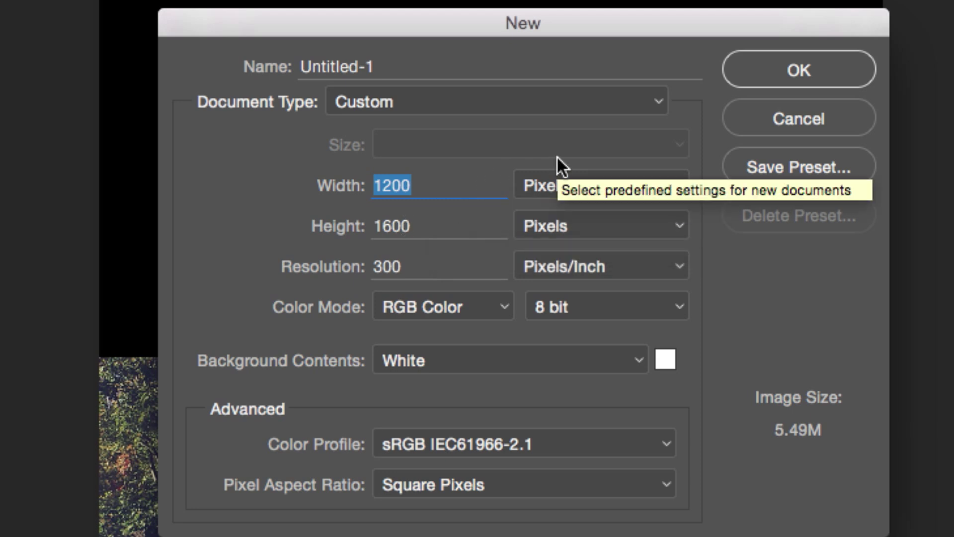
mouse_move(393, 185)
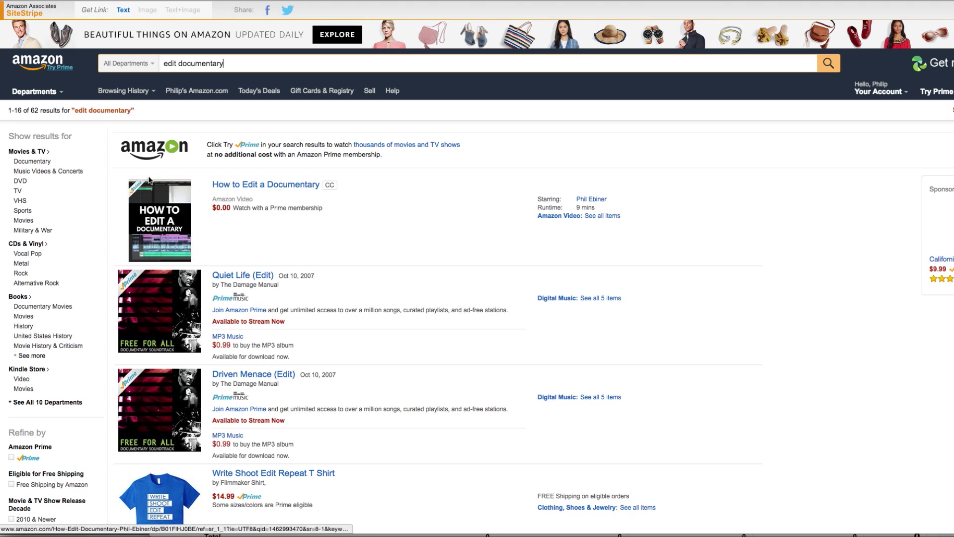
mouse_move(292, 206)
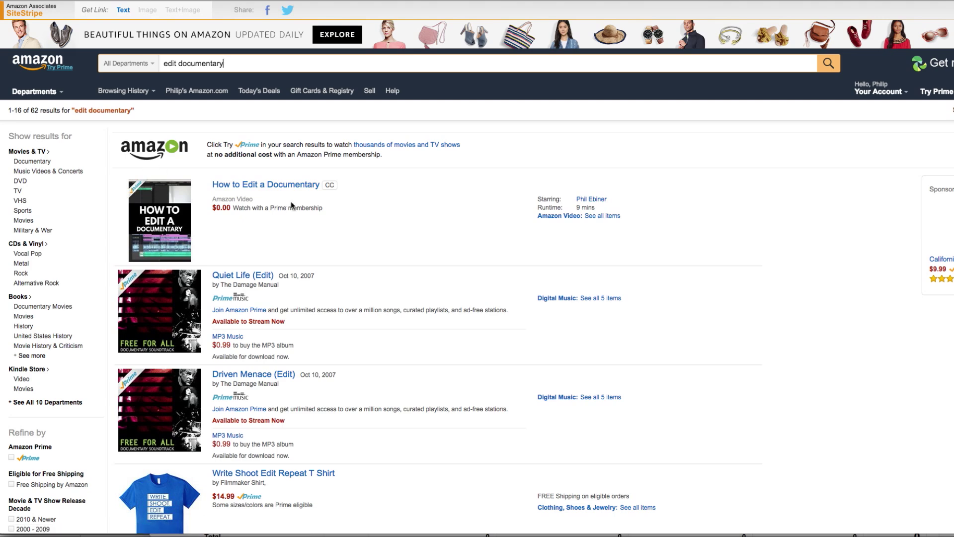
mouse_move(159, 232)
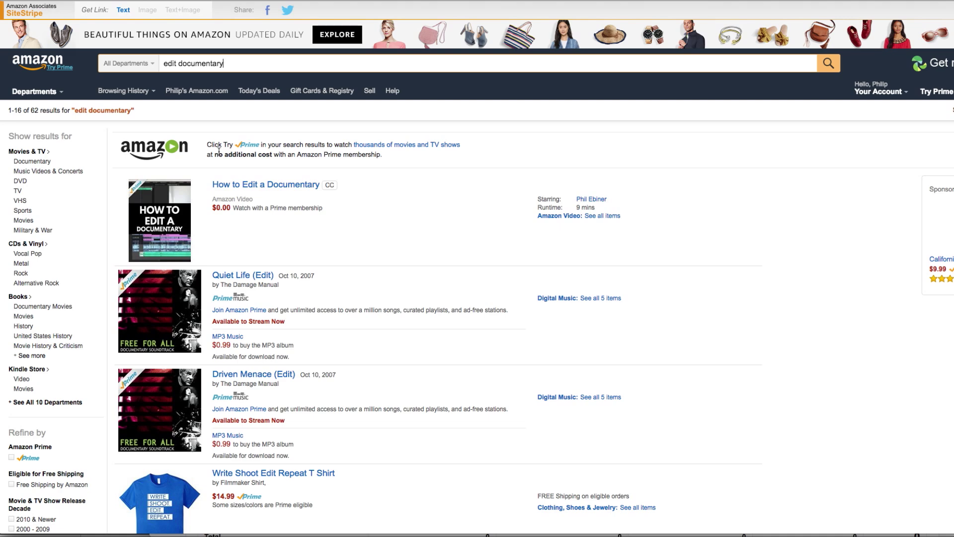
mouse_move(218, 151)
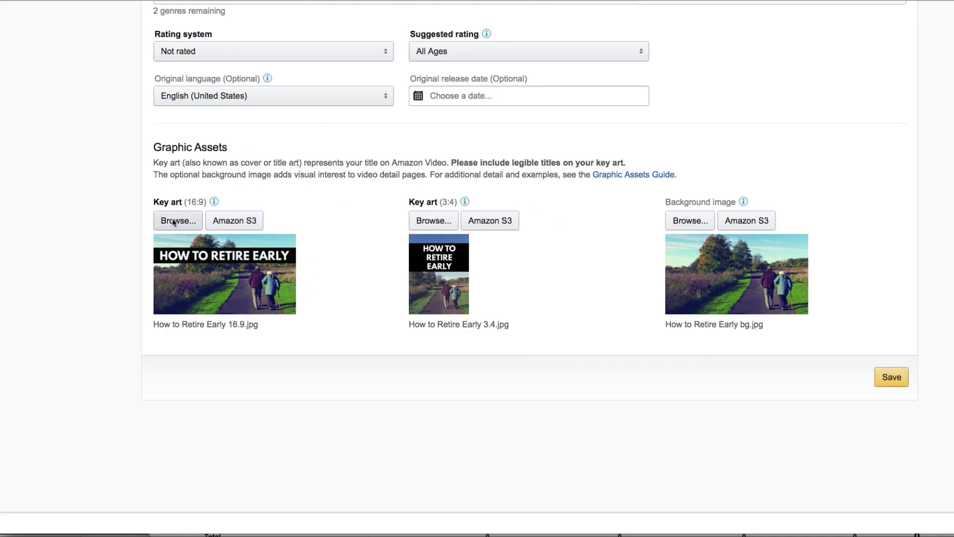
left_click(178, 221)
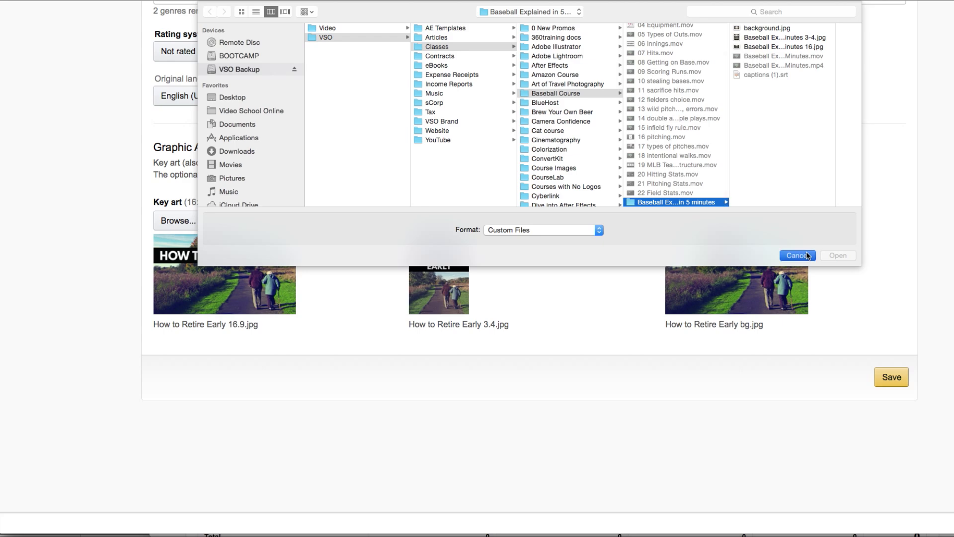
left_click(794, 255)
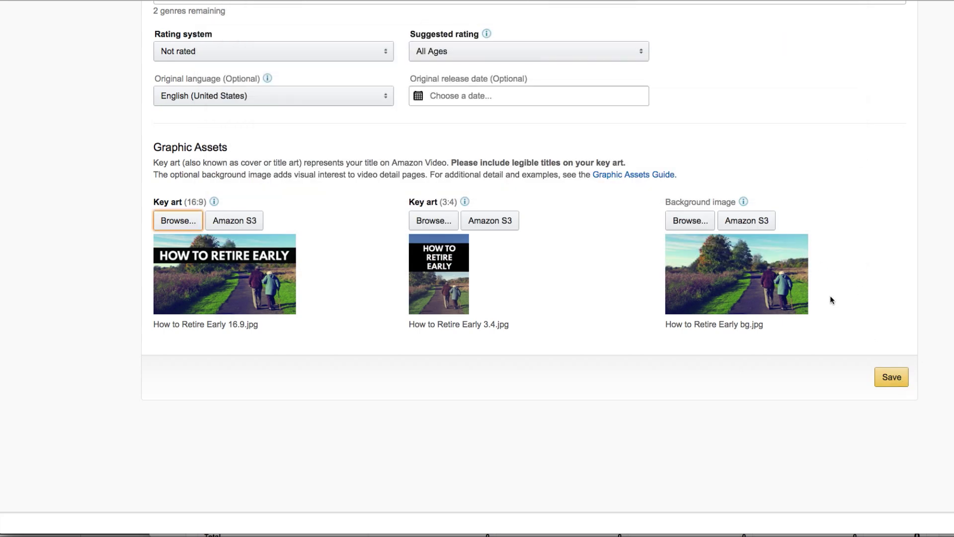
scroll("down", 3)
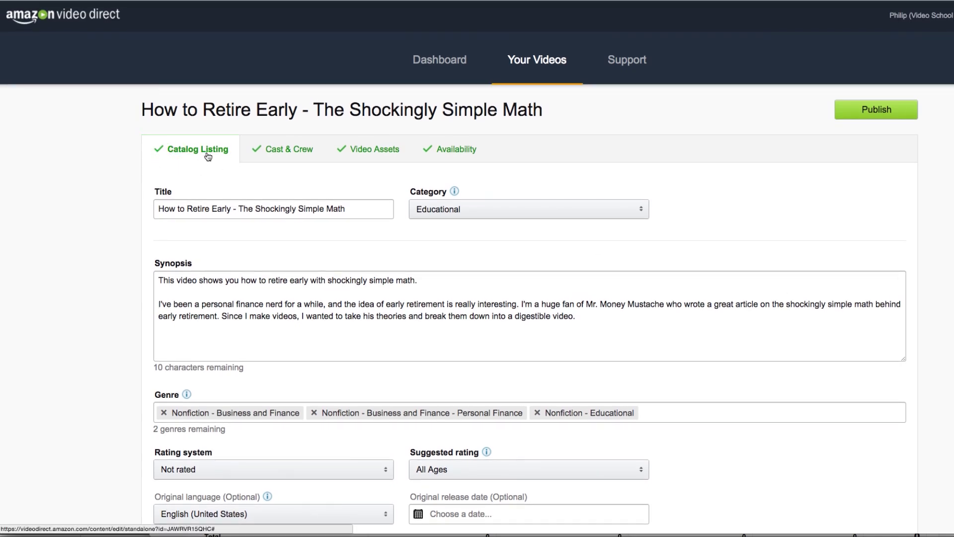
left_click(288, 148)
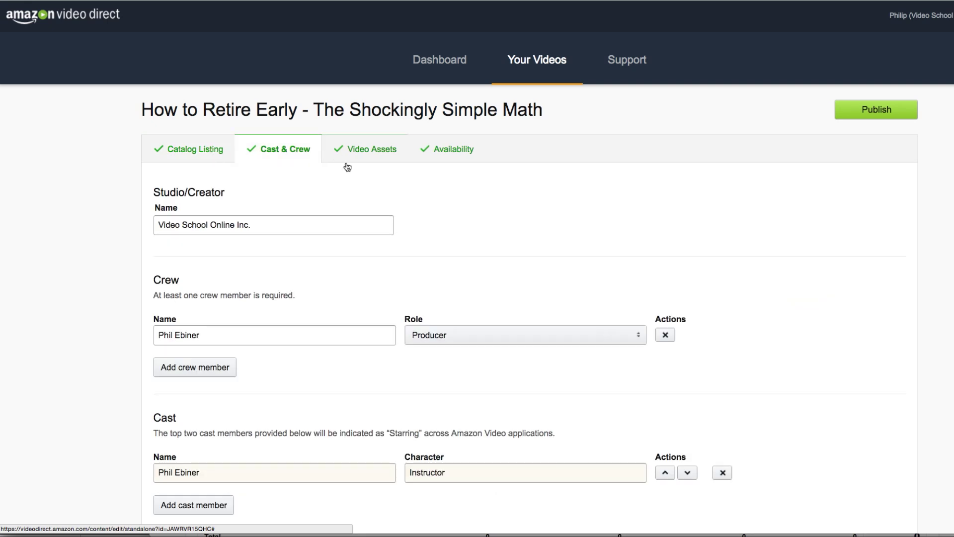
scroll("down", 3)
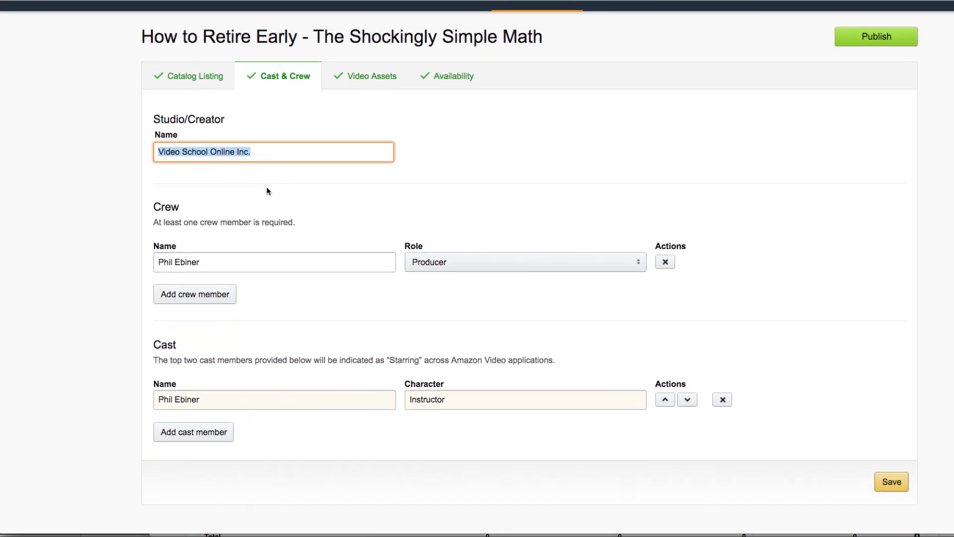
mouse_move(204, 263)
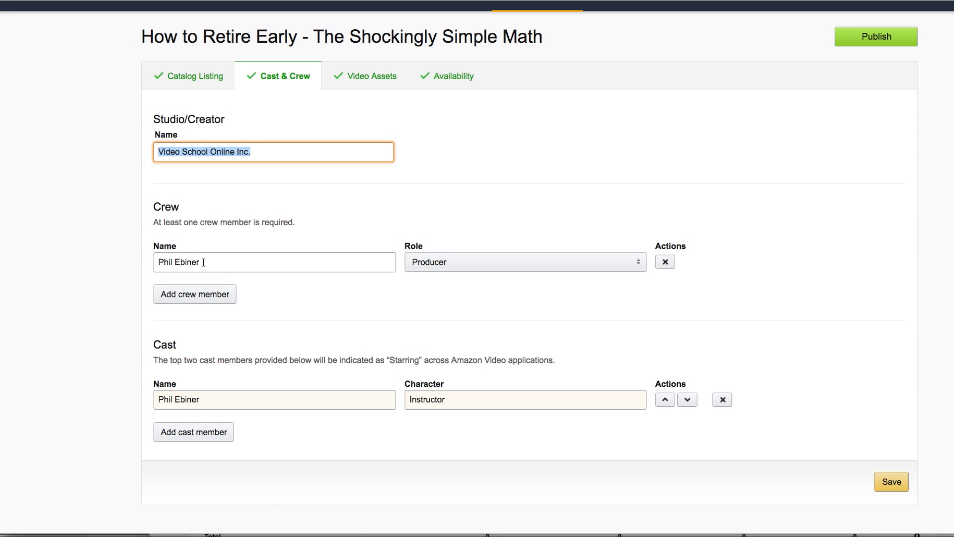
mouse_move(208, 341)
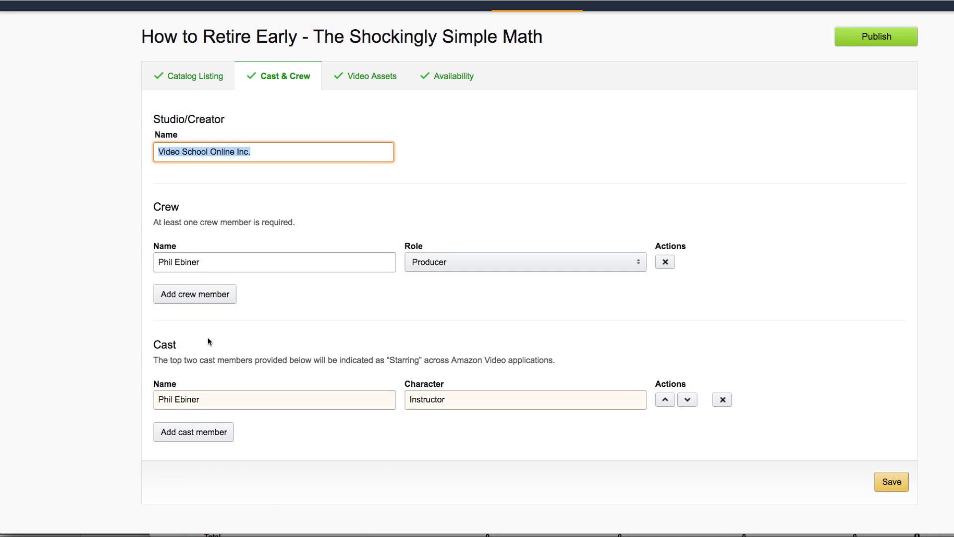
left_click(273, 261)
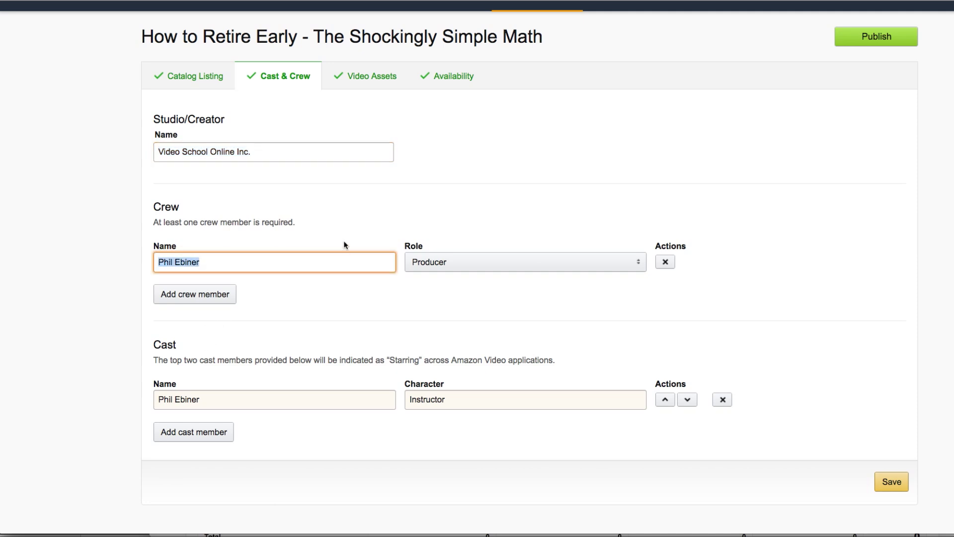
mouse_move(491, 264)
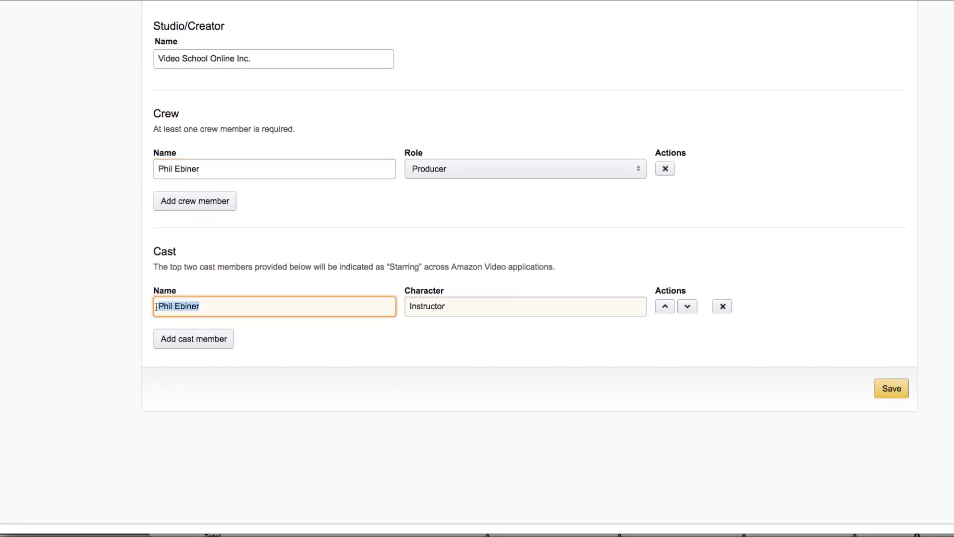
left_click(524, 306)
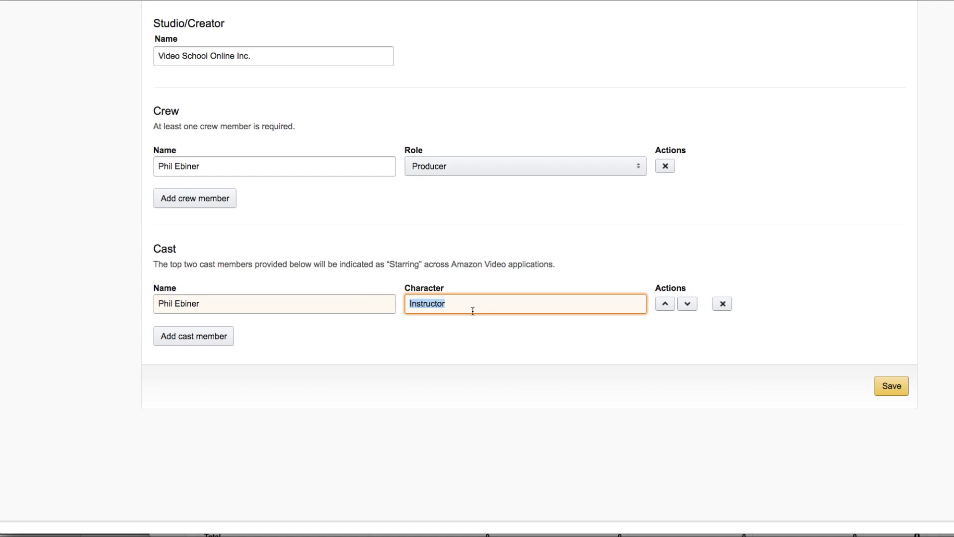
mouse_move(204, 197)
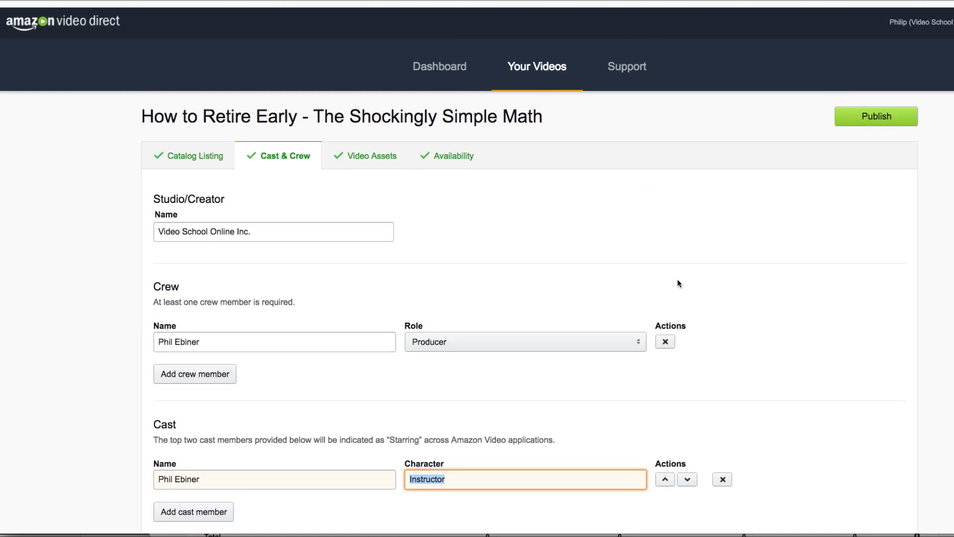
Show the title's video assets with the MP4 mezzanine file and English captions.
left_click(370, 151)
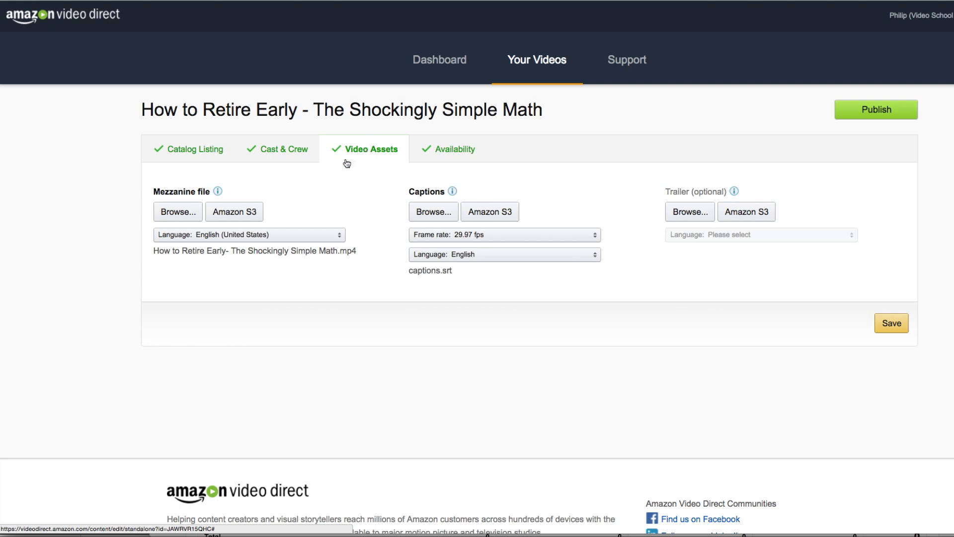
mouse_move(217, 191)
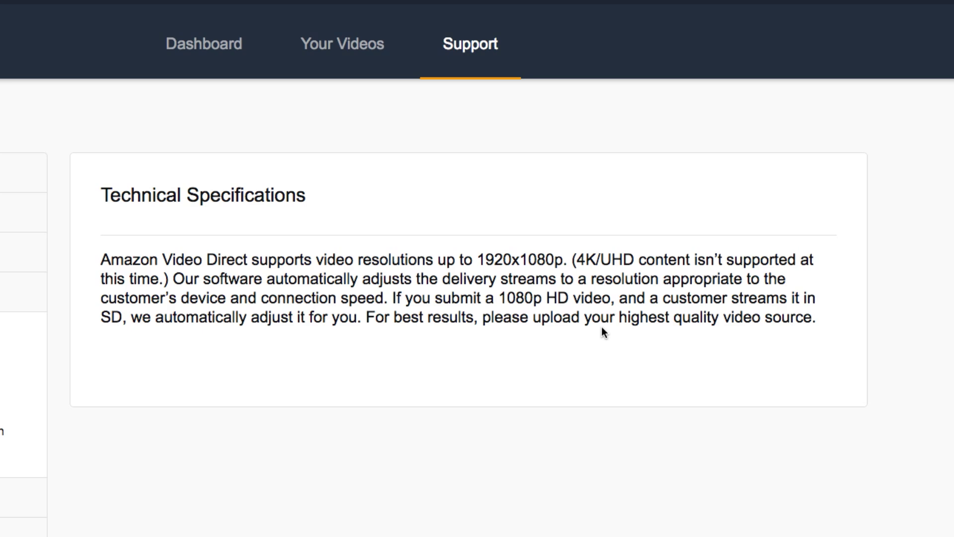
mouse_move(610, 345)
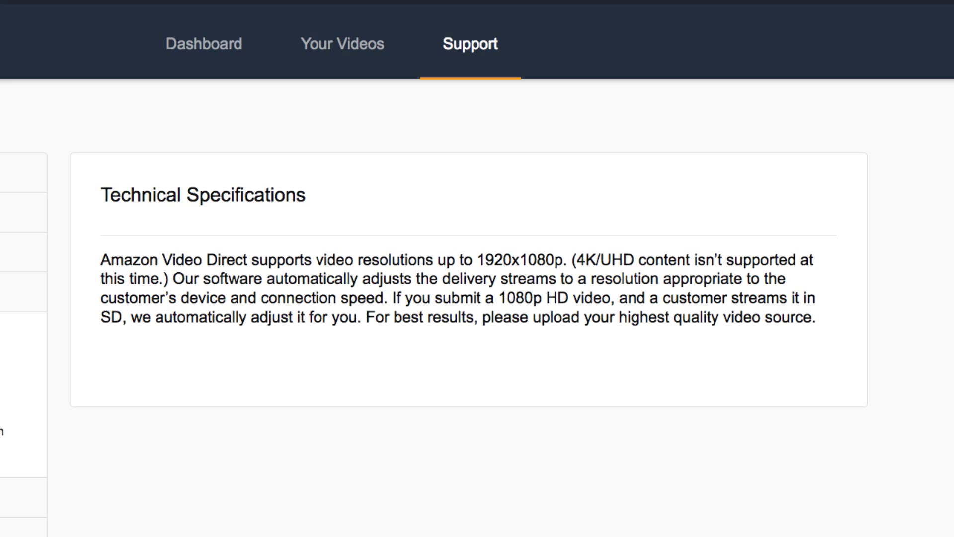
left_click(341, 42)
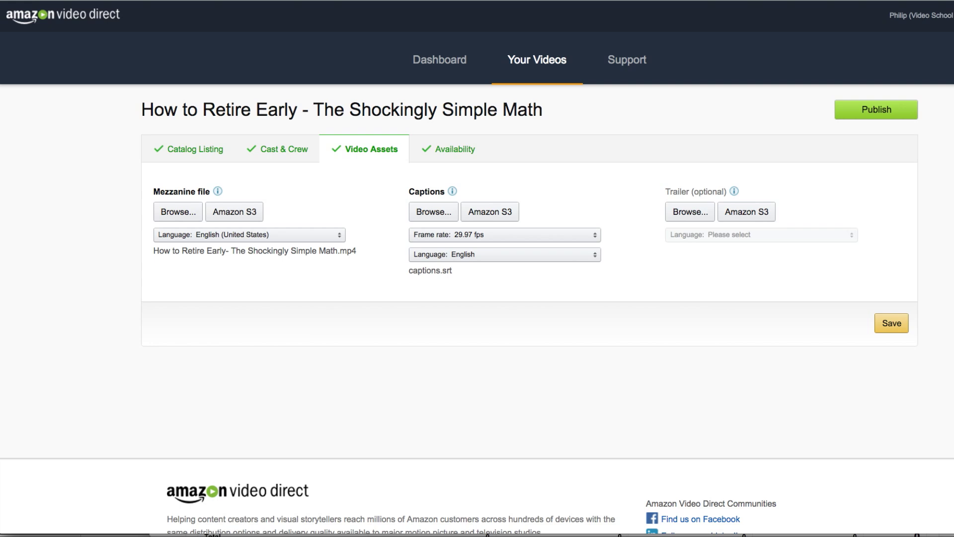
mouse_move(272, 215)
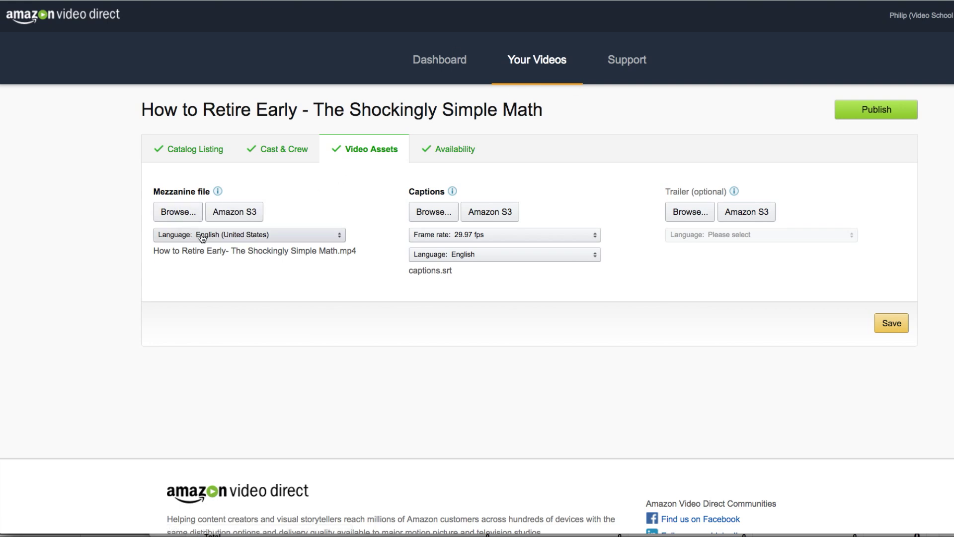
mouse_move(304, 237)
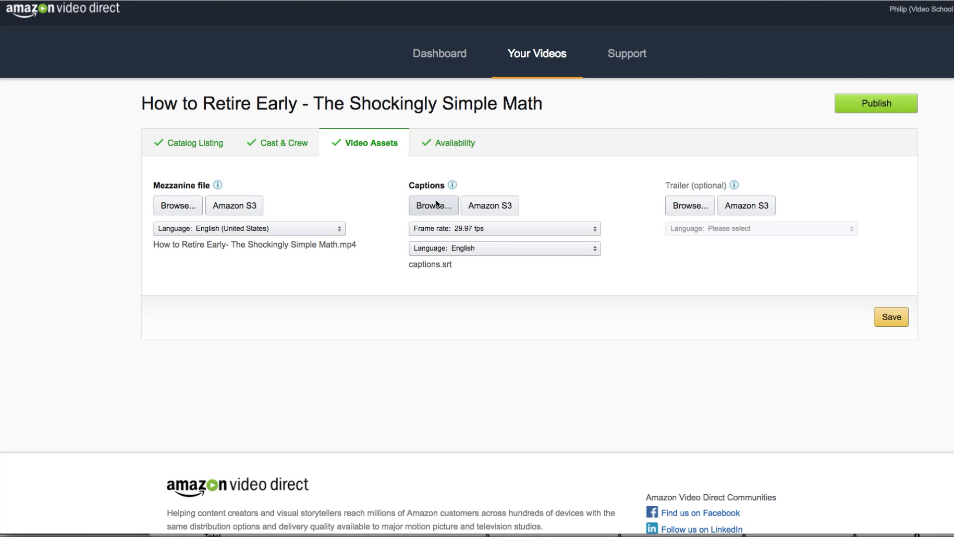
mouse_move(439, 203)
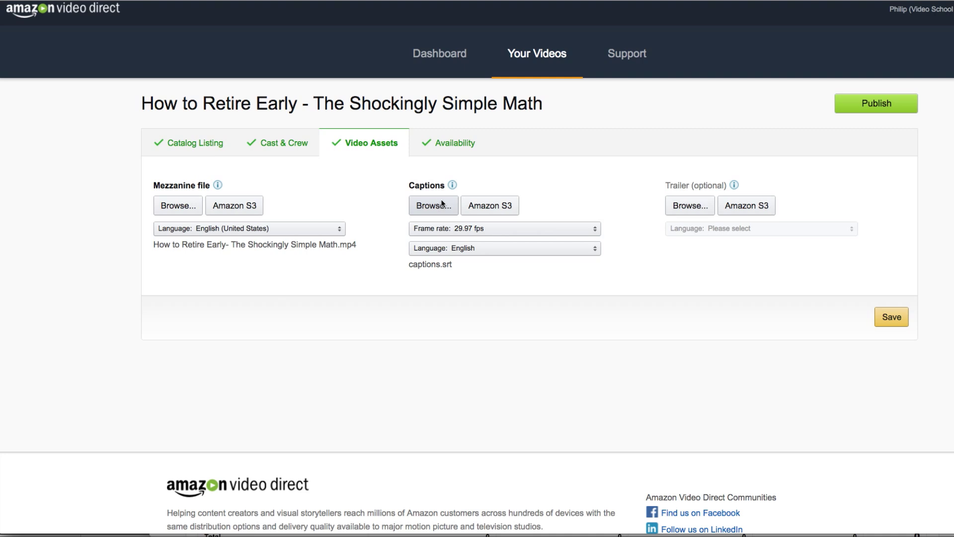
mouse_move(434, 204)
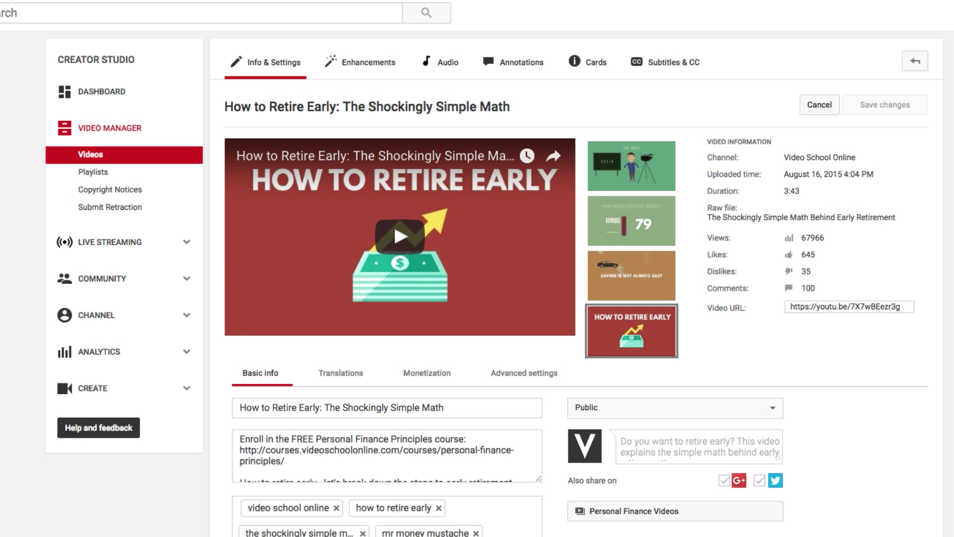
mouse_move(749, 50)
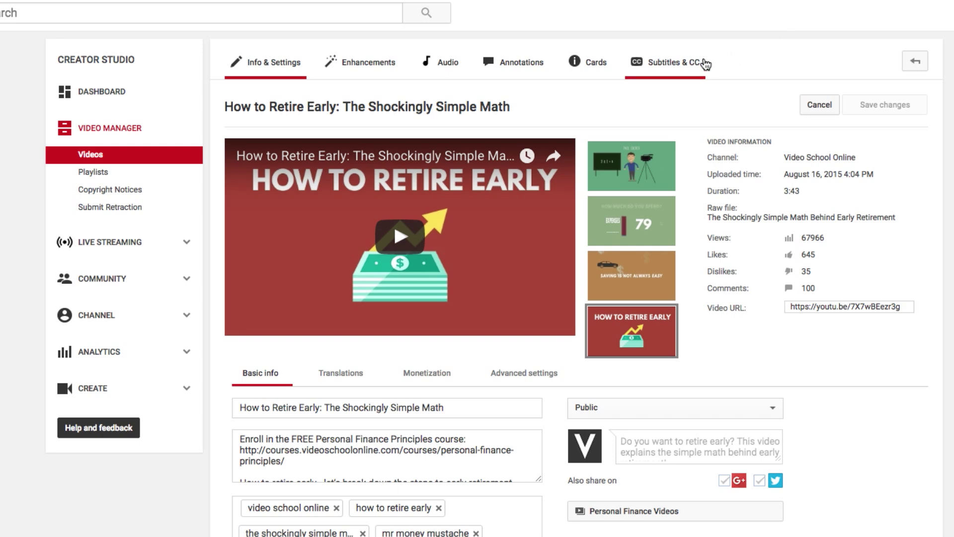
mouse_move(705, 63)
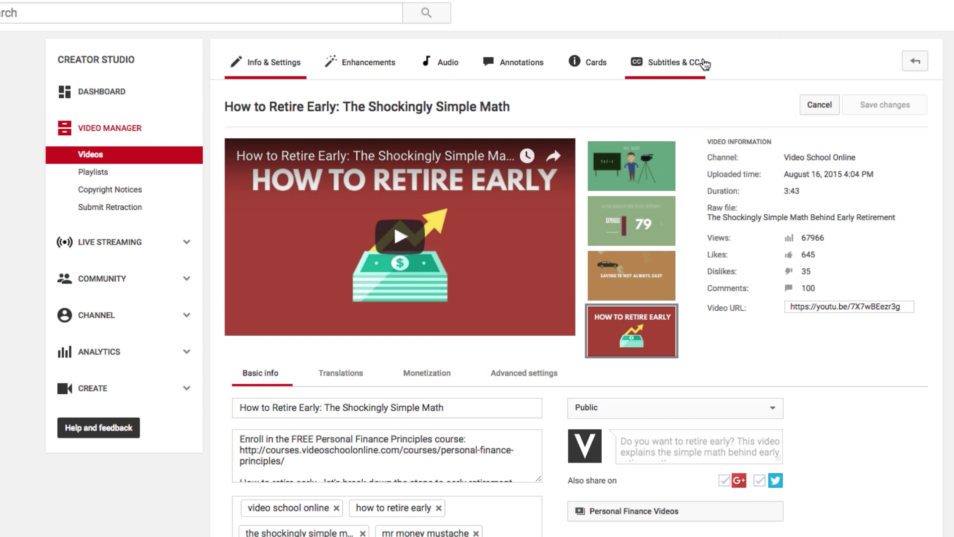
mouse_move(365, 83)
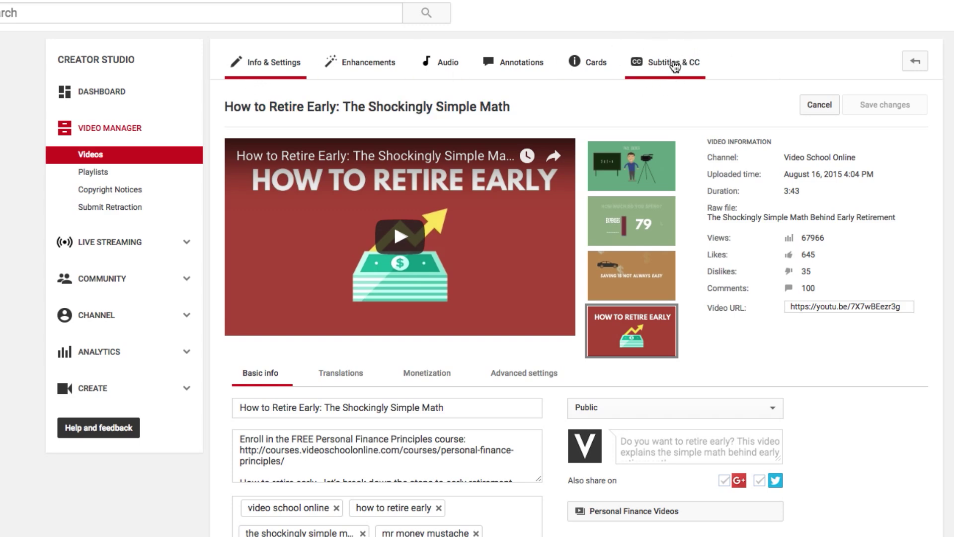
Open the automatic English caption track and list its .vtt/.srt/.sbv download formats.
left_click(668, 61)
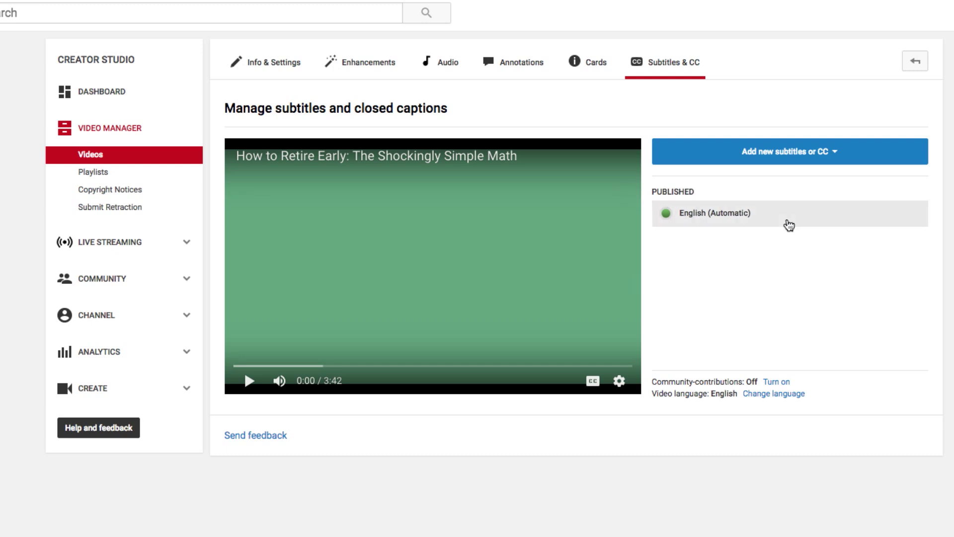
left_click(716, 213)
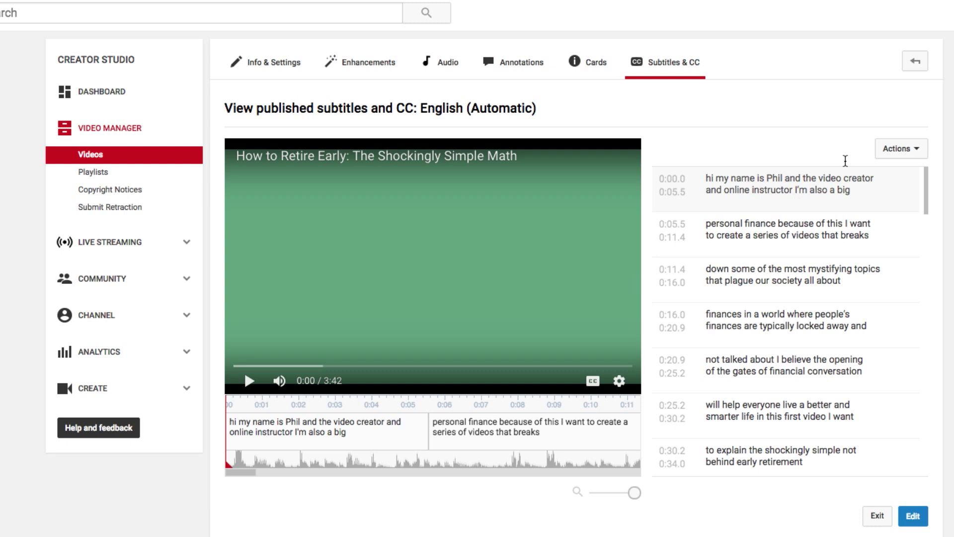
left_click(900, 148)
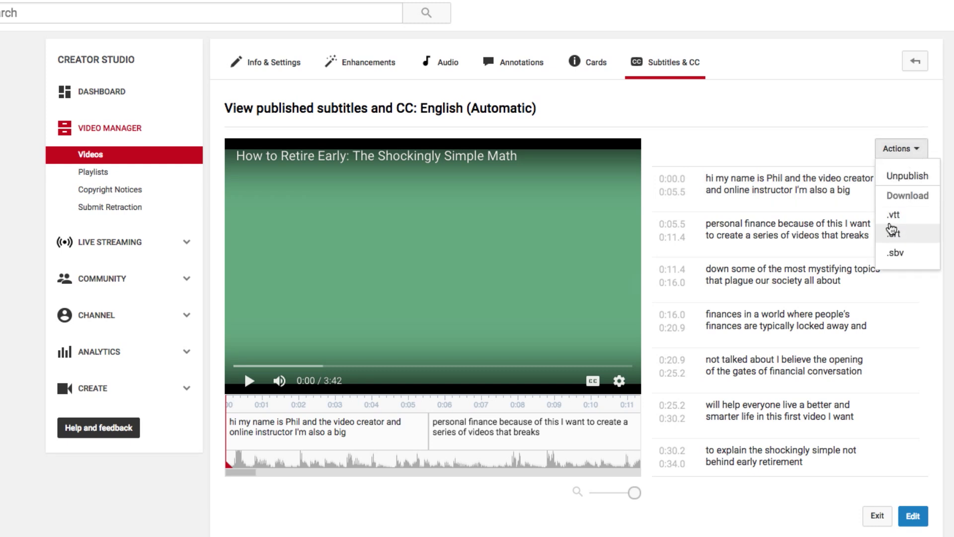
mouse_move(894, 234)
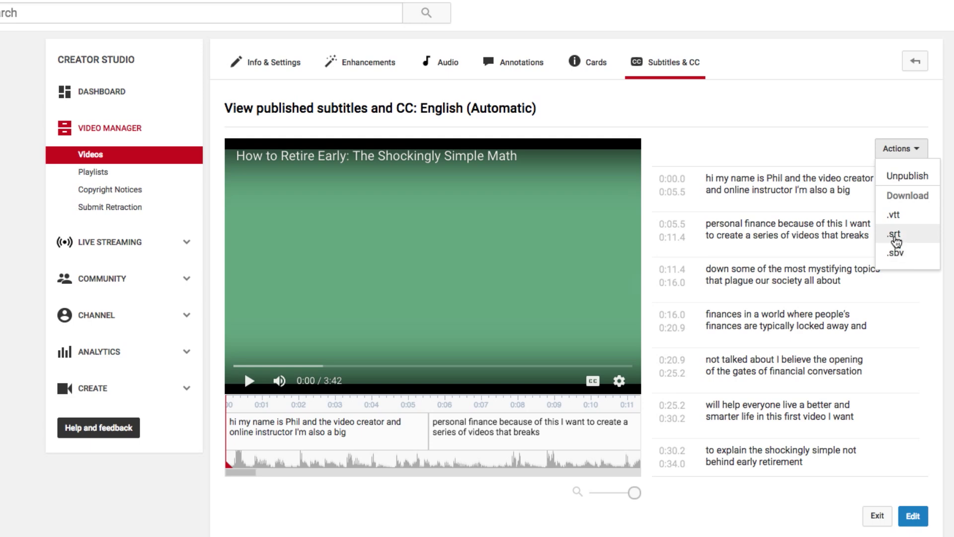
mouse_move(894, 237)
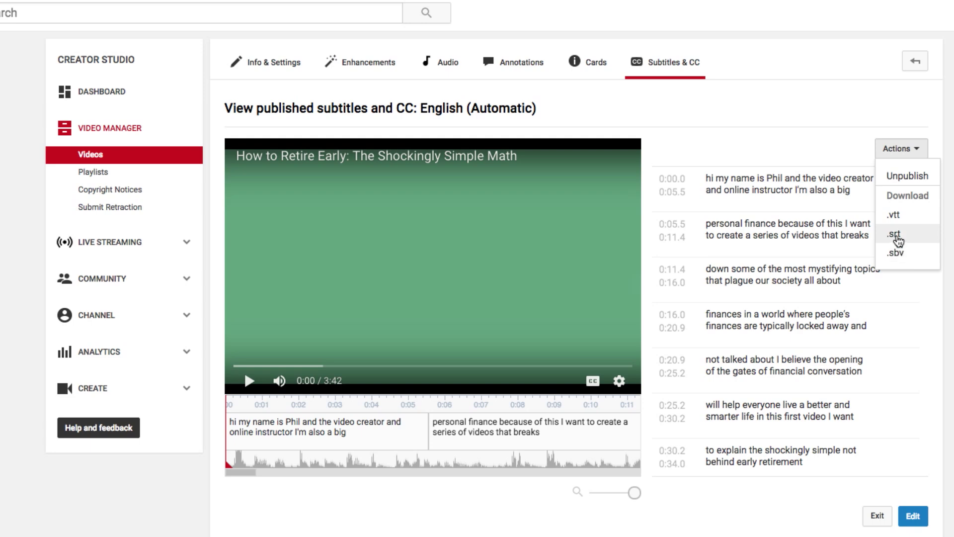
mouse_move(754, 208)
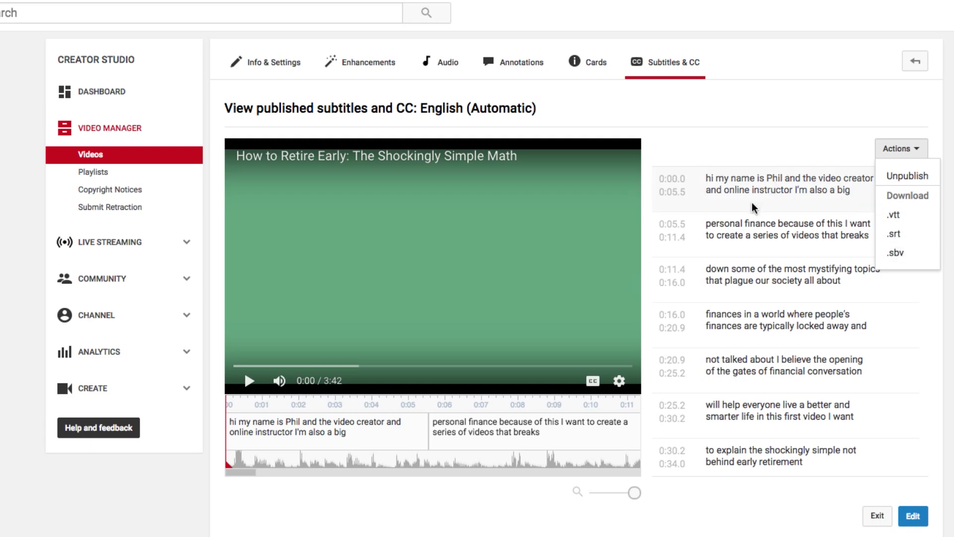
mouse_move(766, 204)
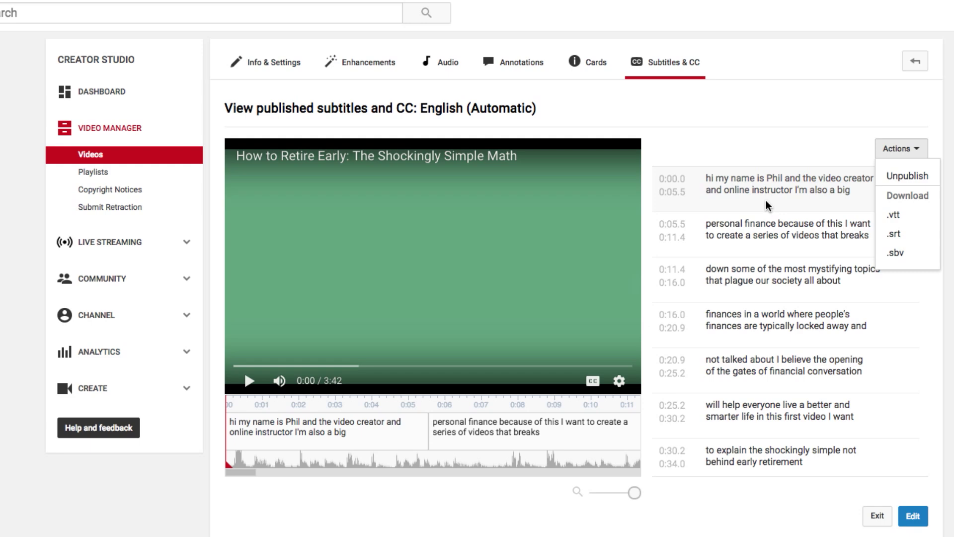
mouse_move(769, 204)
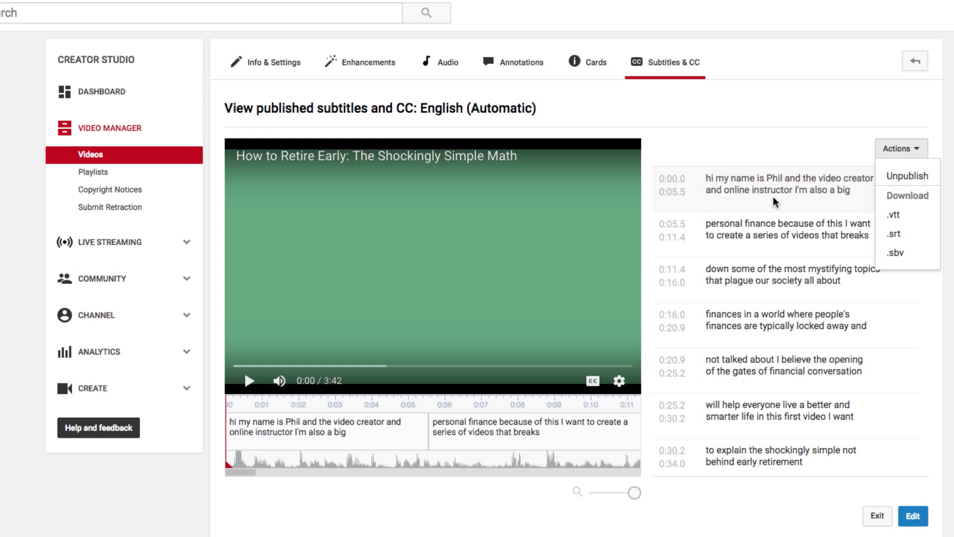
mouse_move(785, 172)
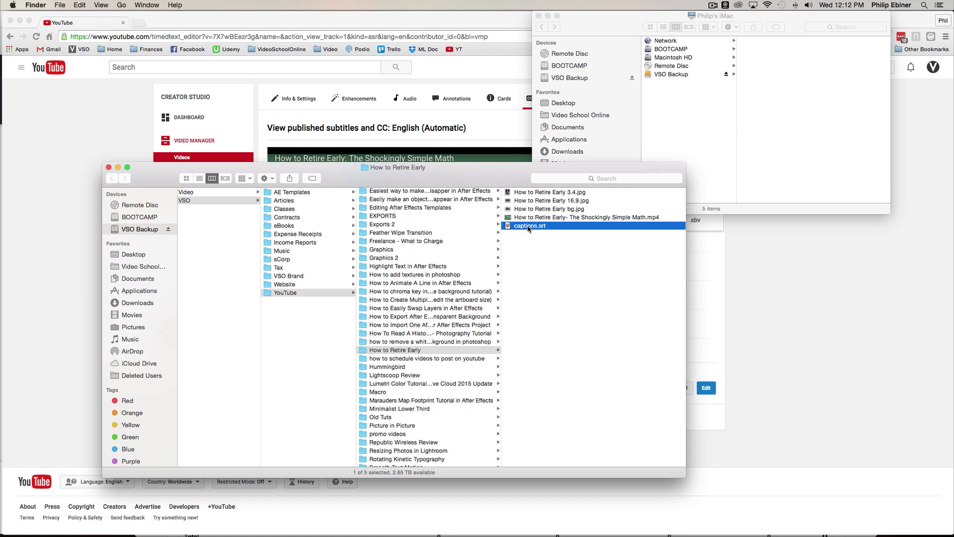
Open captions.srt with TextEdit instead of the default video player.
right_click(529, 226)
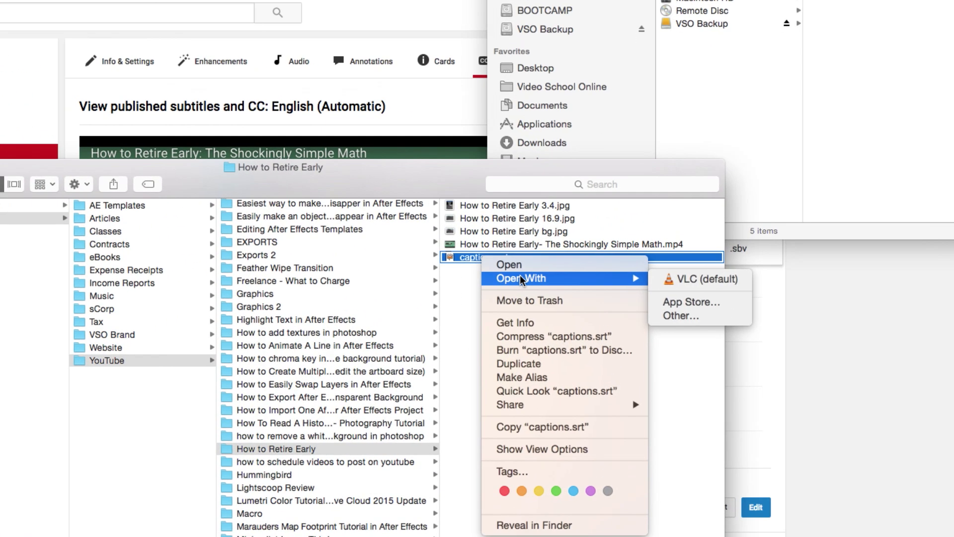
mouse_move(553, 278)
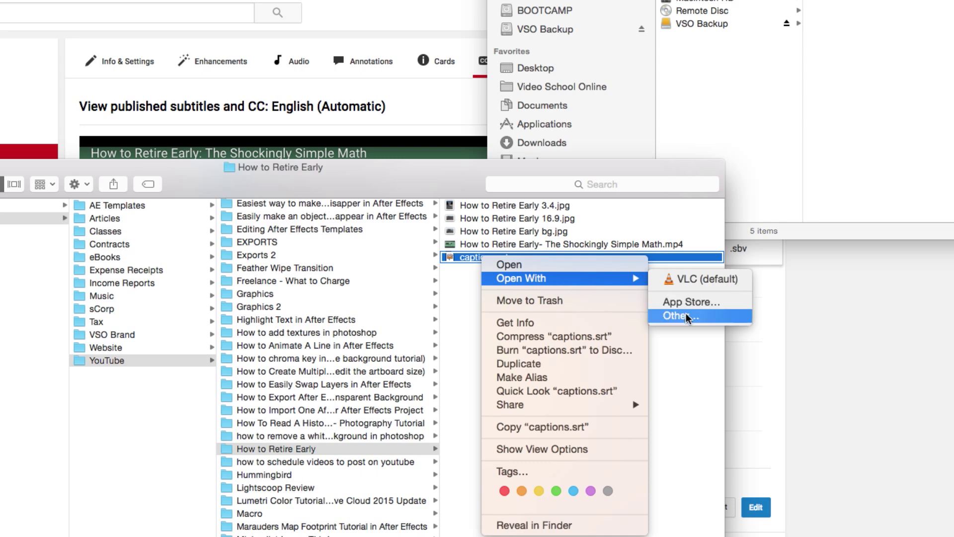
left_click(679, 316)
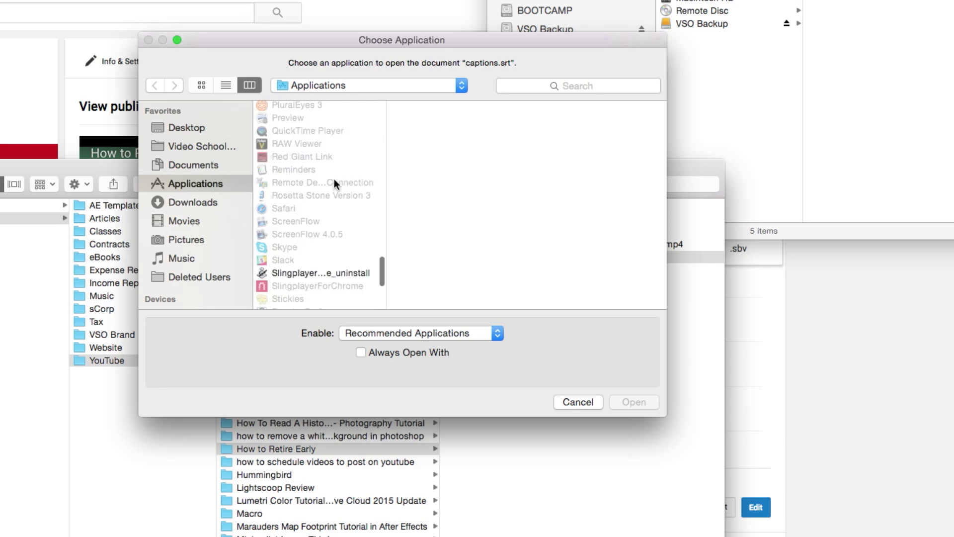
scroll("down", 3)
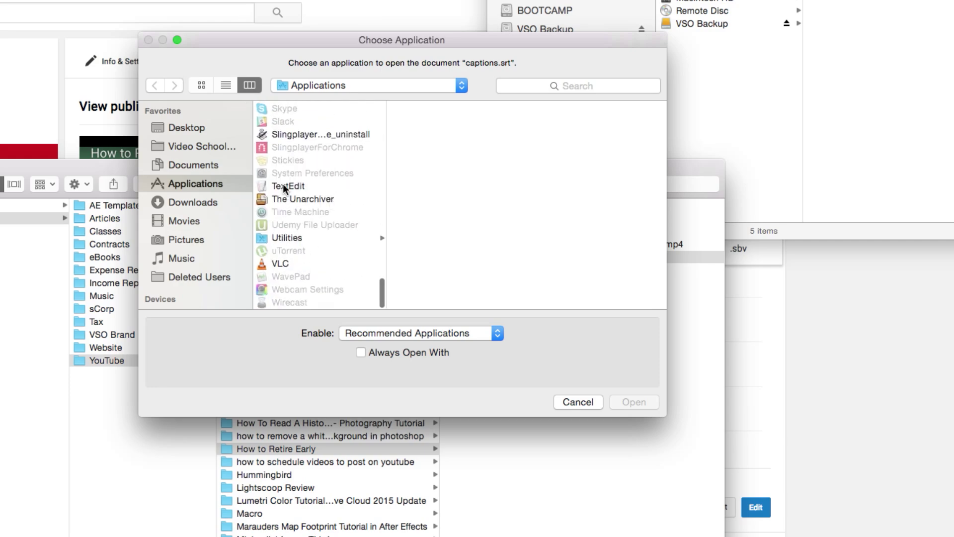
left_click(633, 401)
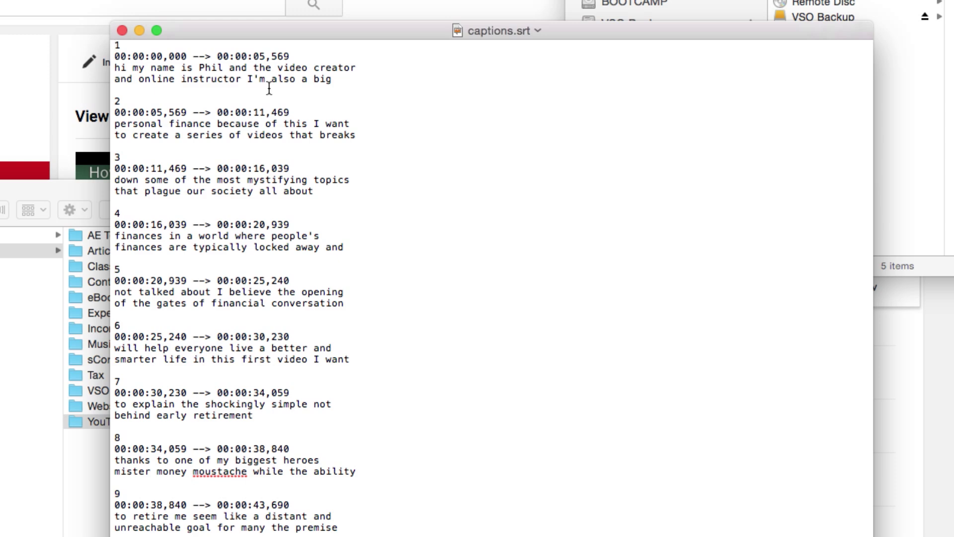
mouse_move(321, 66)
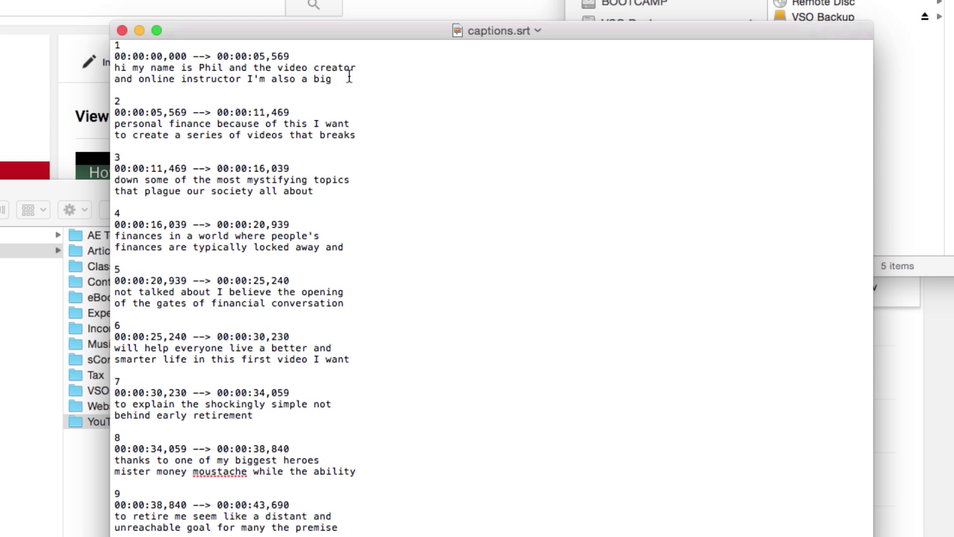
Correct the first caption to 'Hi' with a period after 'instructor' and return to Finder.
double_click(117, 67)
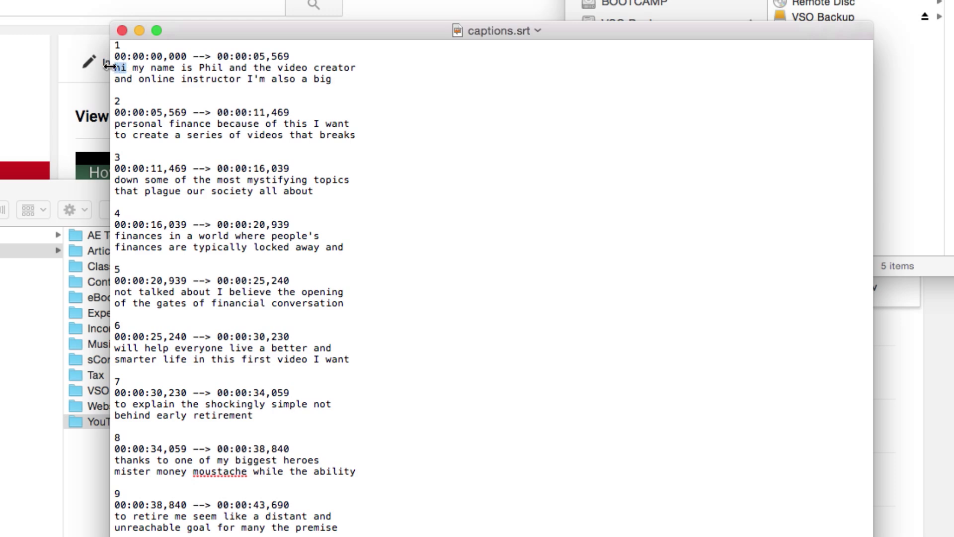
type("Hi")
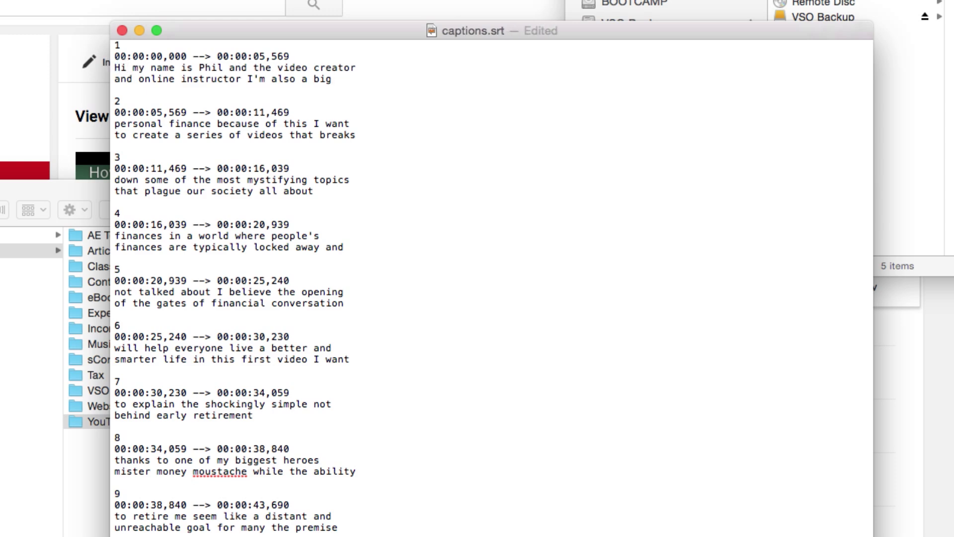
mouse_move(527, 255)
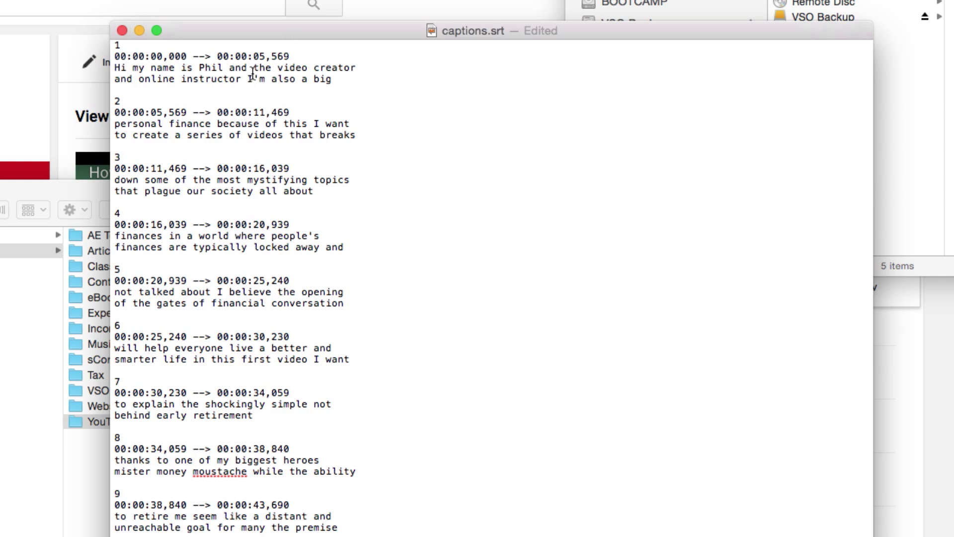
type(".")
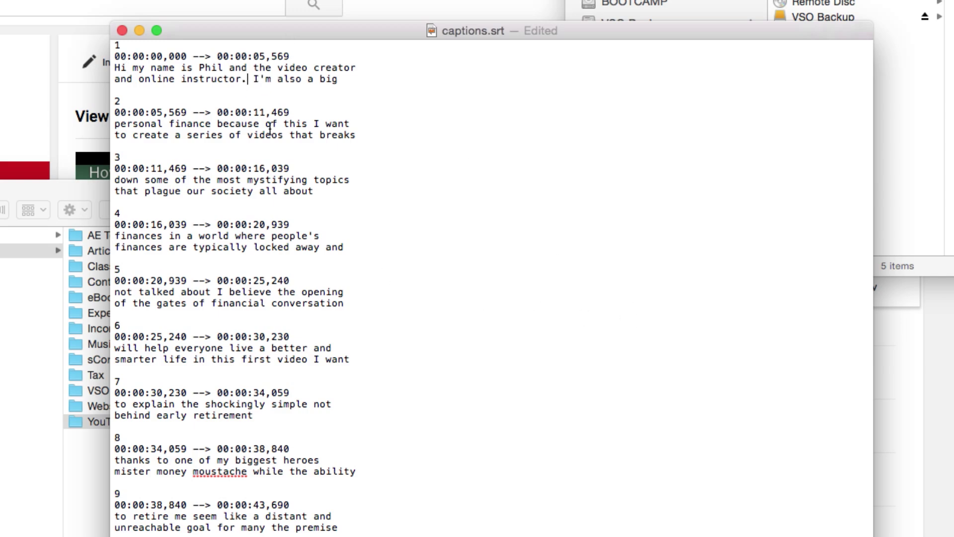
left_click(64, 5)
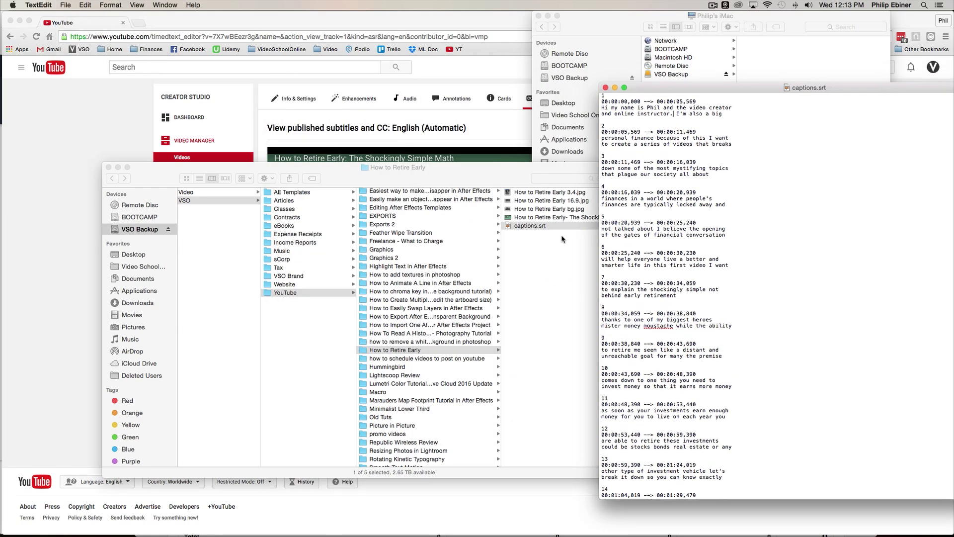
left_click(530, 226)
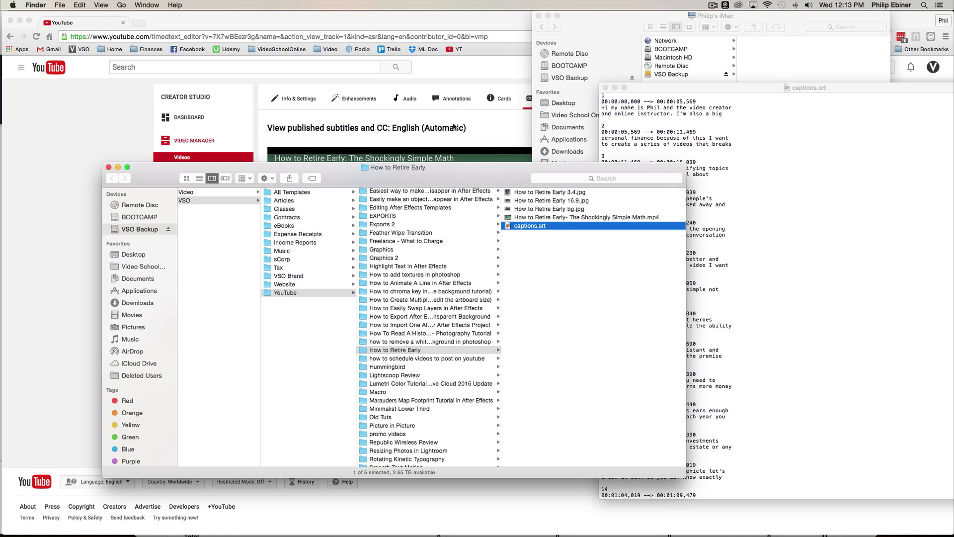
mouse_move(543, 238)
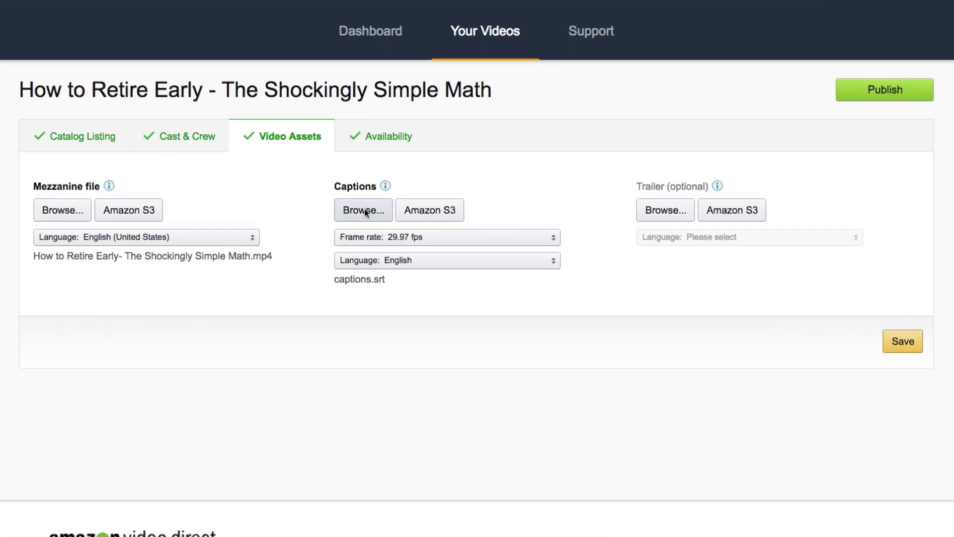
Upload captions.srt as English captions at 29.97 fps and save.
left_click(362, 210)
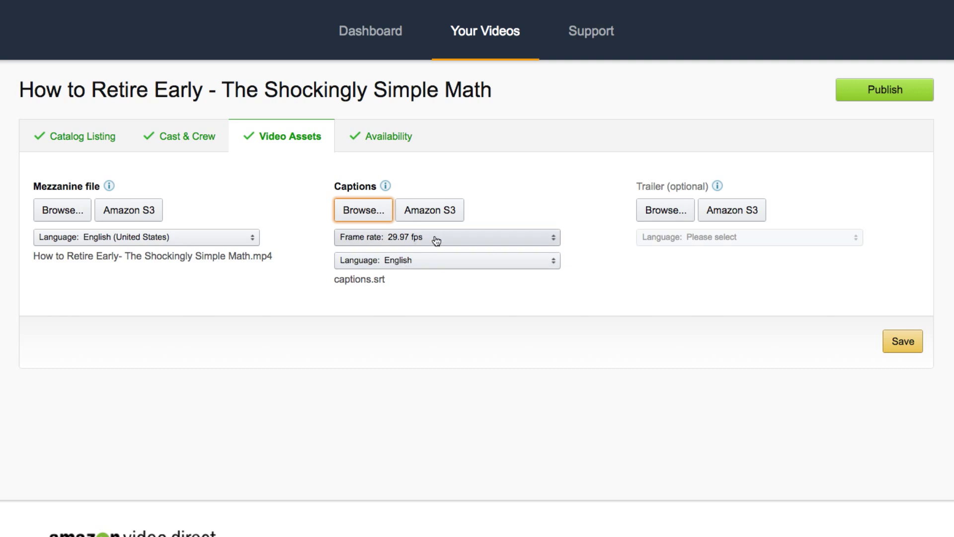
mouse_move(441, 250)
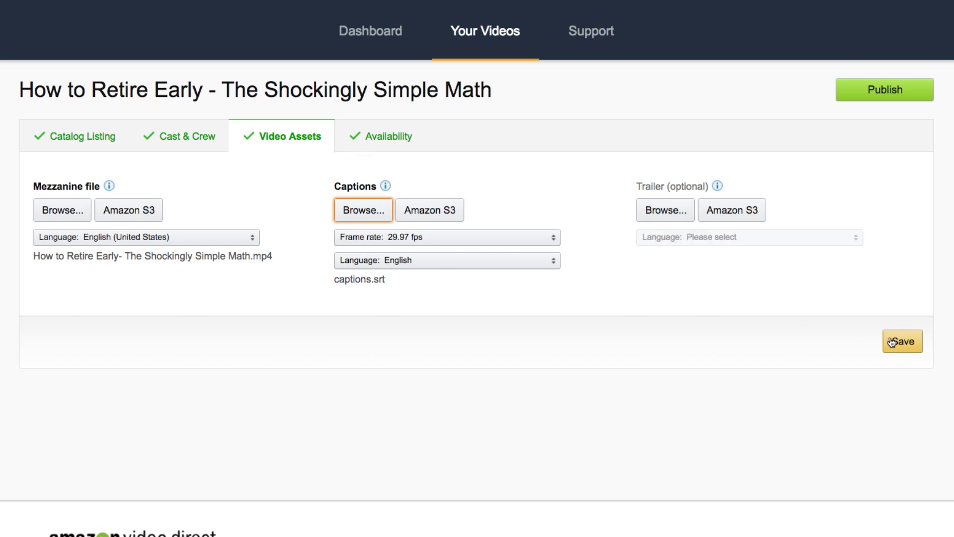
Save the video assets and captions, then set streaming rights to Worldwide.
left_click(386, 136)
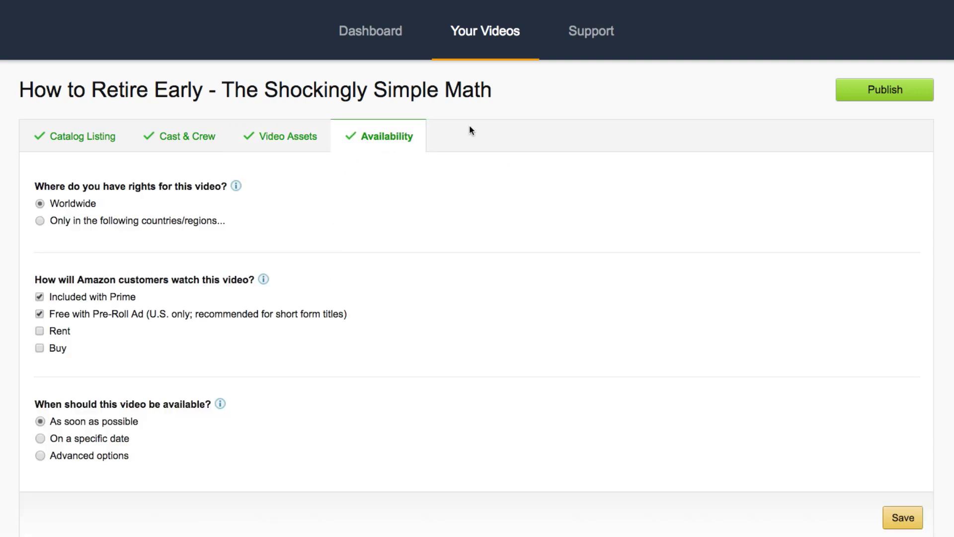
mouse_move(183, 212)
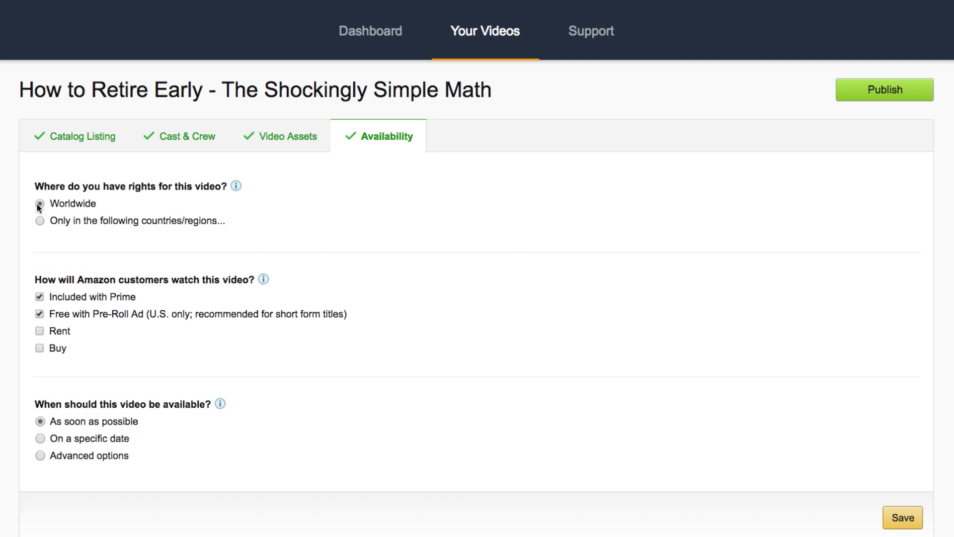
left_click(39, 221)
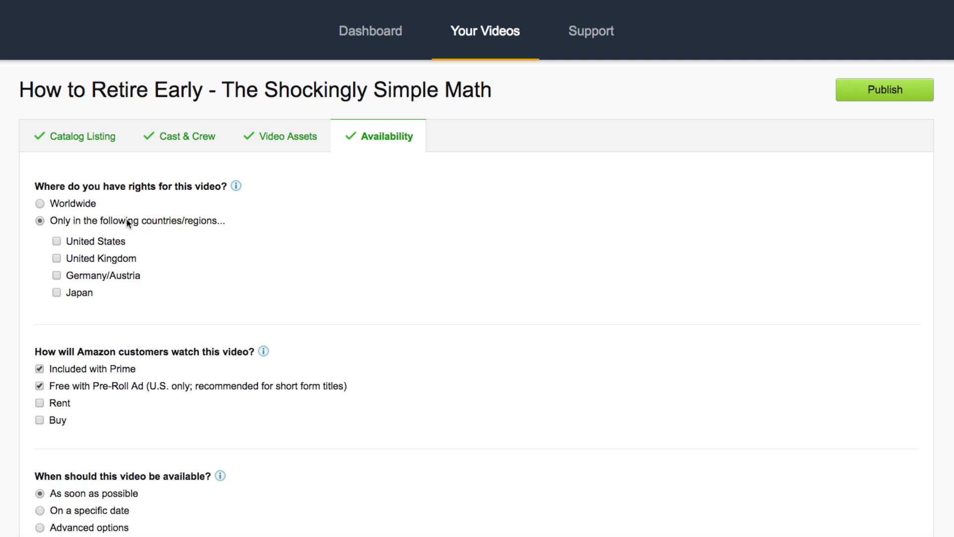
left_click(40, 203)
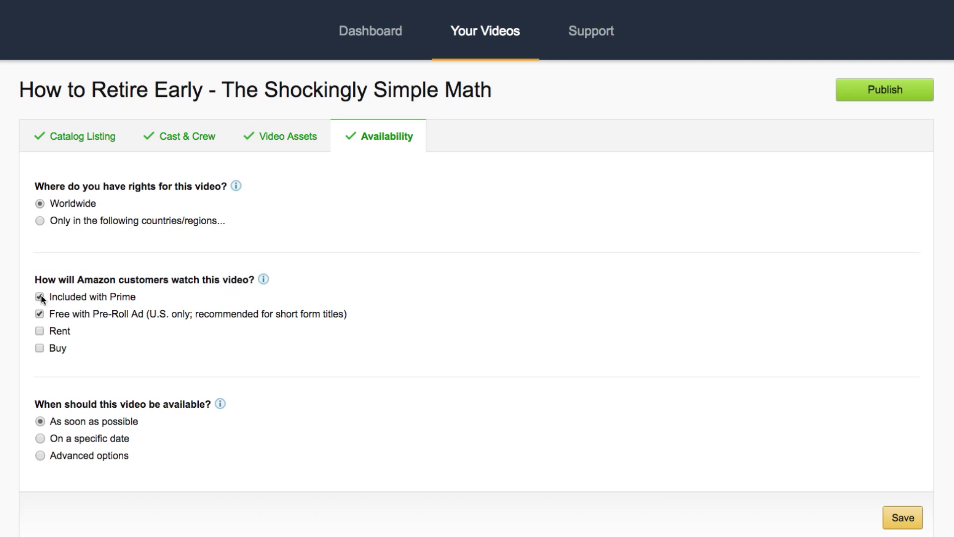
mouse_move(80, 299)
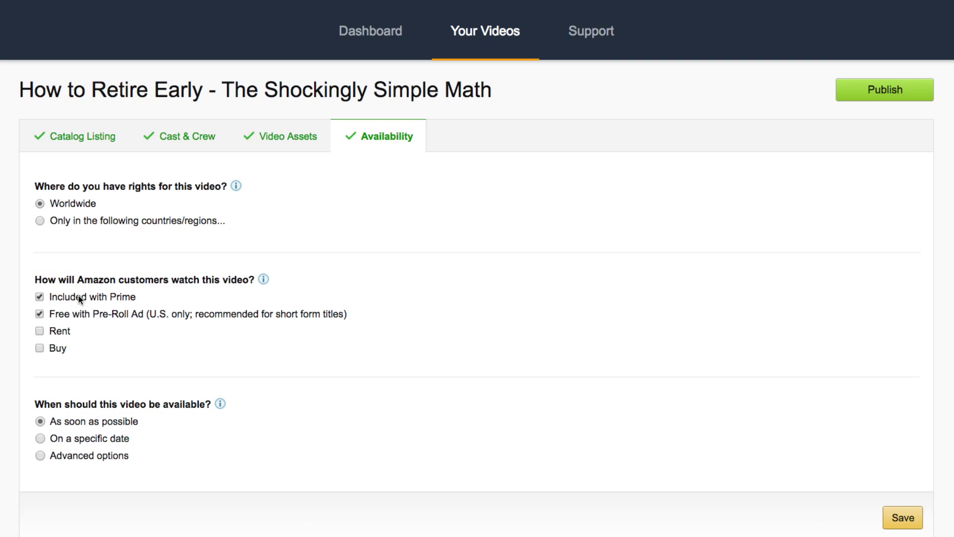
mouse_move(89, 311)
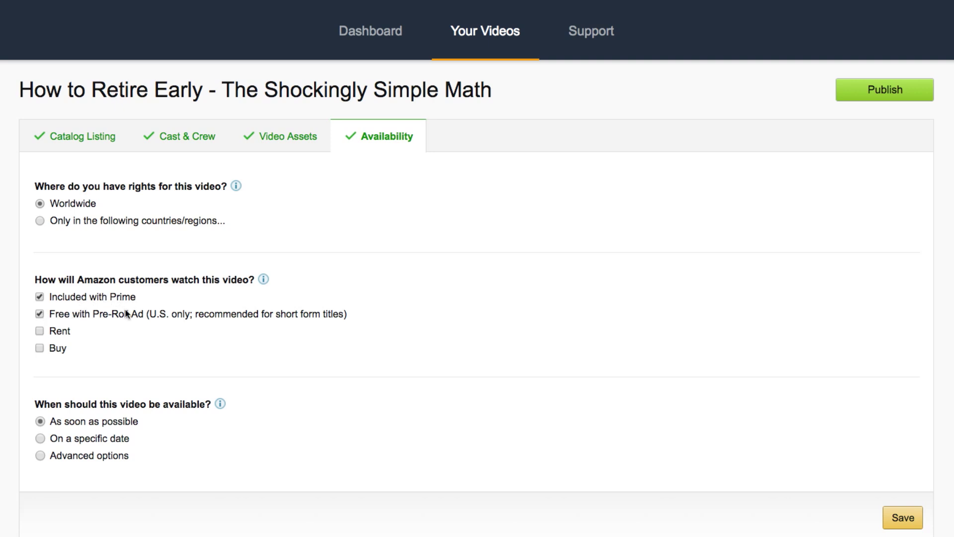
mouse_move(316, 320)
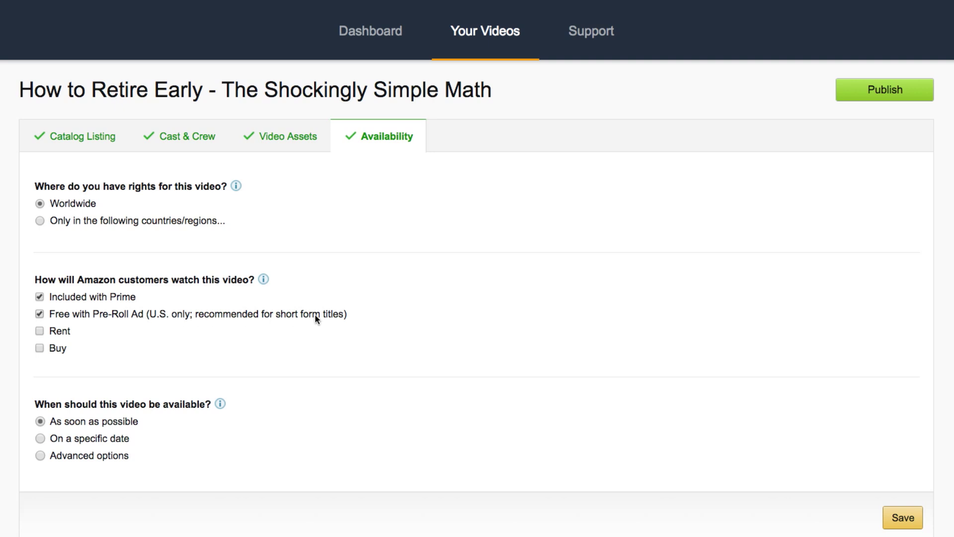
mouse_move(323, 321)
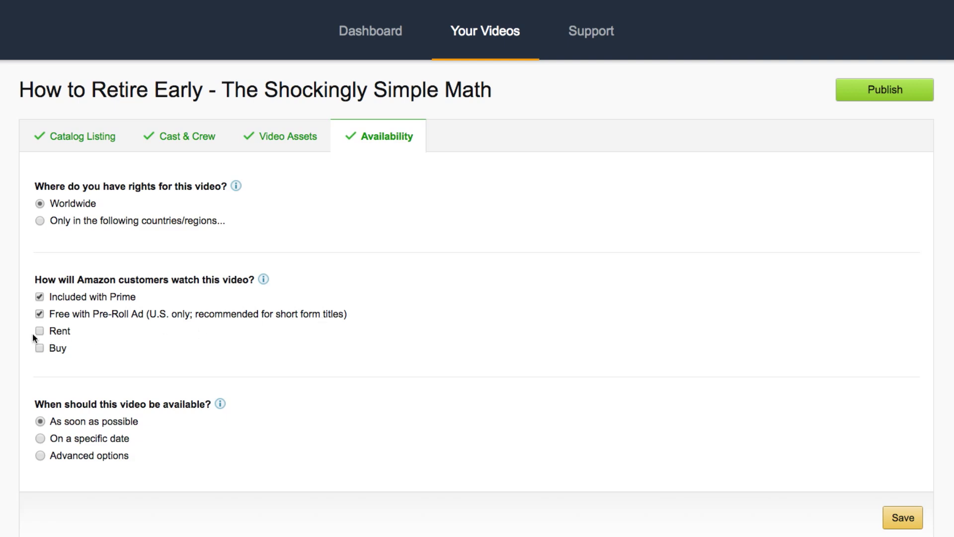
Offer the title with Prime and Free with Pre-Roll Ad, leaving Rent and Buy unticked.
left_click(39, 330)
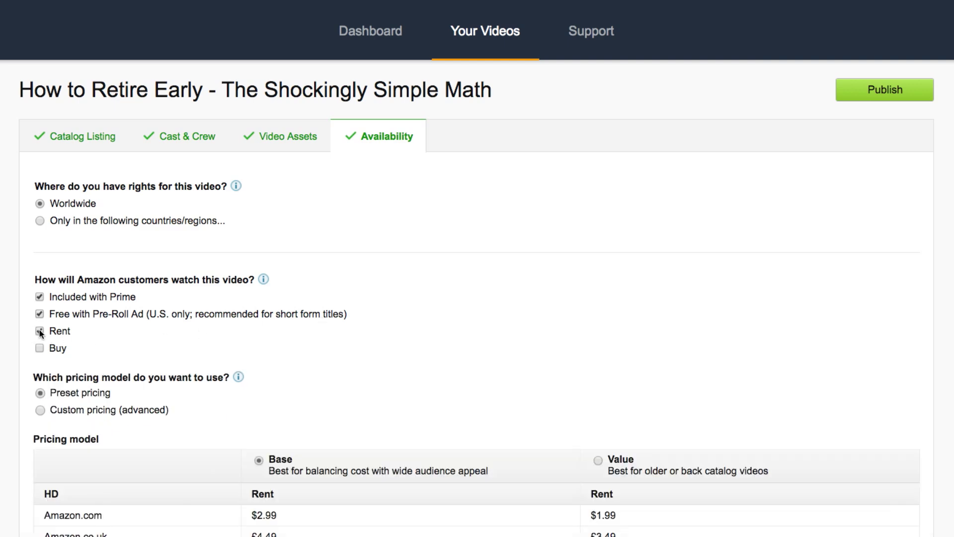
left_click(39, 331)
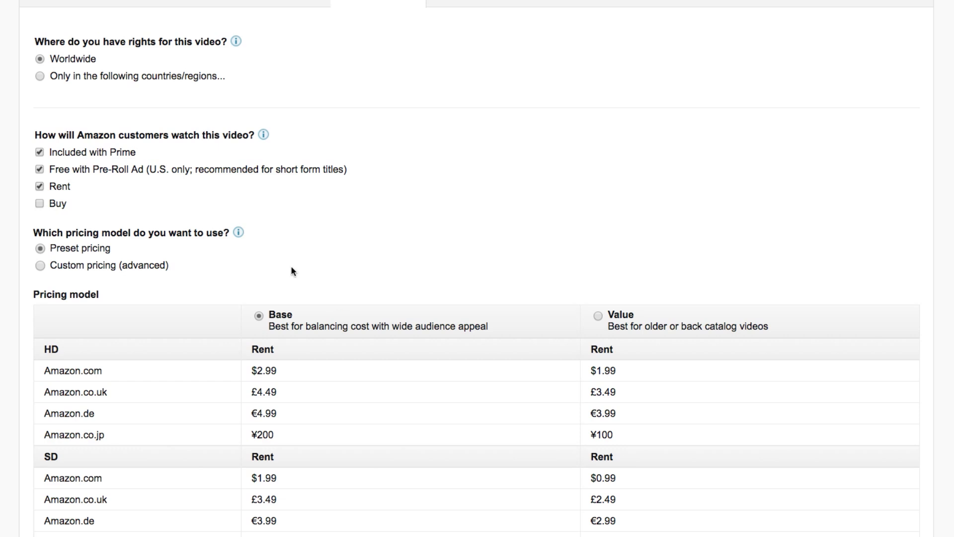
mouse_move(162, 211)
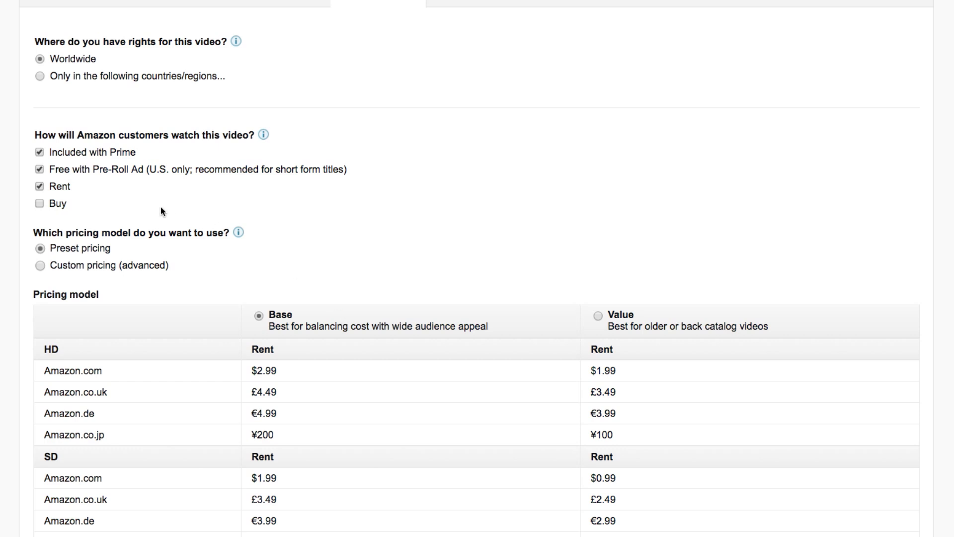
mouse_move(303, 211)
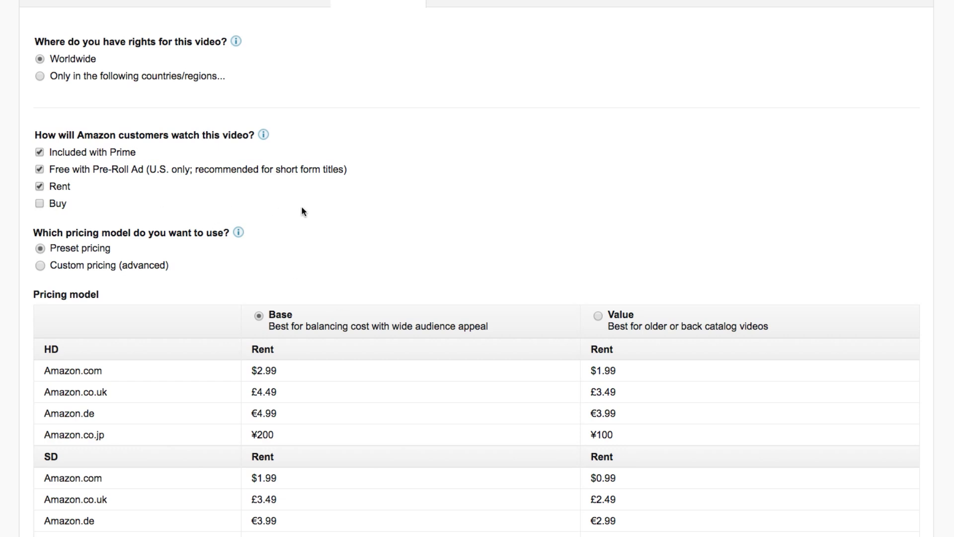
mouse_move(36, 230)
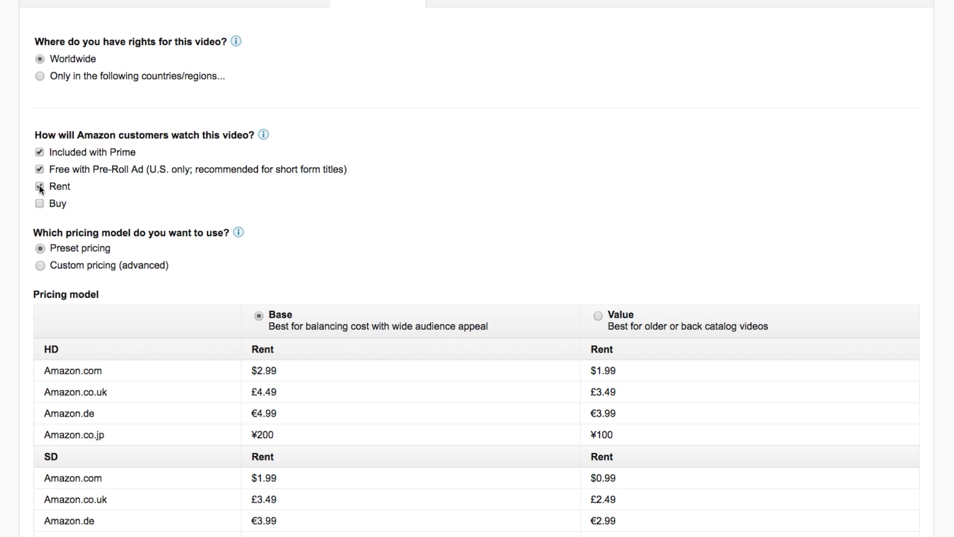
left_click(38, 186)
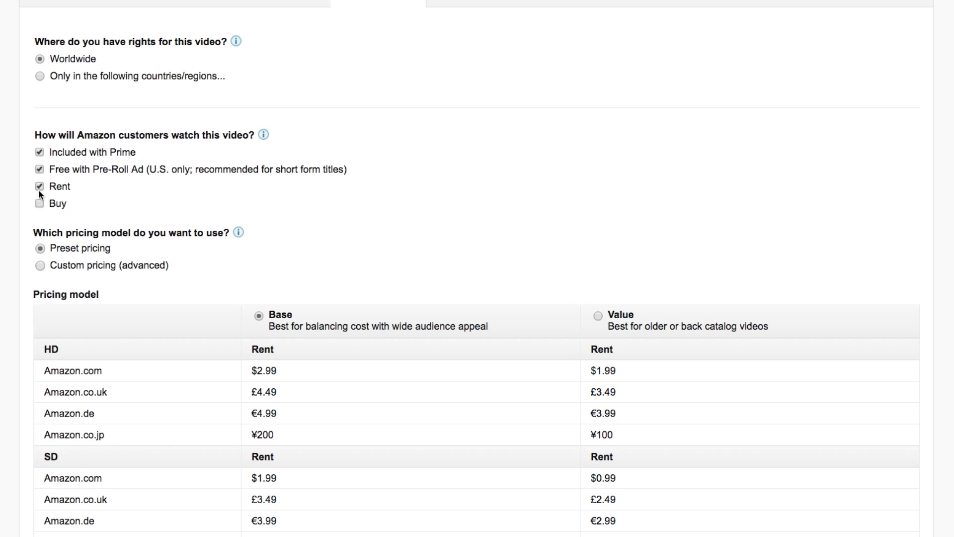
mouse_move(48, 192)
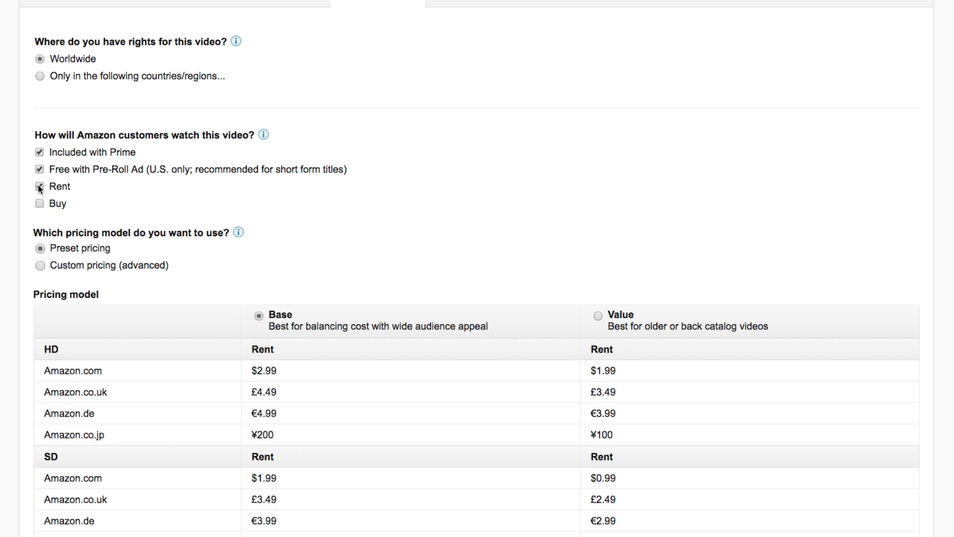
left_click(39, 187)
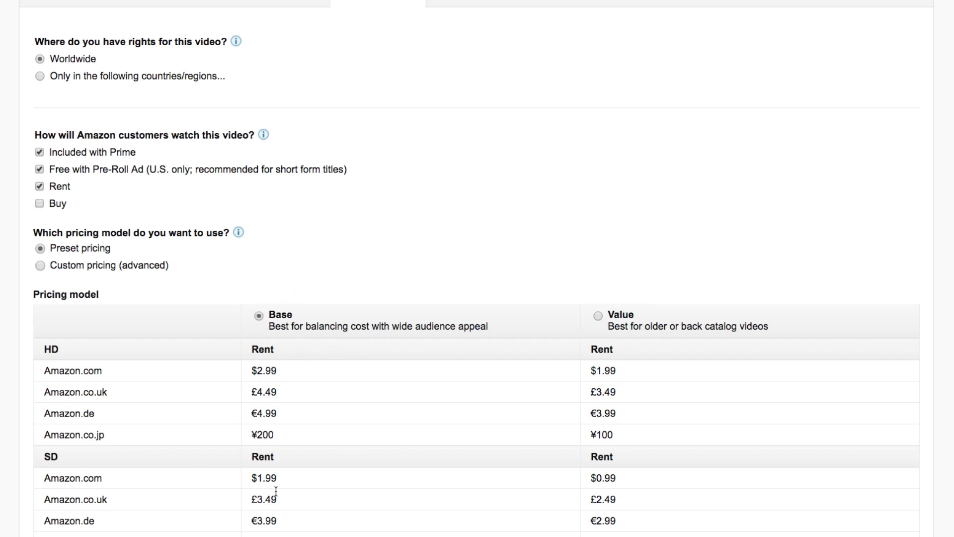
mouse_move(637, 405)
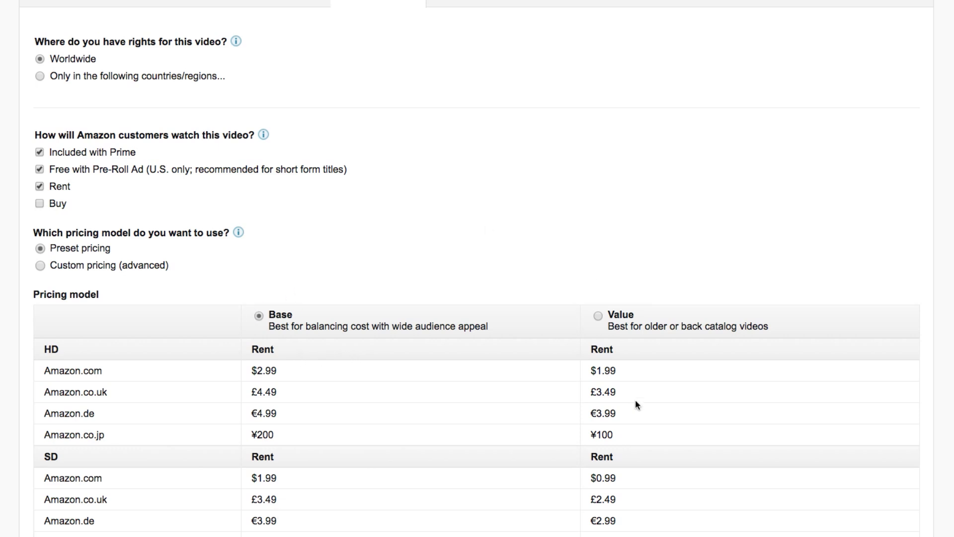
left_click(38, 186)
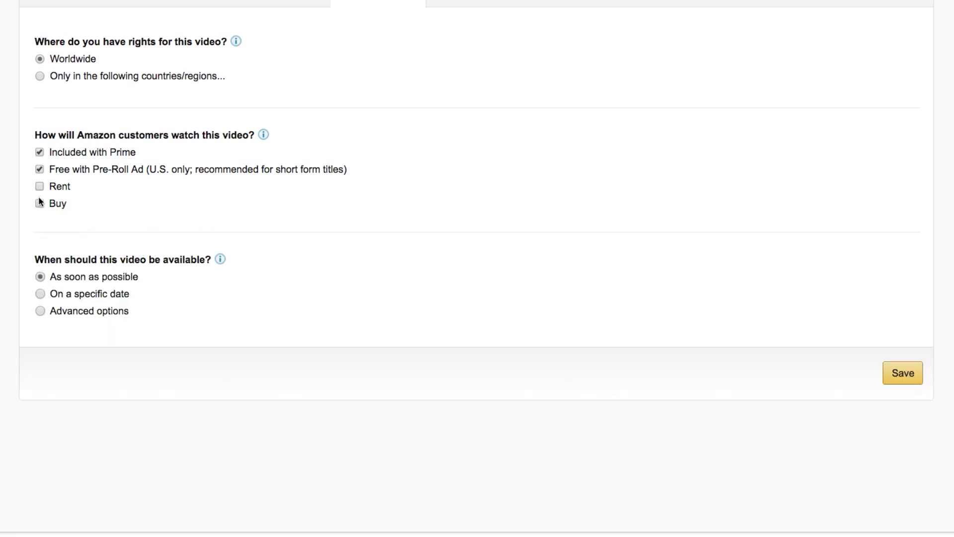
left_click(38, 202)
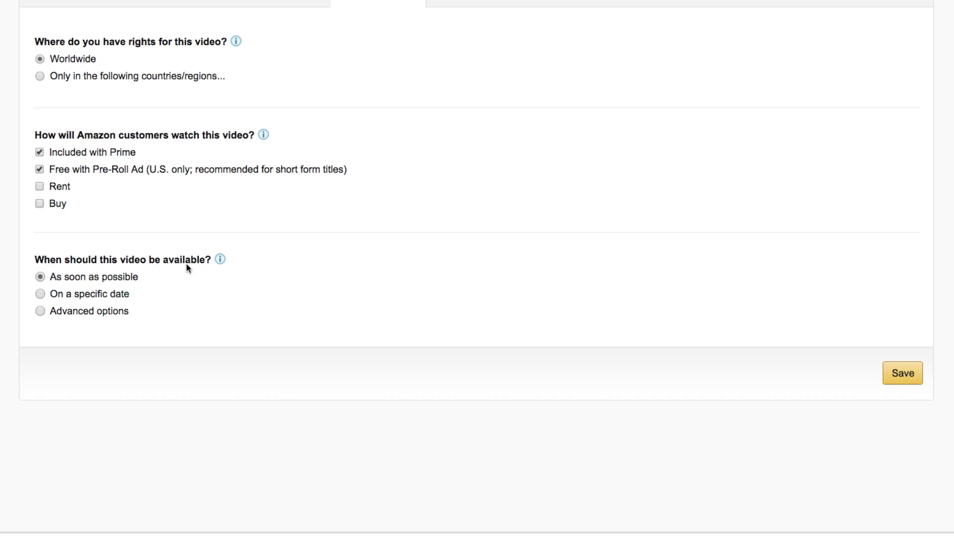
mouse_move(40, 278)
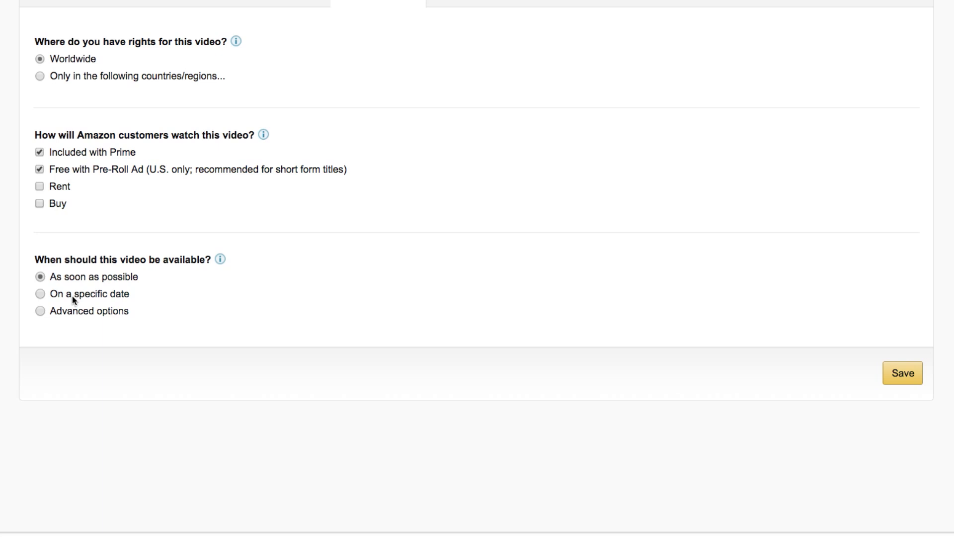
Set availability timing to As soon as possible rather than a specific date.
left_click(40, 293)
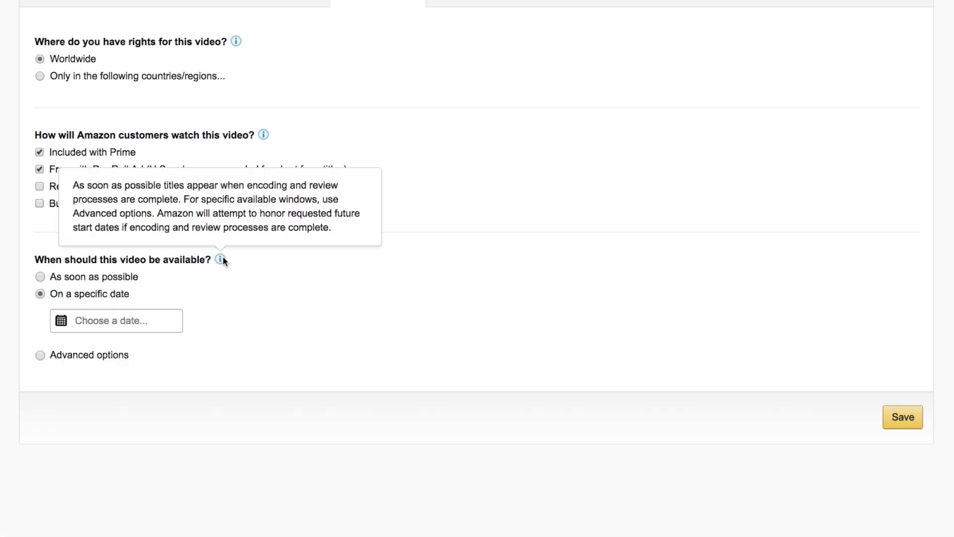
left_click(39, 276)
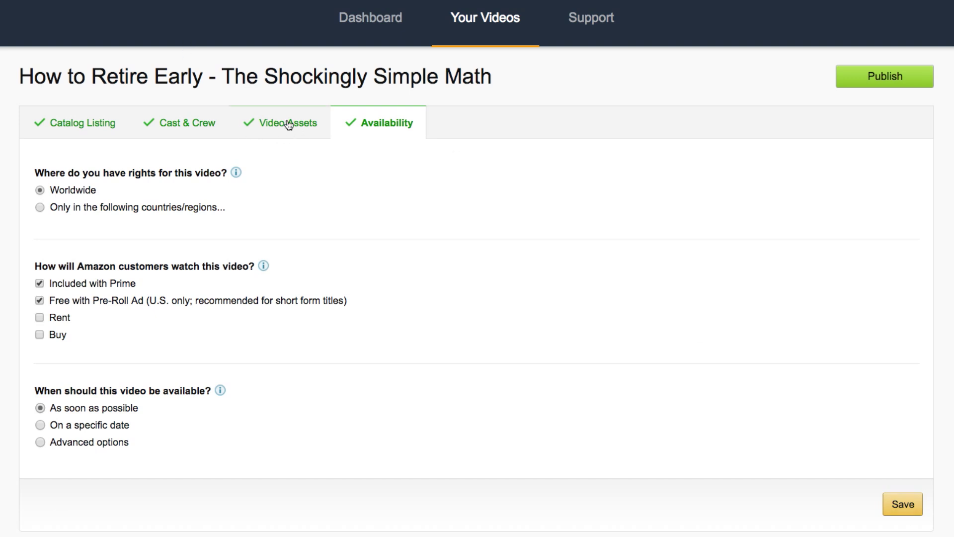
left_click(288, 122)
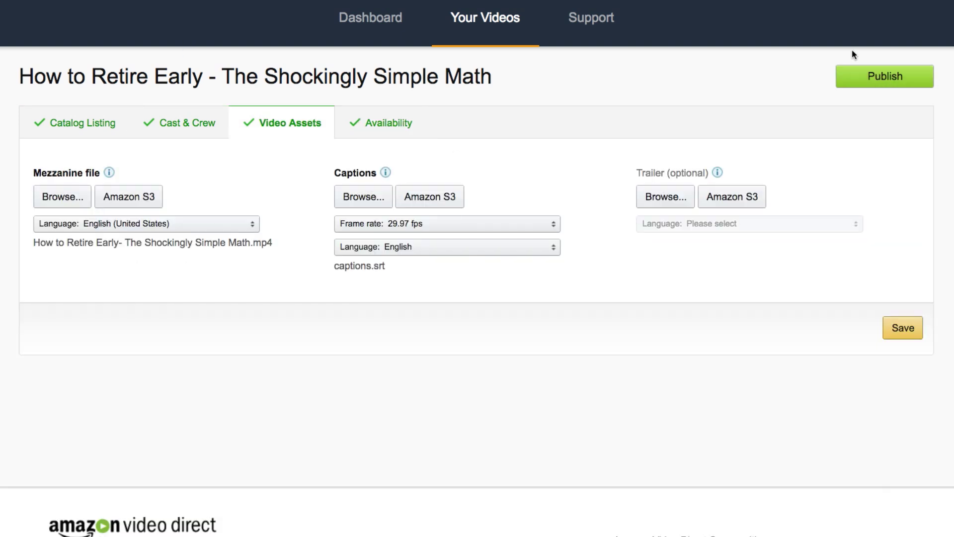
mouse_move(905, 65)
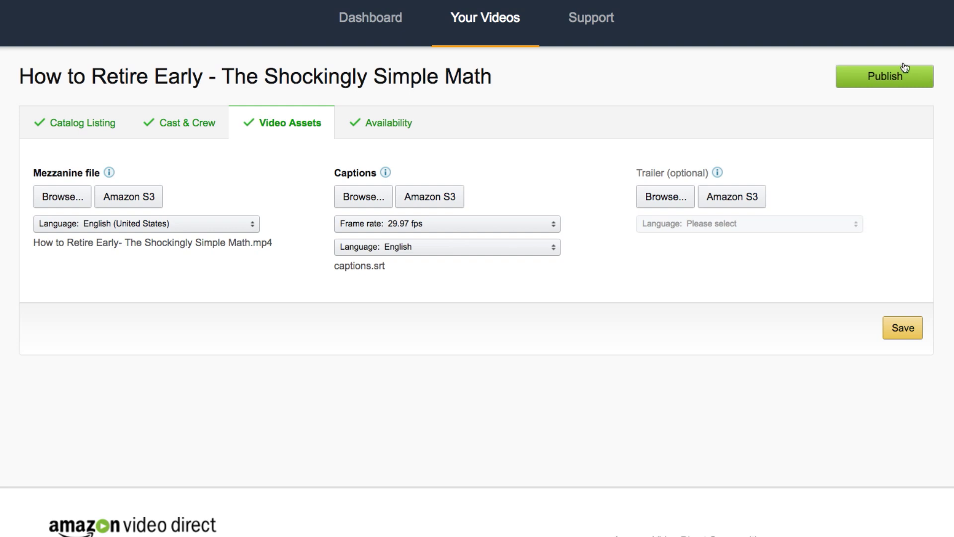
mouse_move(405, 95)
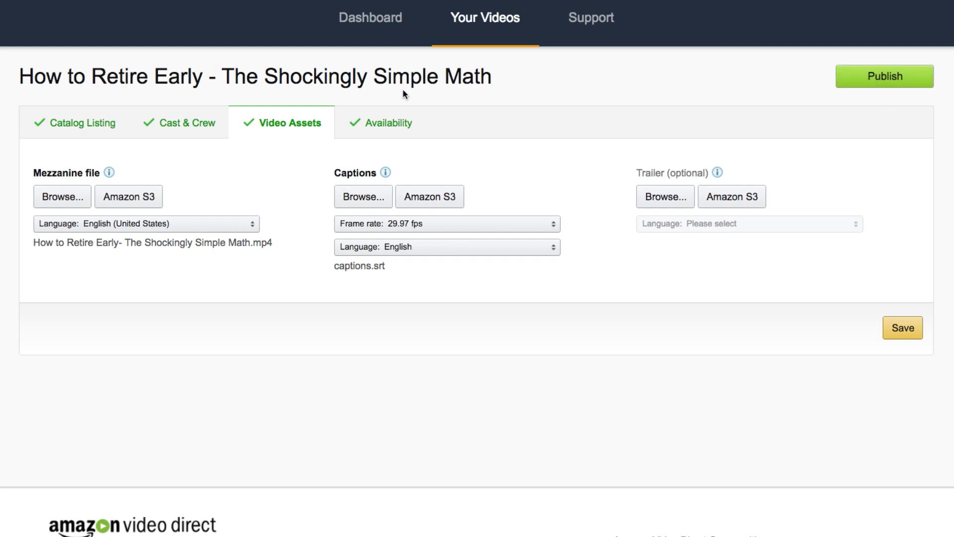
mouse_move(264, 121)
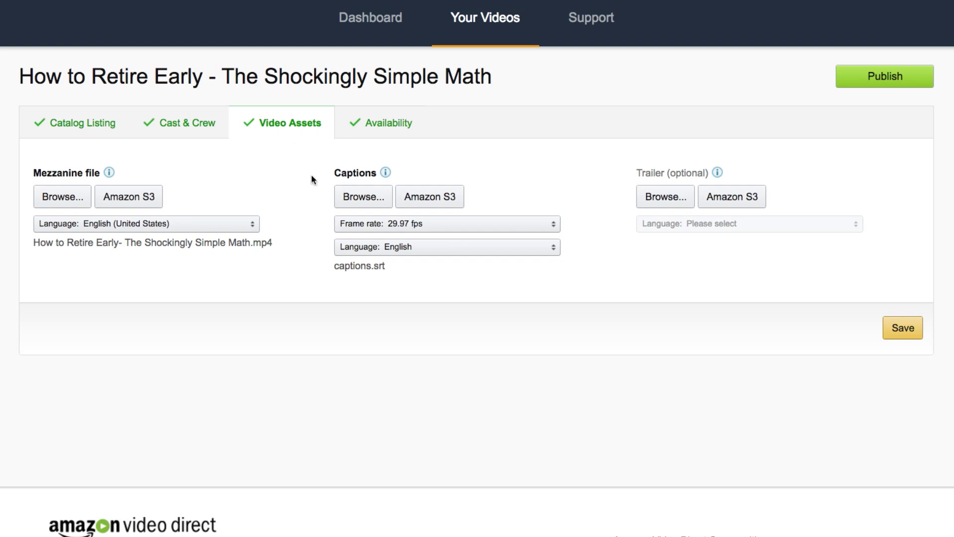
mouse_move(923, 319)
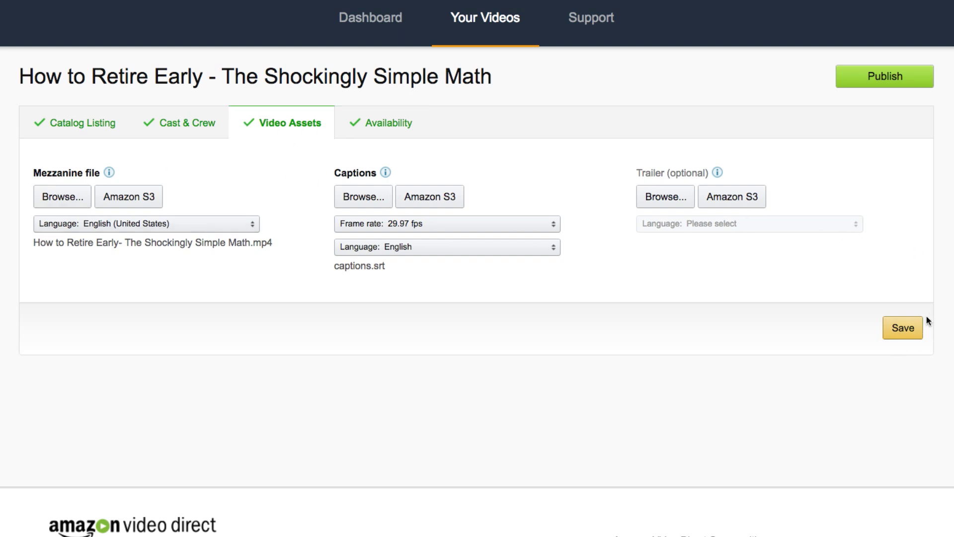
mouse_move(687, 240)
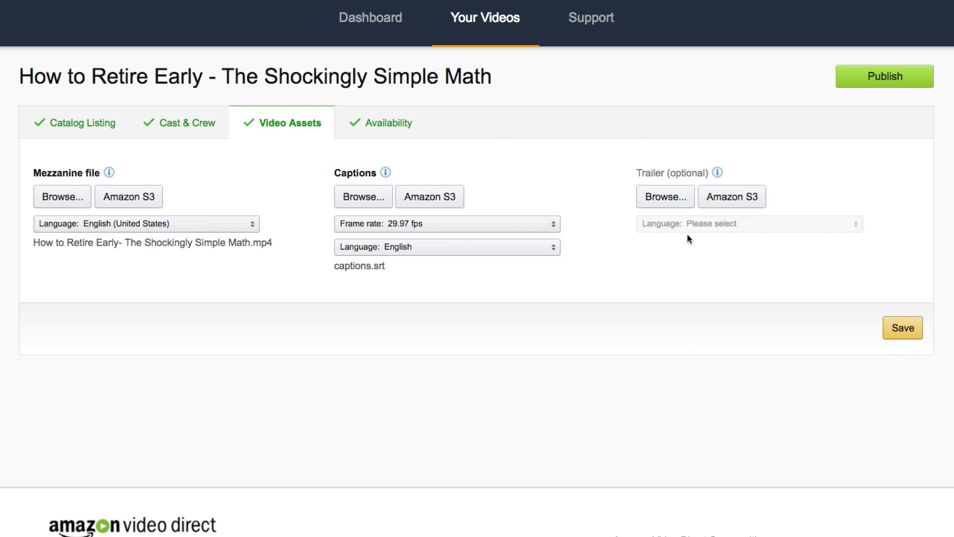
mouse_move(841, 227)
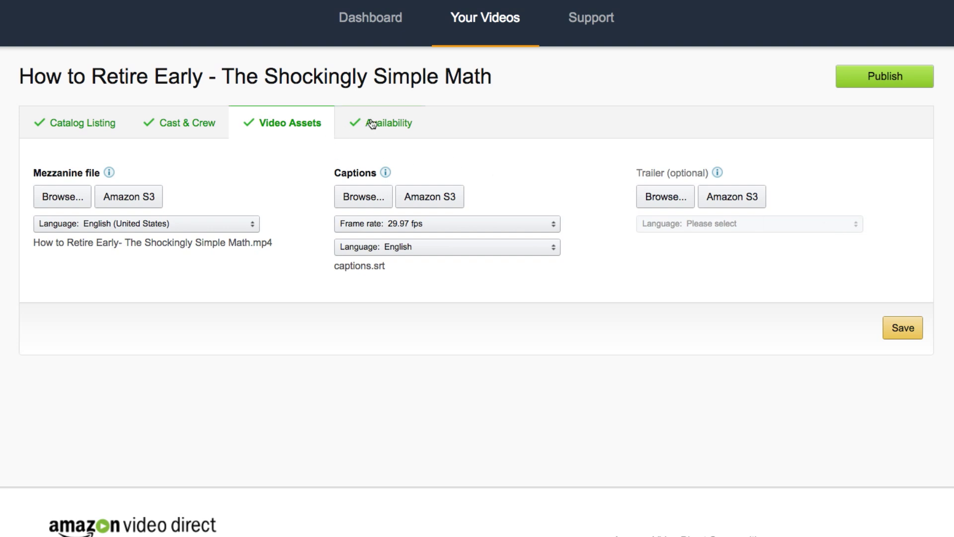
left_click(386, 124)
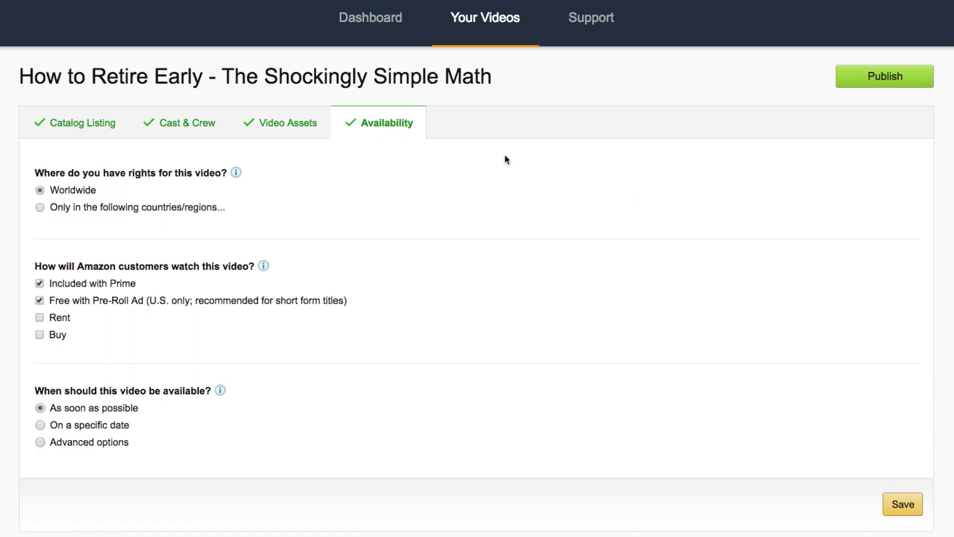
mouse_move(445, 180)
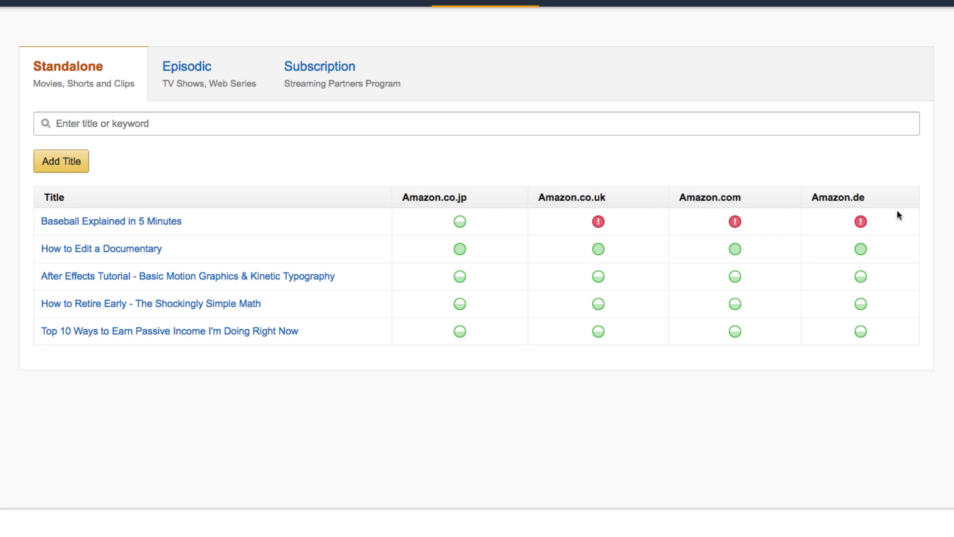
mouse_move(598, 221)
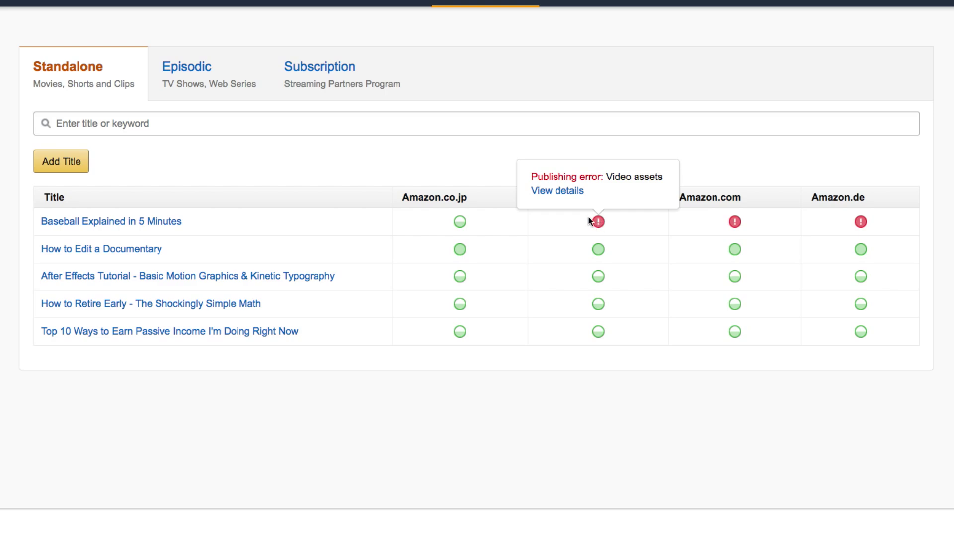
View the Baseball Explained in 5 Minutes publishing error about the ProRes 422 codec.
left_click(557, 190)
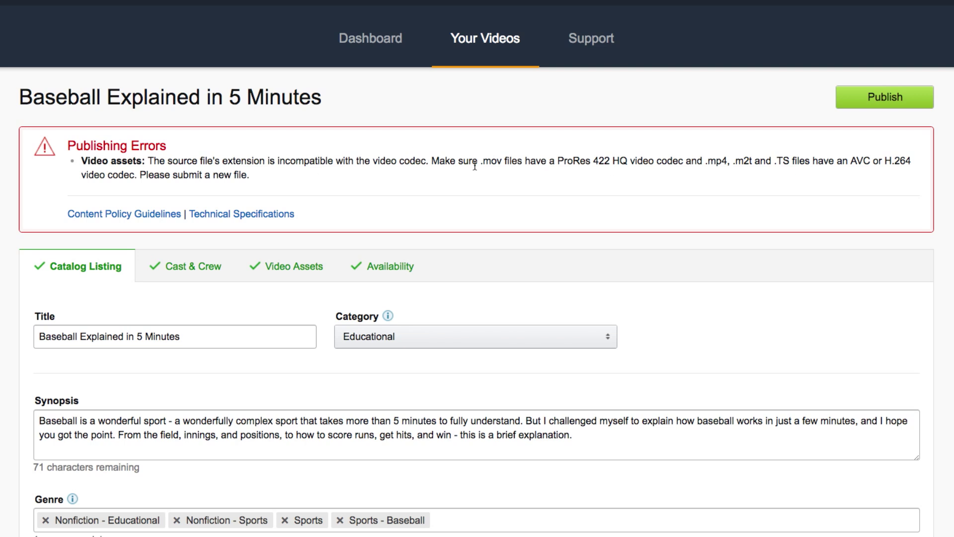
double_click(487, 162)
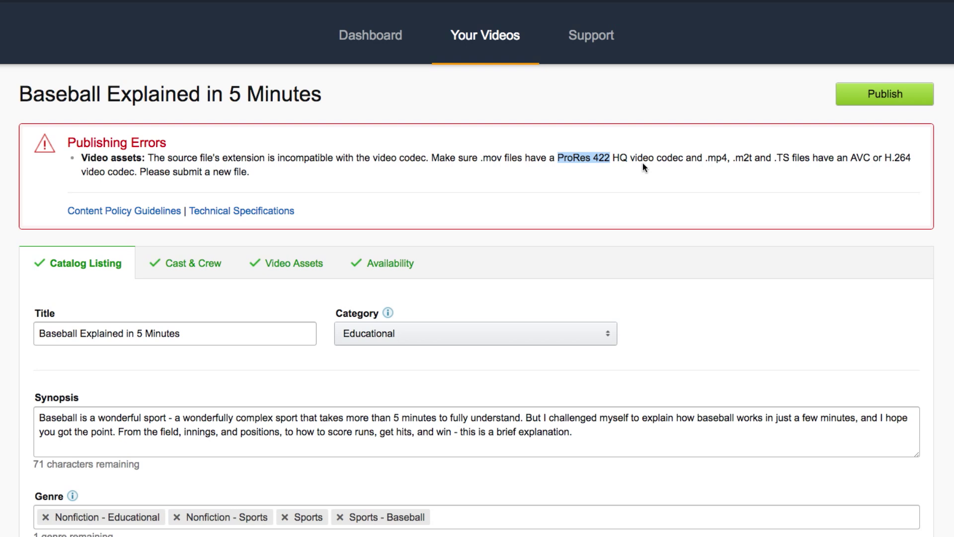
mouse_move(700, 153)
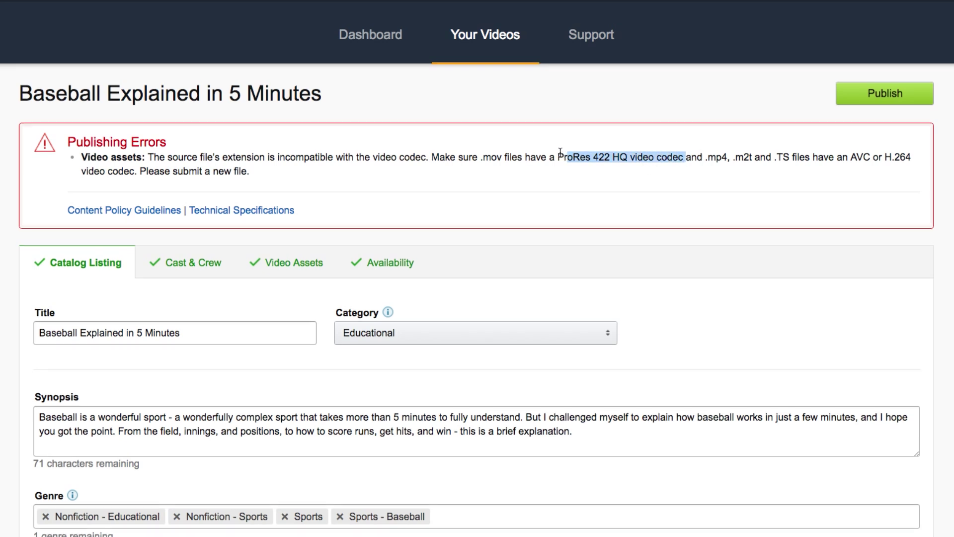
mouse_move(400, 71)
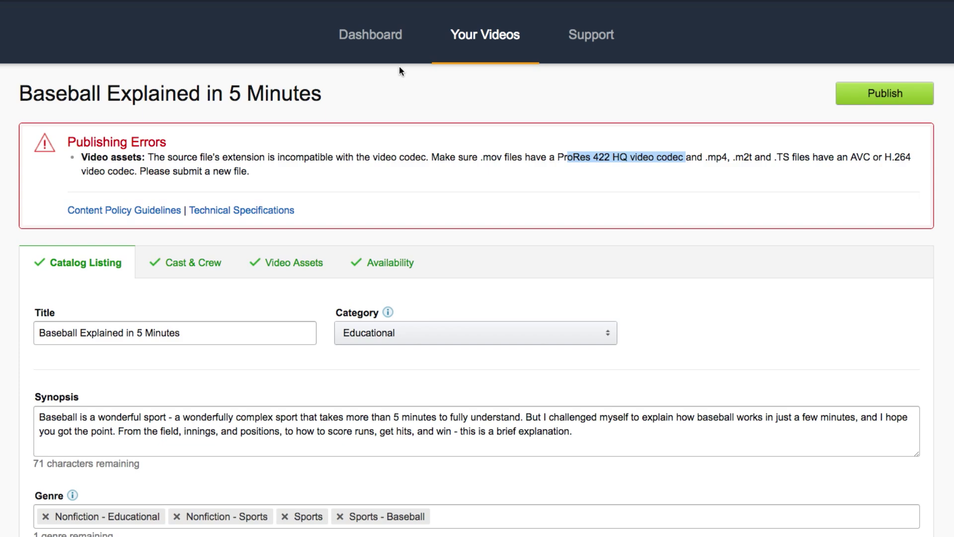
Show the Amazon.com 'edit documentary' search listing How to Edit a Documentary free with Prime.
left_click(485, 38)
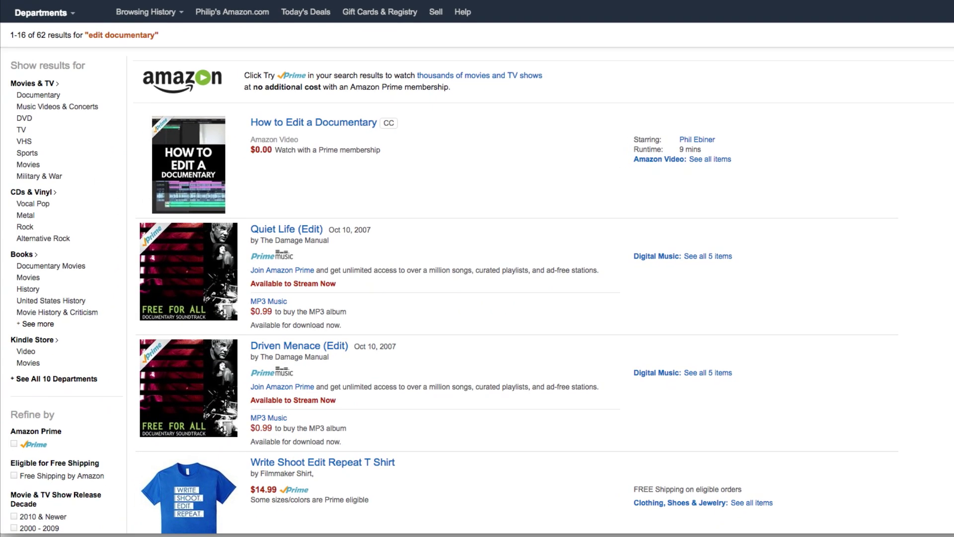
mouse_move(654, 116)
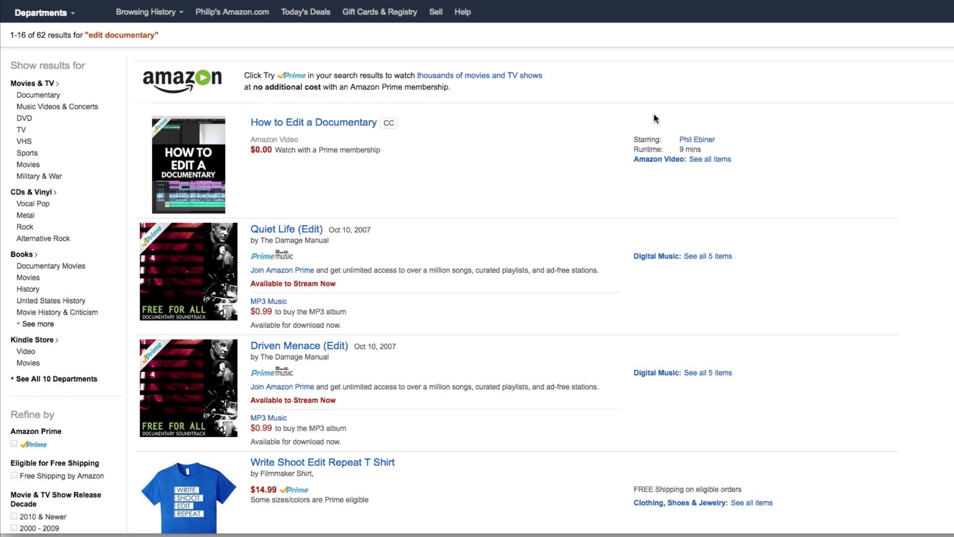
mouse_move(631, 103)
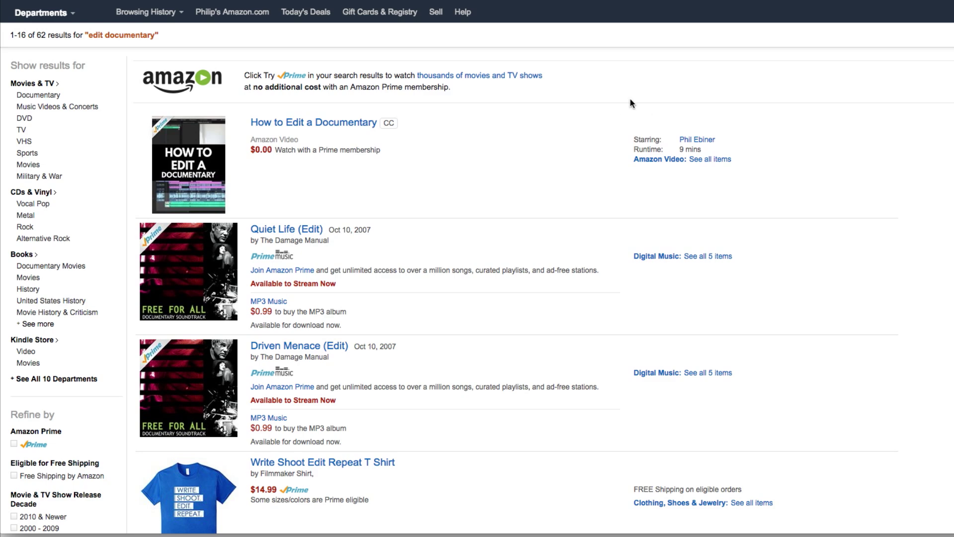